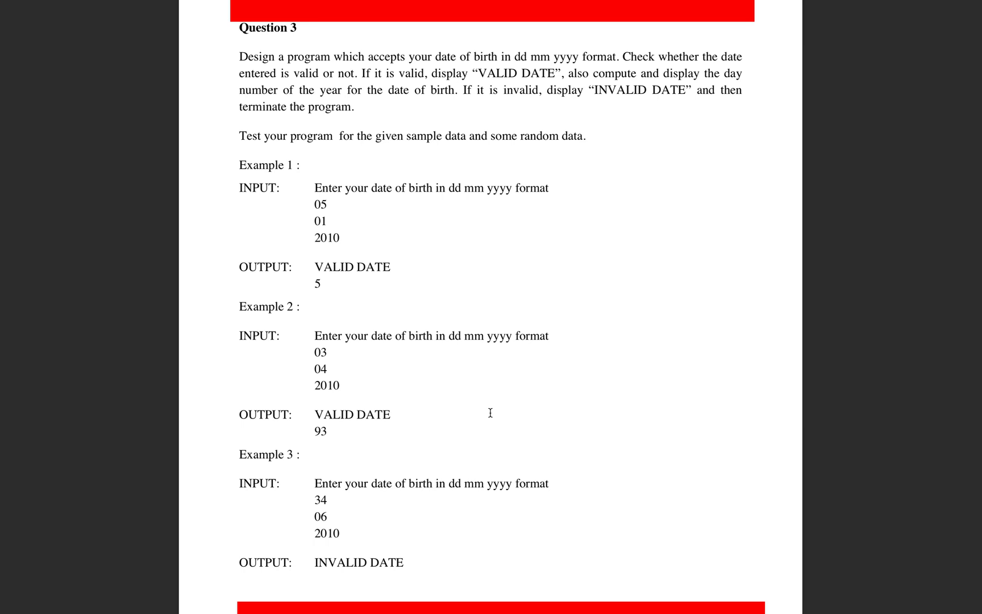
mouse_move(432, 204)
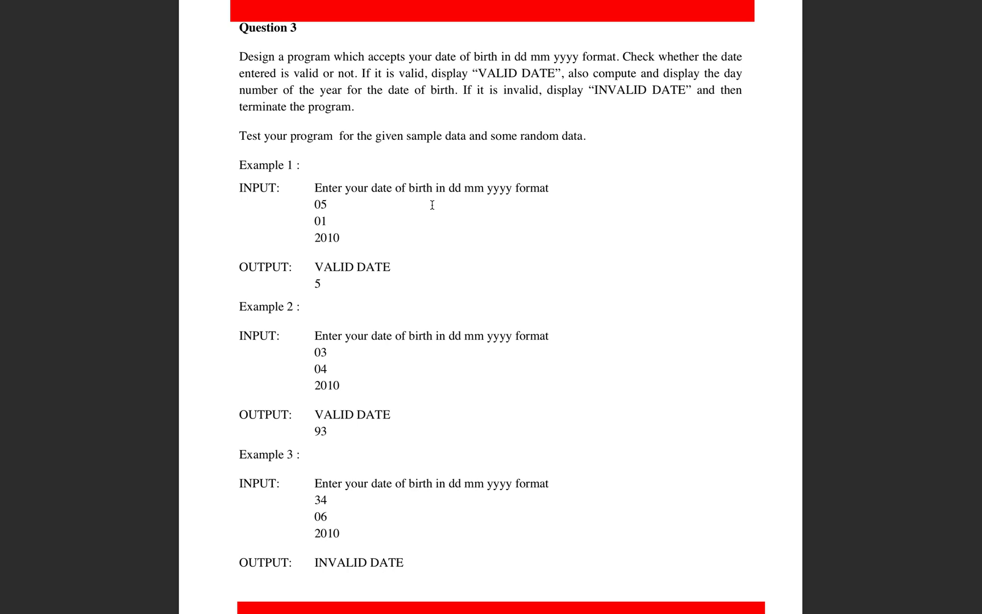
mouse_move(333, 125)
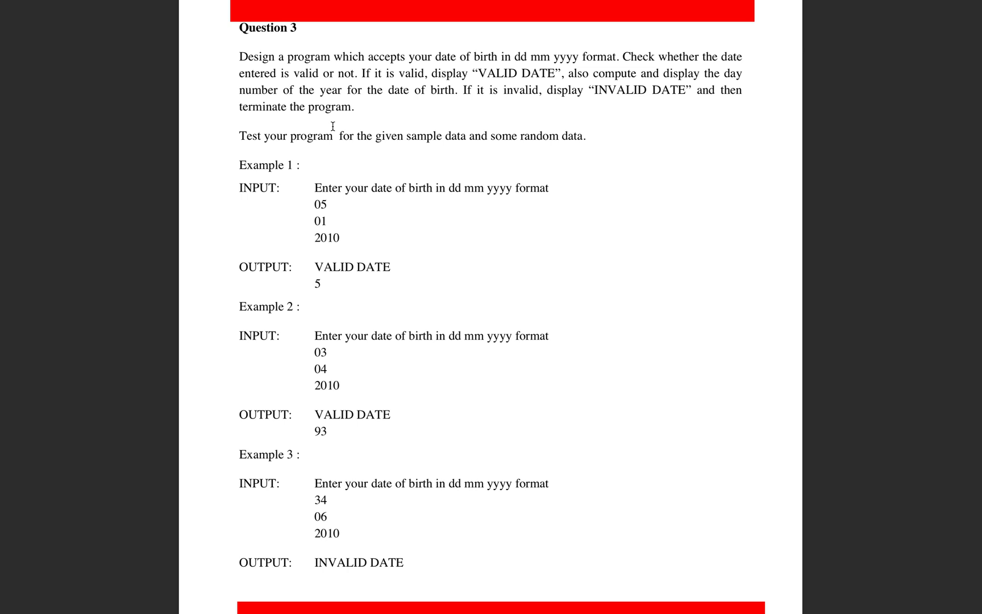
mouse_move(448, 120)
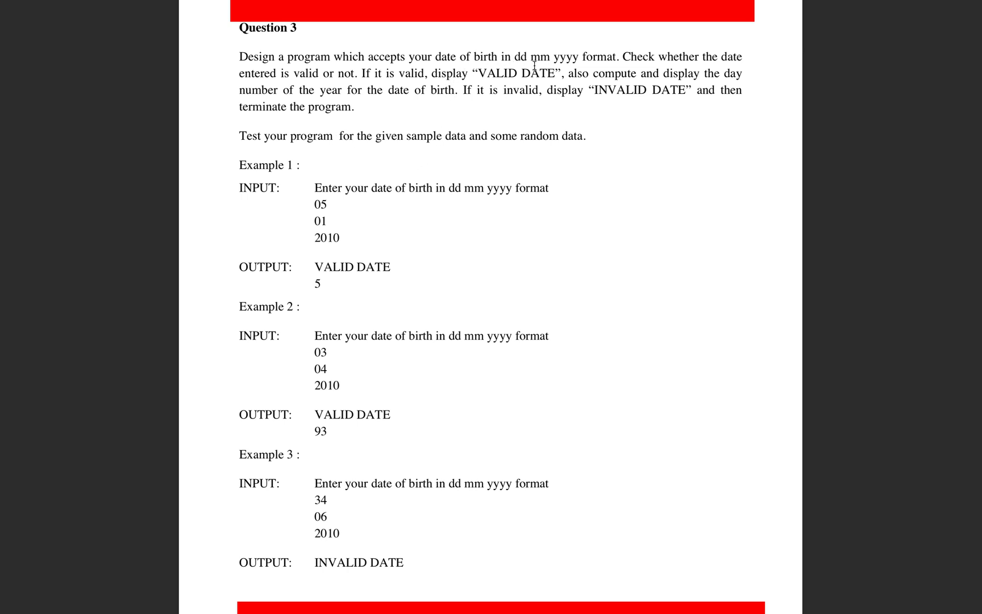
mouse_move(360, 105)
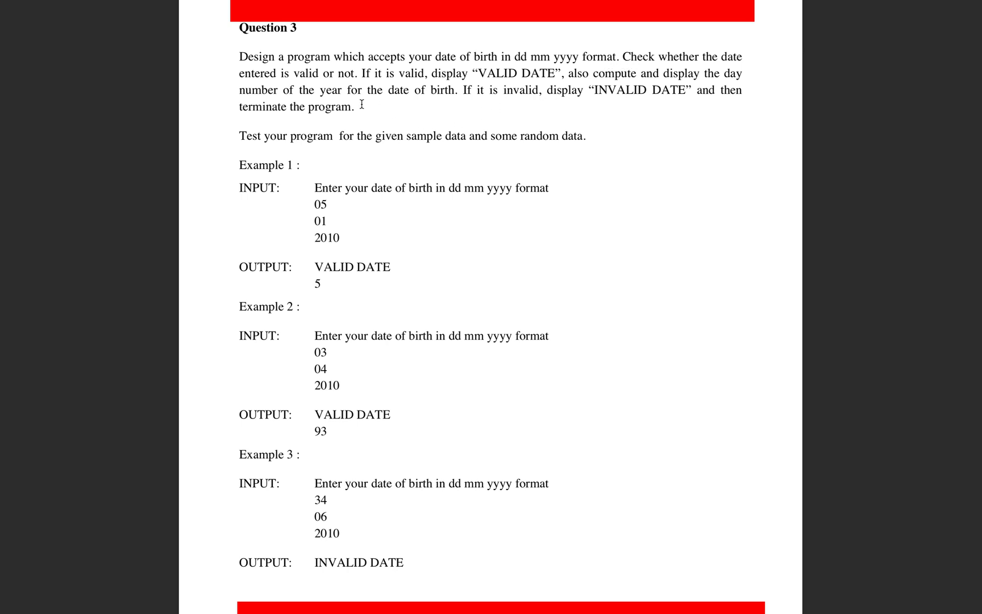
mouse_move(357, 83)
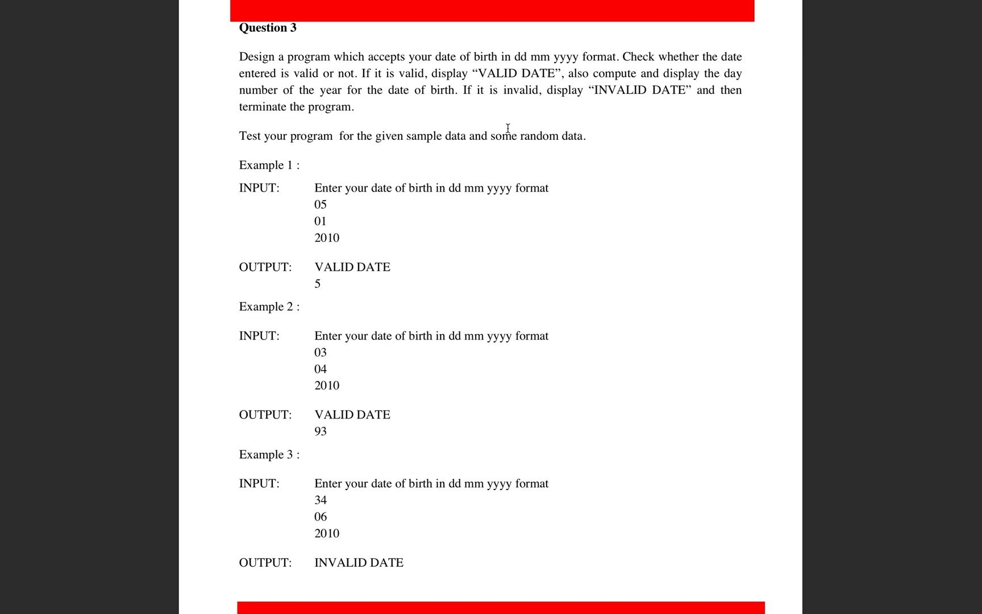
mouse_move(297, 164)
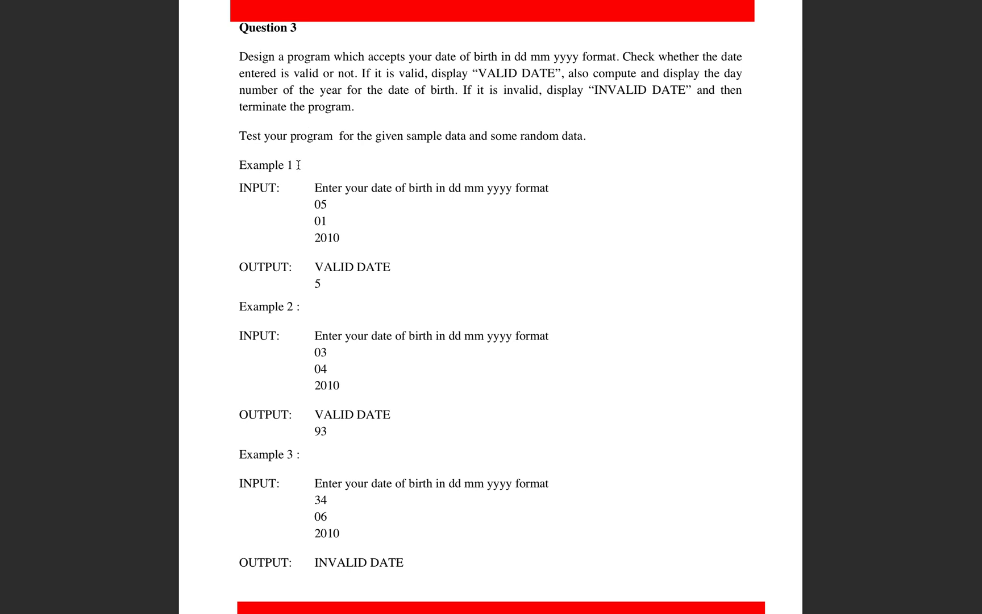
mouse_move(314, 204)
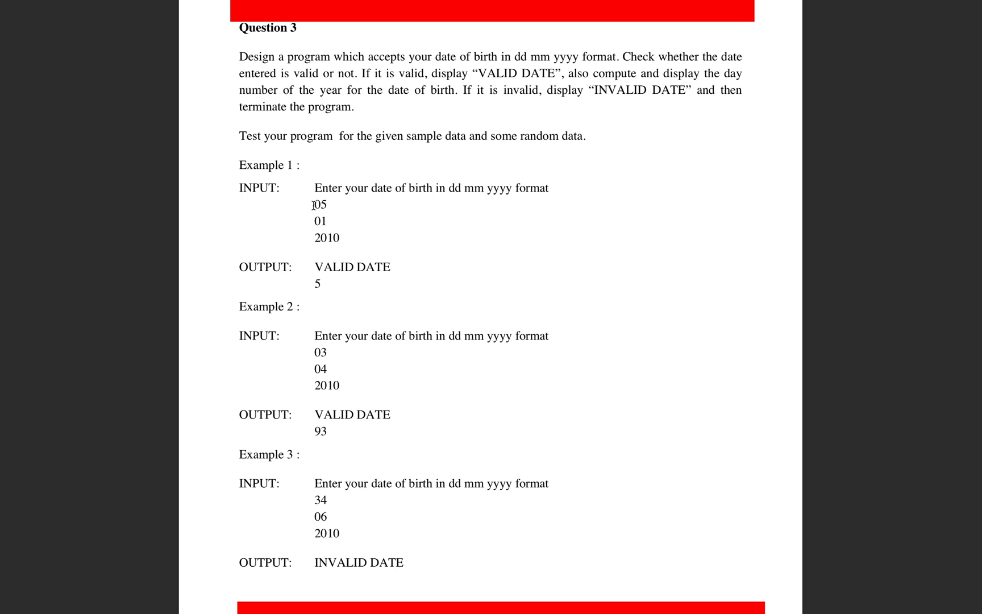
mouse_move(320, 522)
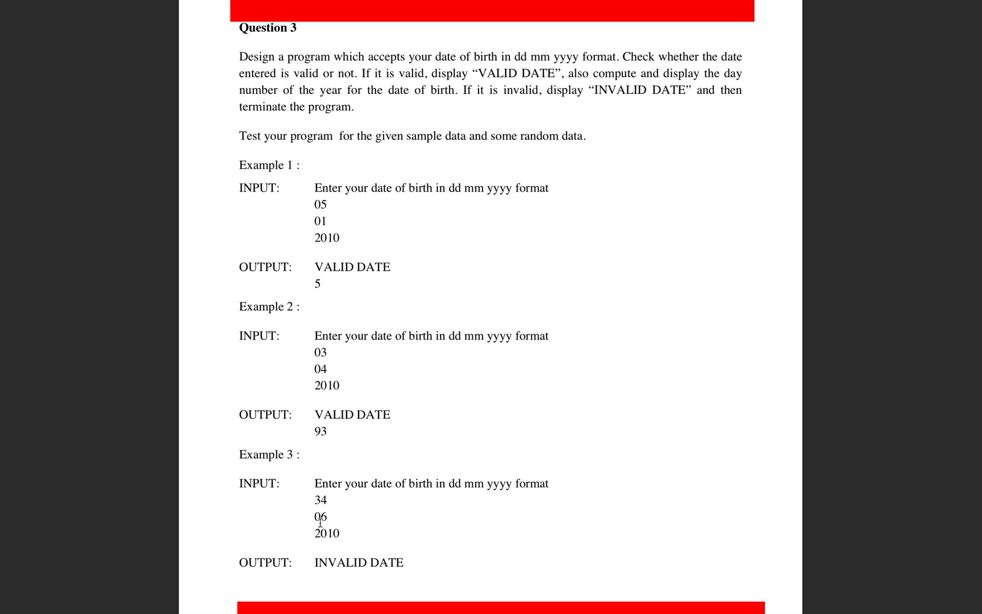
mouse_move(339, 430)
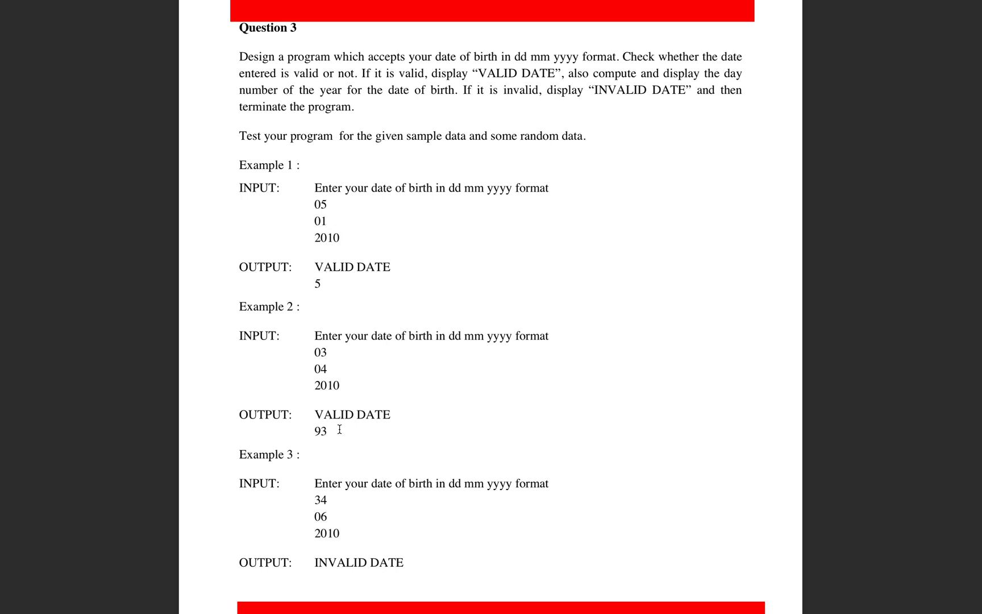
mouse_move(311, 203)
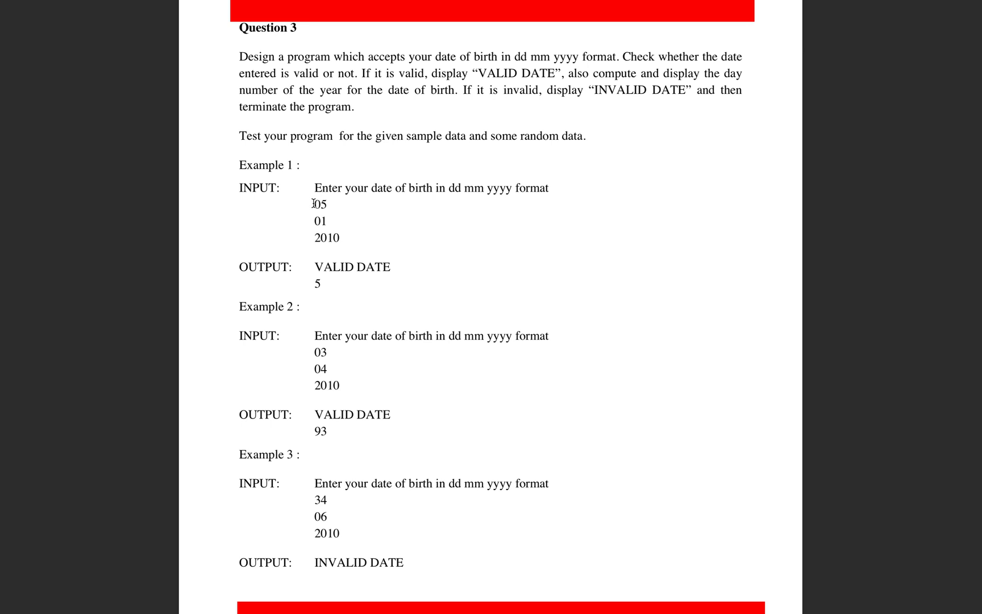
mouse_move(315, 222)
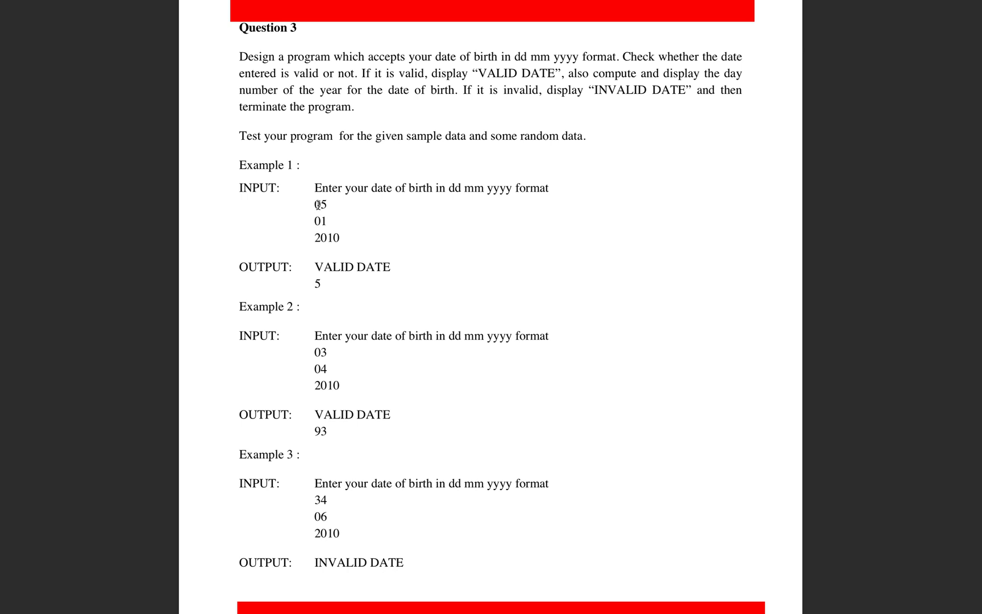
mouse_move(357, 256)
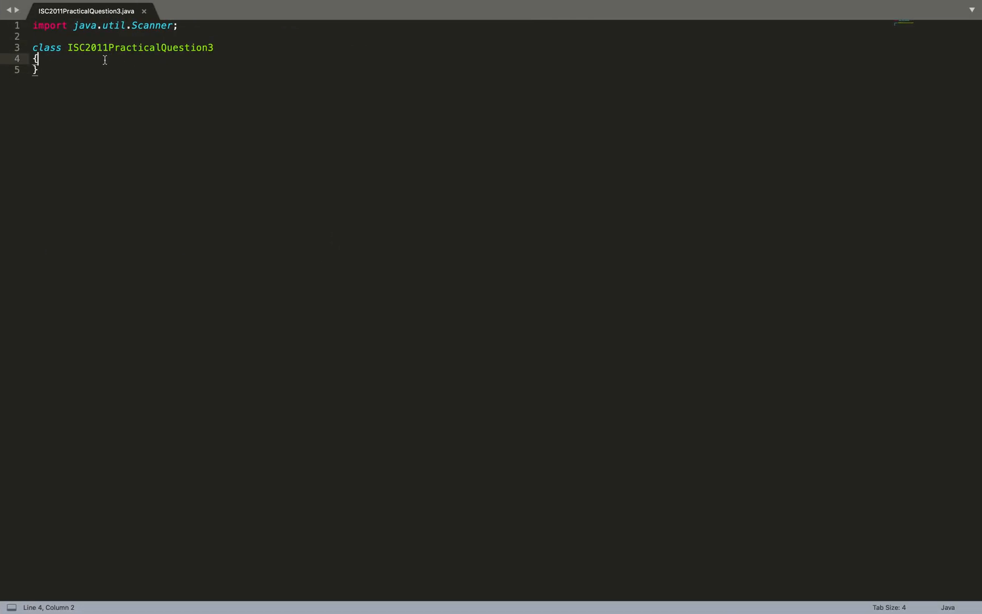
Step: Add a '// the main method' comment and the public static void main(String args) signature
type("// the mian mt")
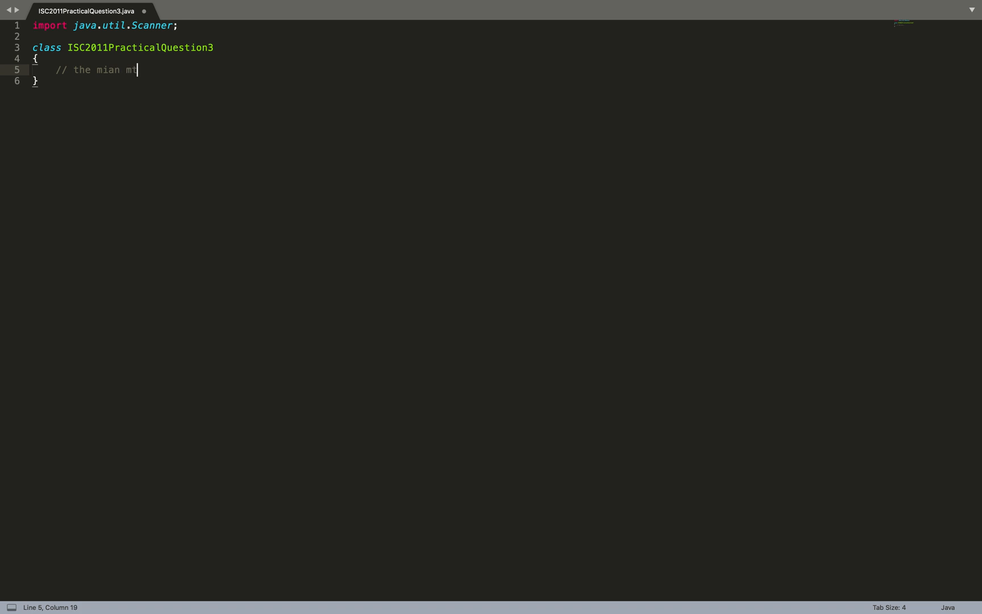
key("backspace")
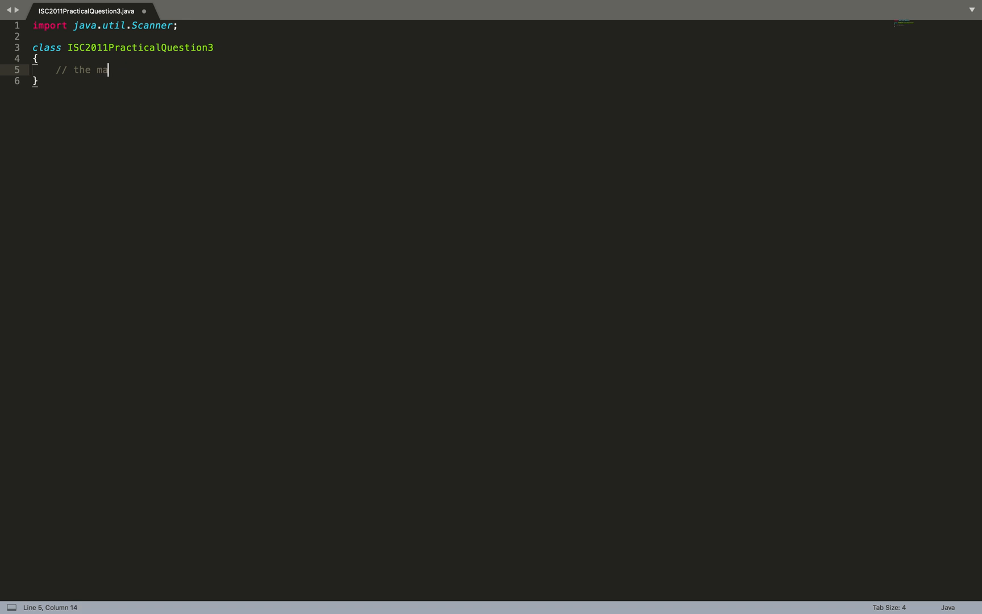
type("in meth")
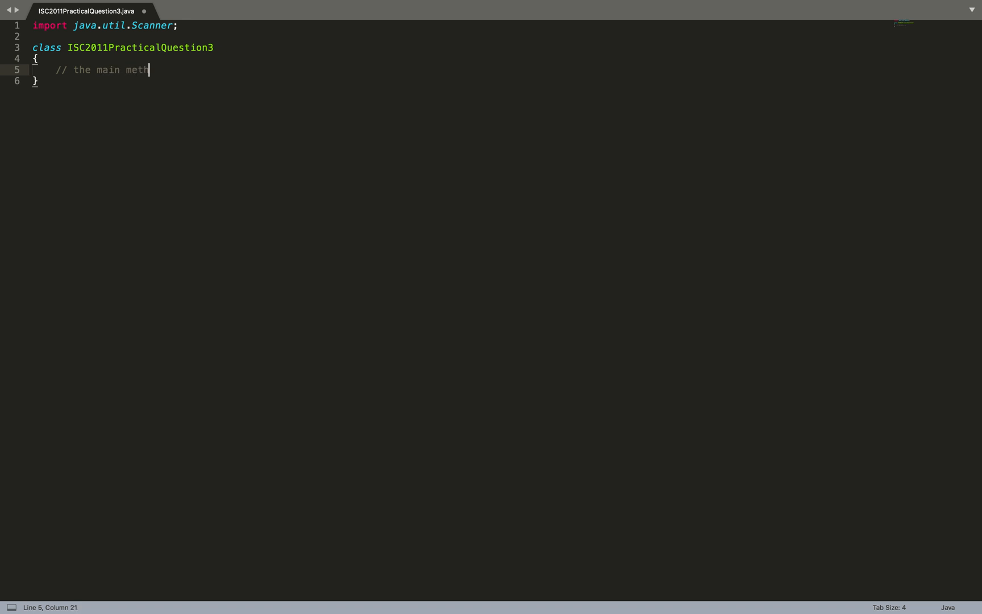
type("publi")
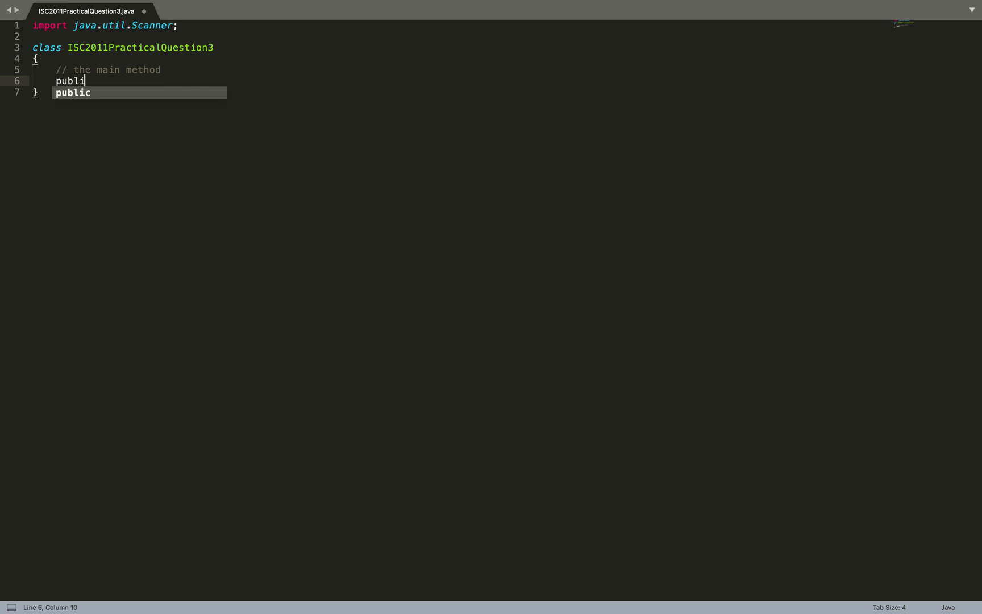
type("c static void main")
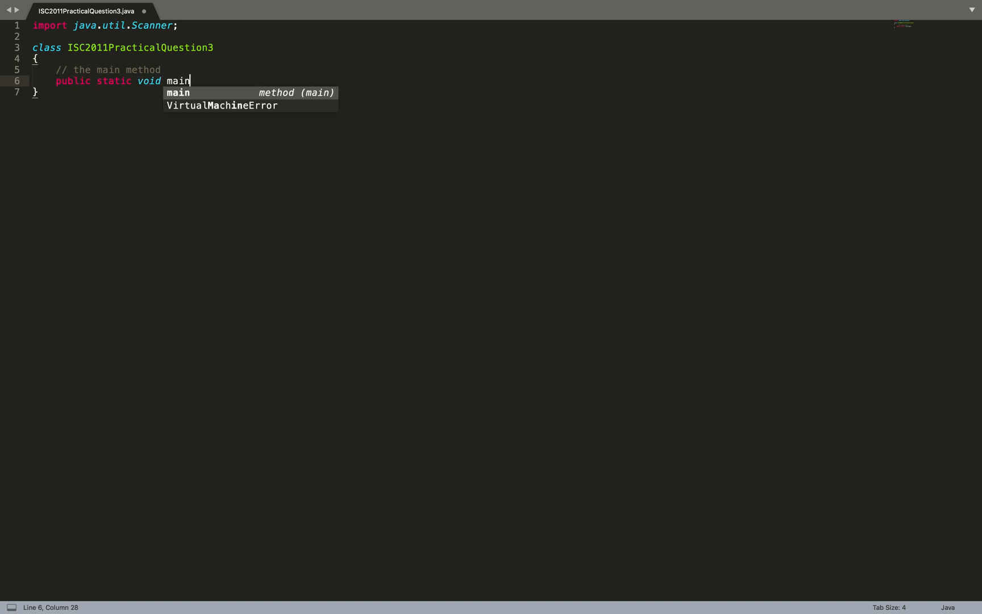
type("(String args[")
type("// sc")
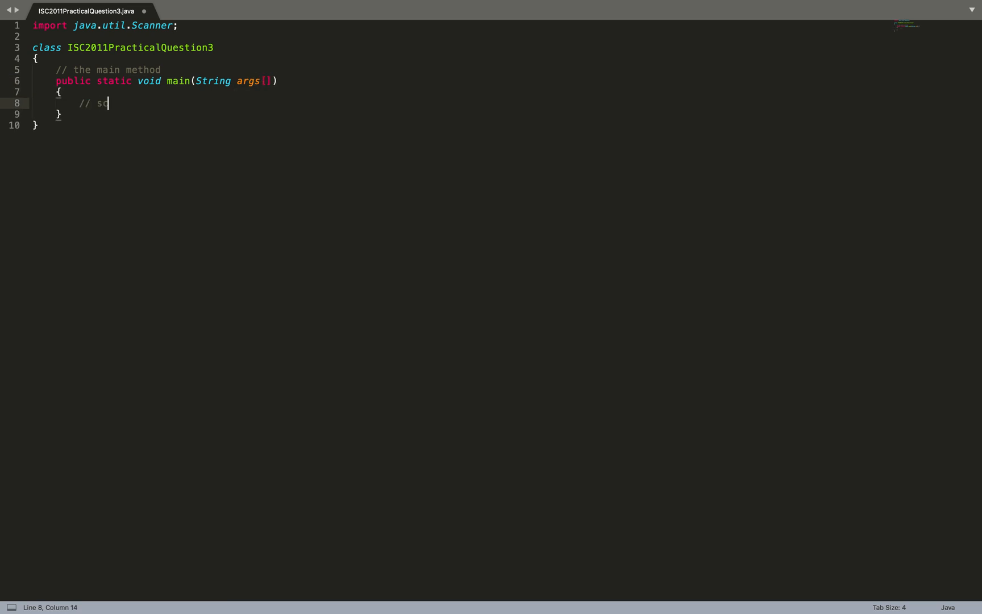
Step: Declare Scanner scanner = new Scanner(System.in); with a comment, then add the close-the-scanner comment and .close call
type("anner class to rea")
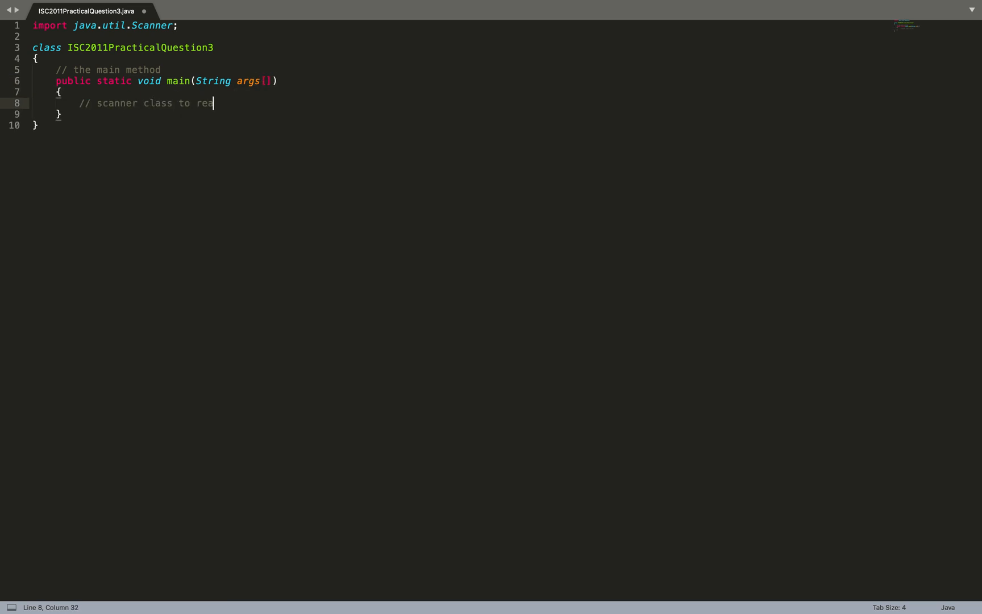
type("d input from the user")
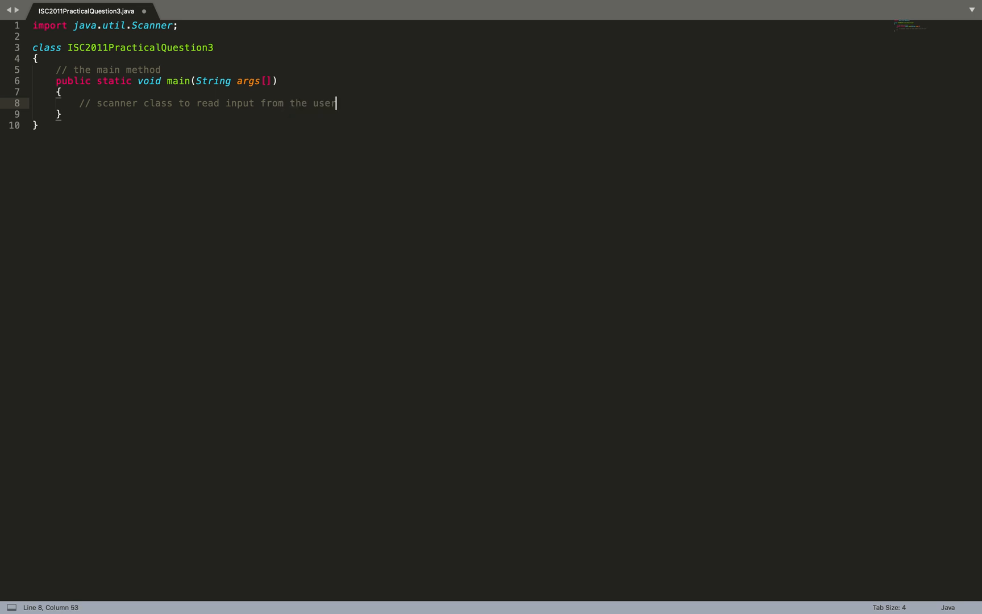
type("Scanner scanner = n")
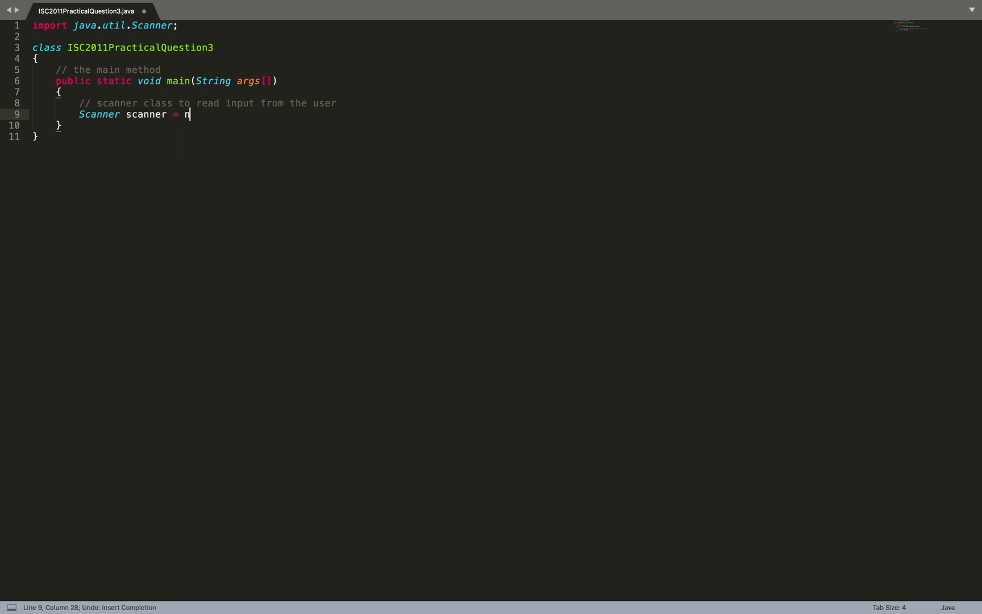
type("ew Scanner")
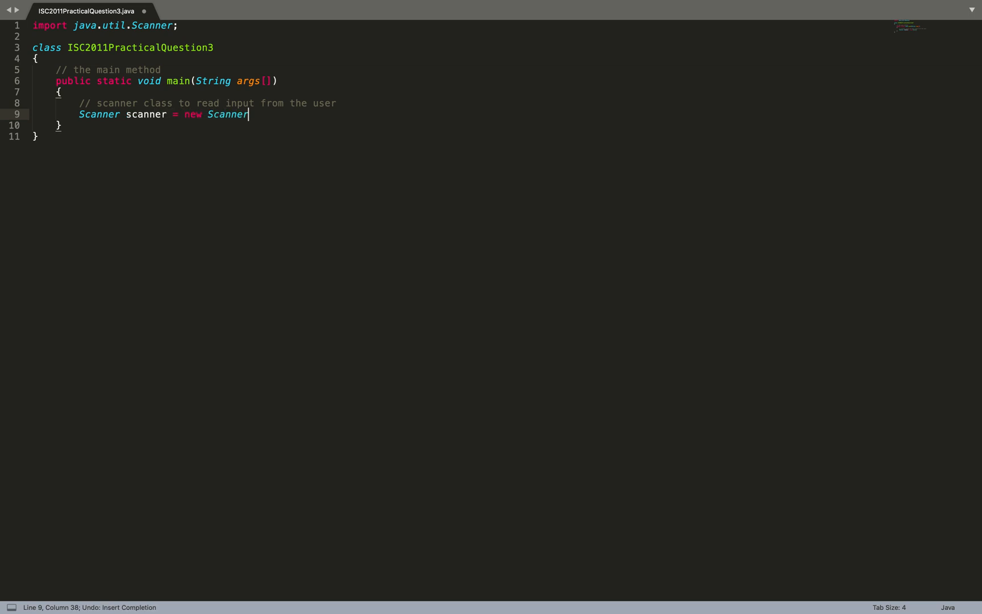
type("(System)")
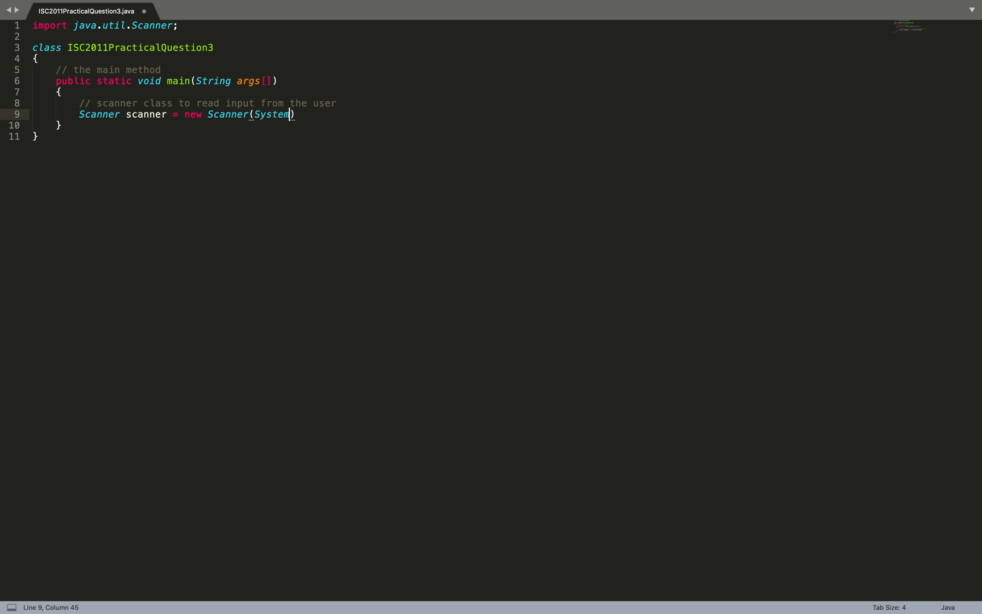
type(".in);")
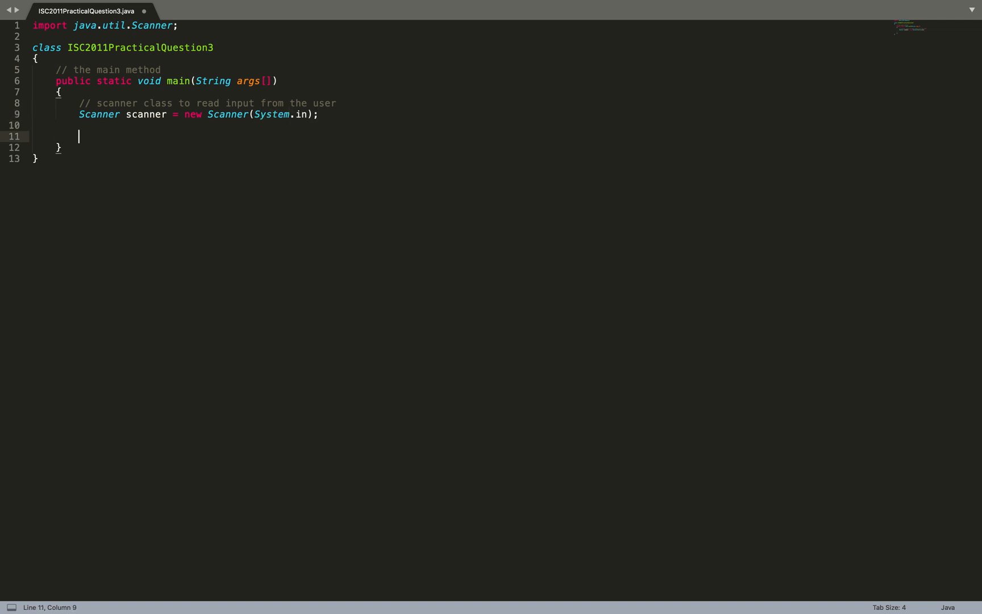
type("// close the scanner")
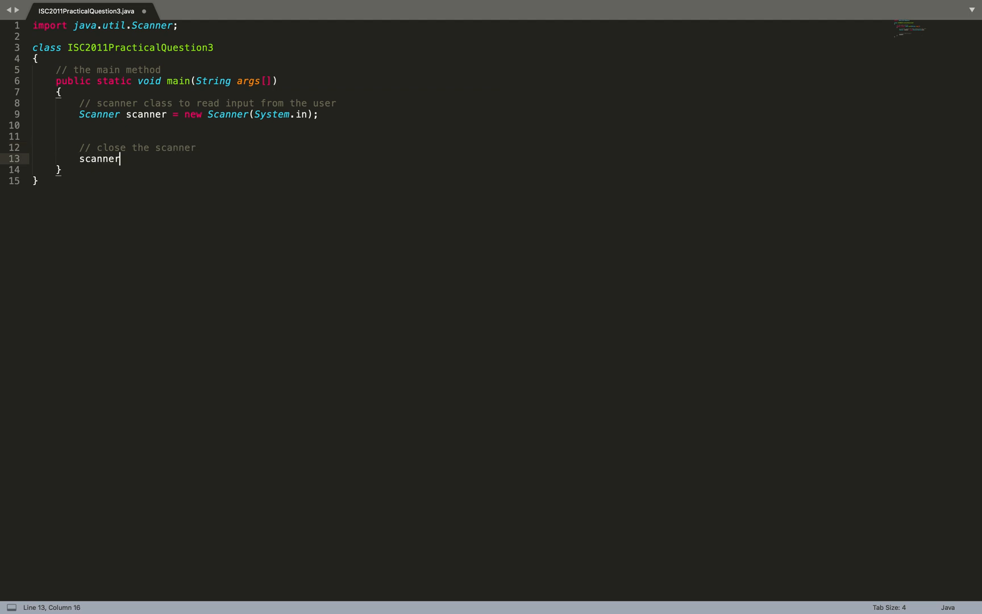
type(".close")
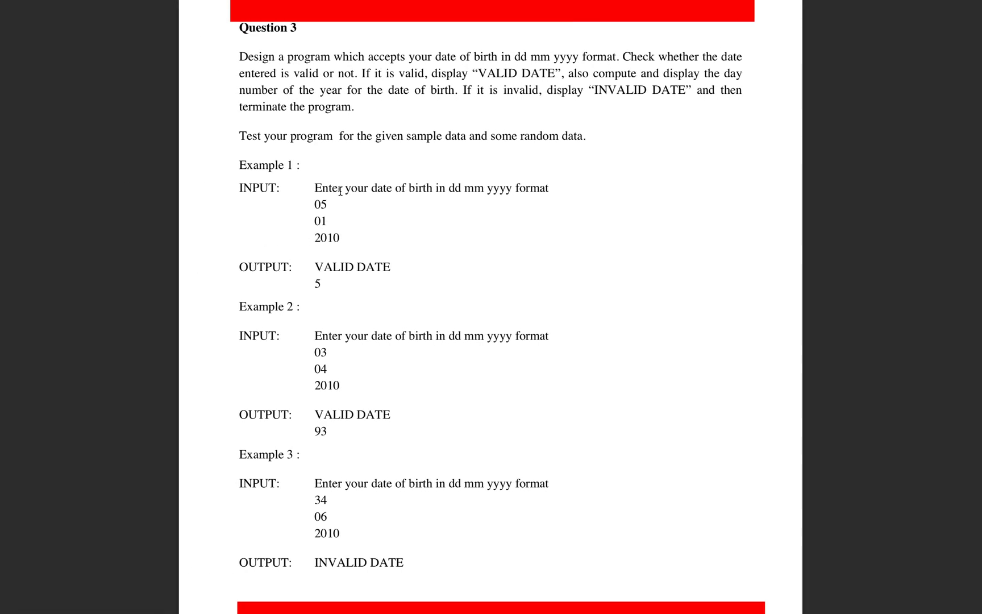
left_click_drag(313, 188, 550, 188)
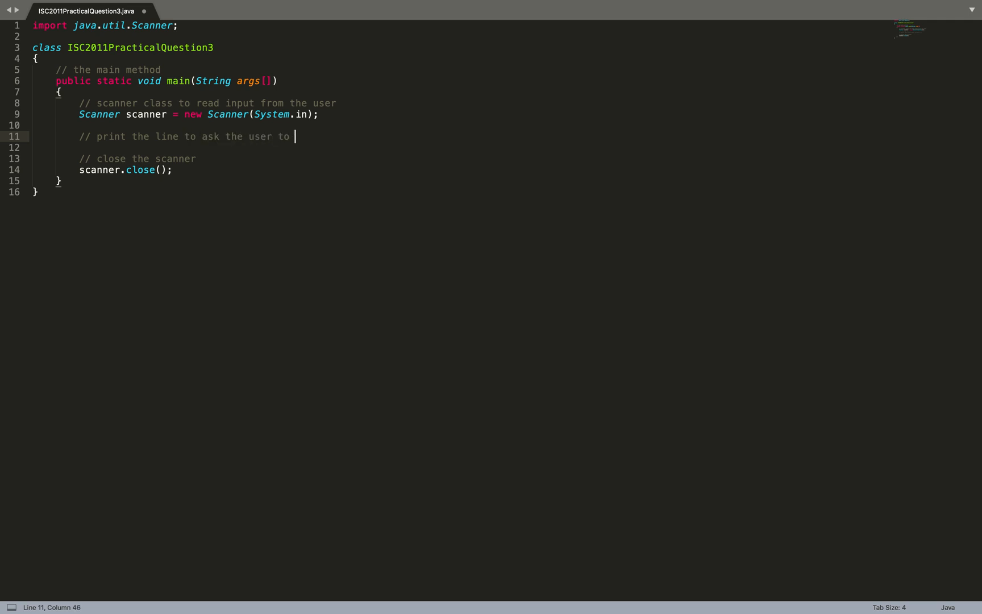
Step: Print the prompt "Enter your date of birth in dd mm yyyy format" with System.out.println
type("t the date")
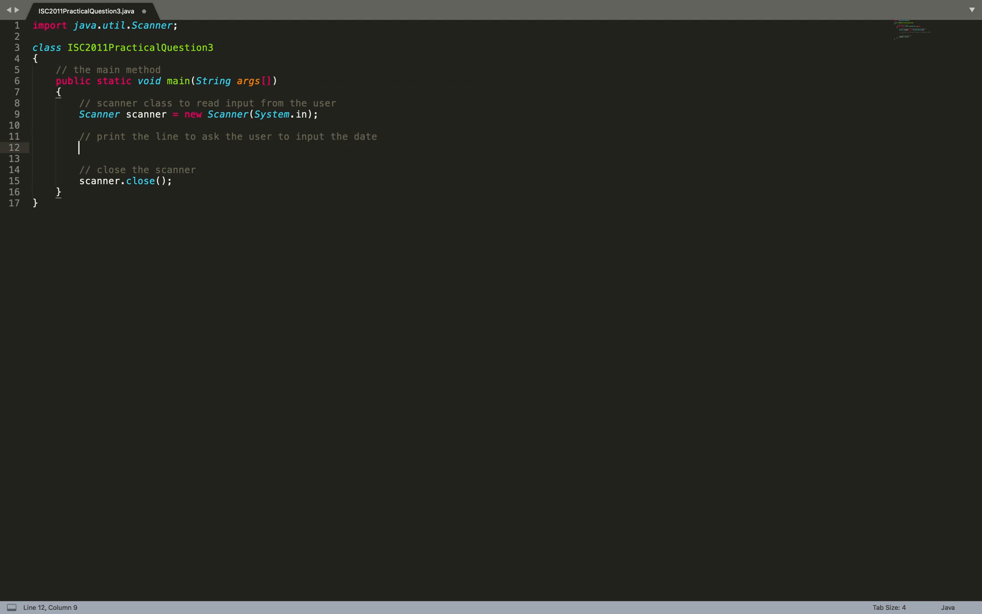
type("System")
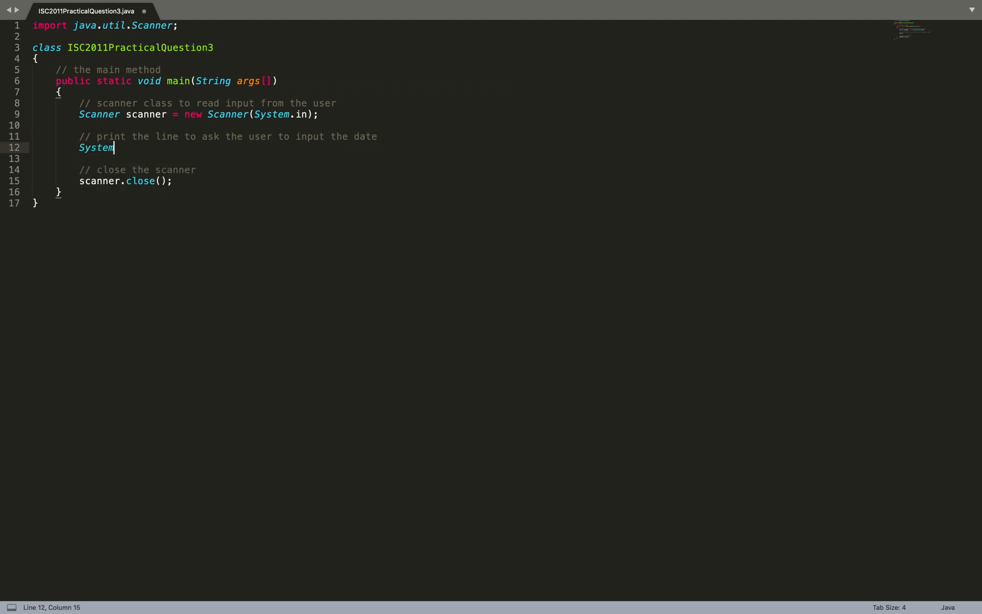
type(".out.print")
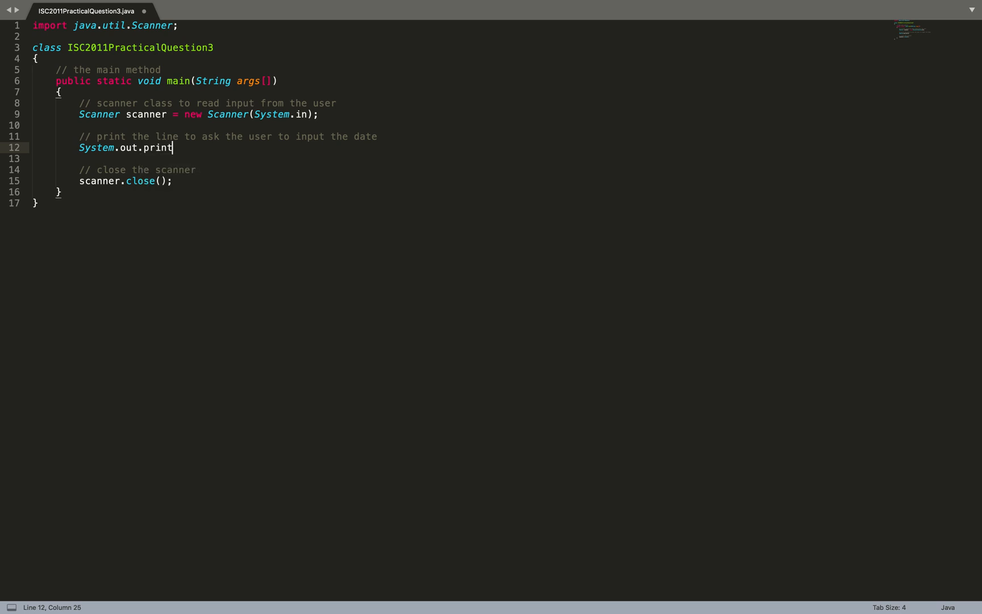
type("ln(\"\")")
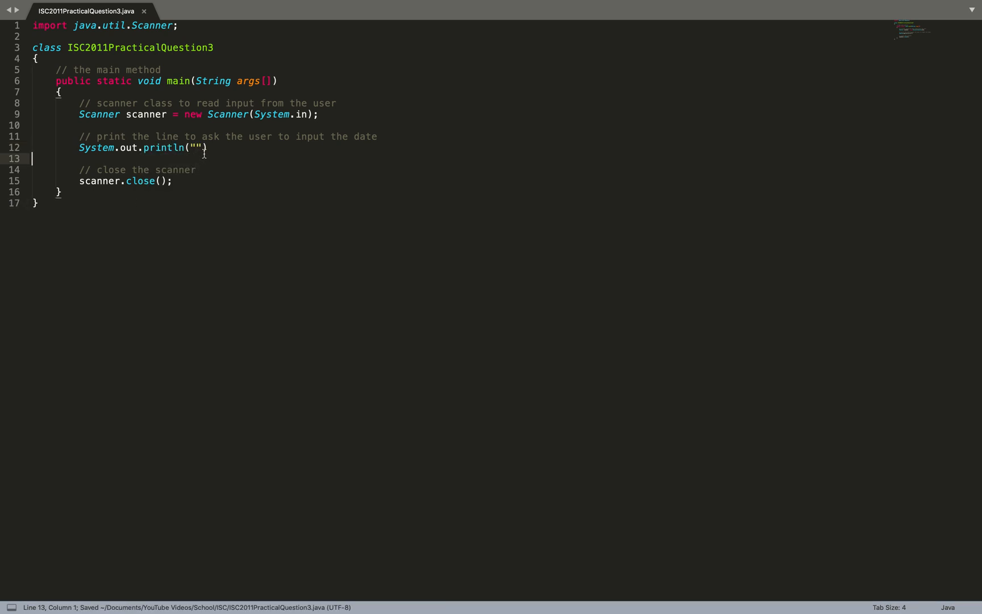
type("Enter your date of birth in dd mm yyyy format")
type("//")
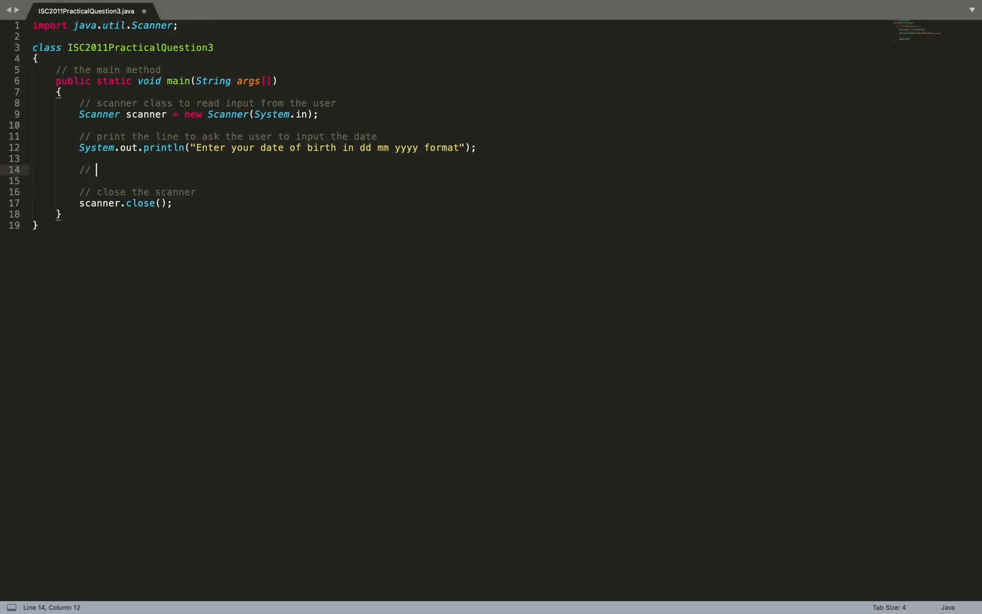
Step: Read date, month and year as ints via scanner.nextInt(), with a 'read the date' comment
type("read the date")
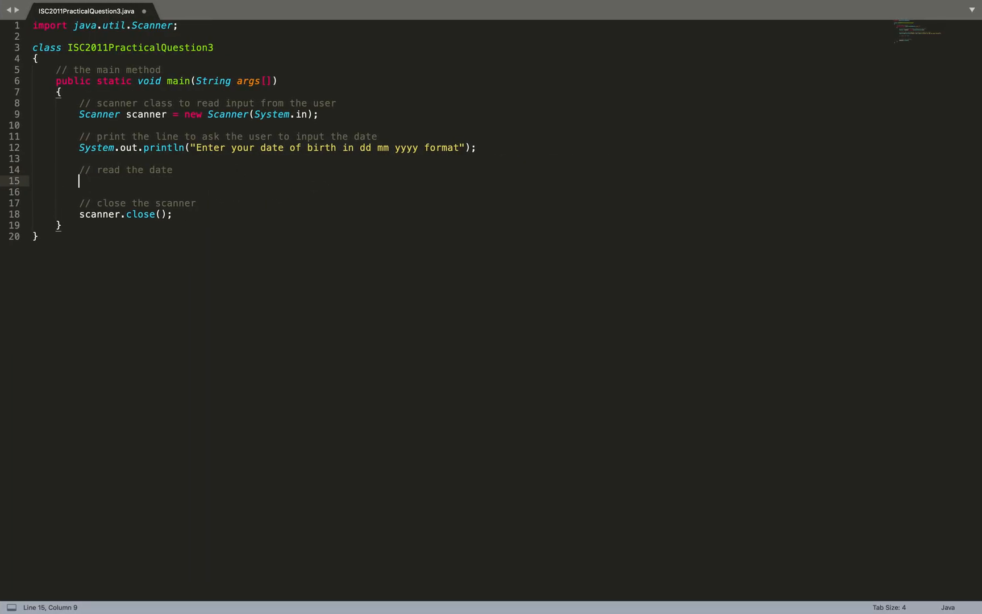
type("int date. =")
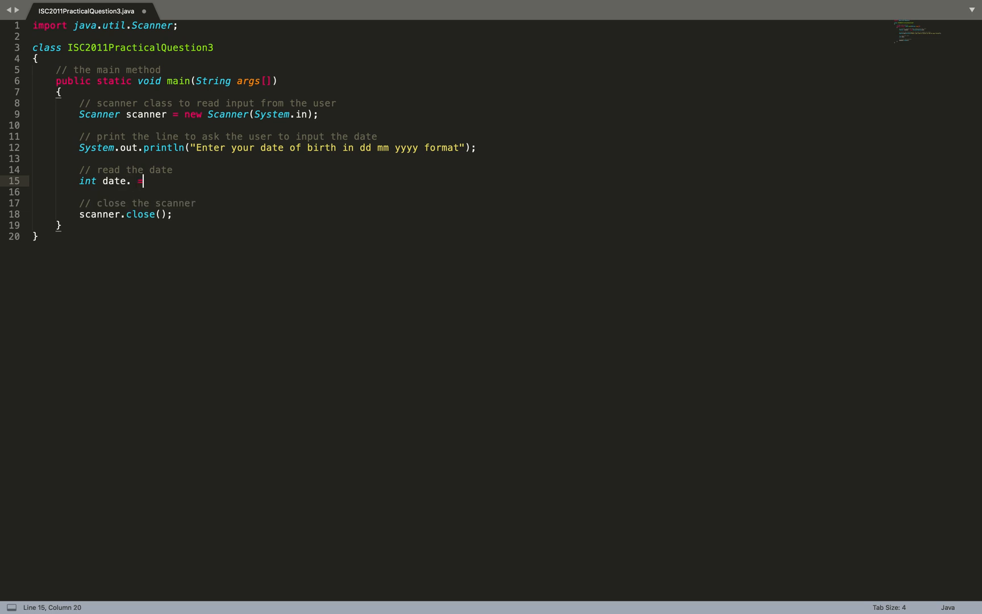
type("scanne")
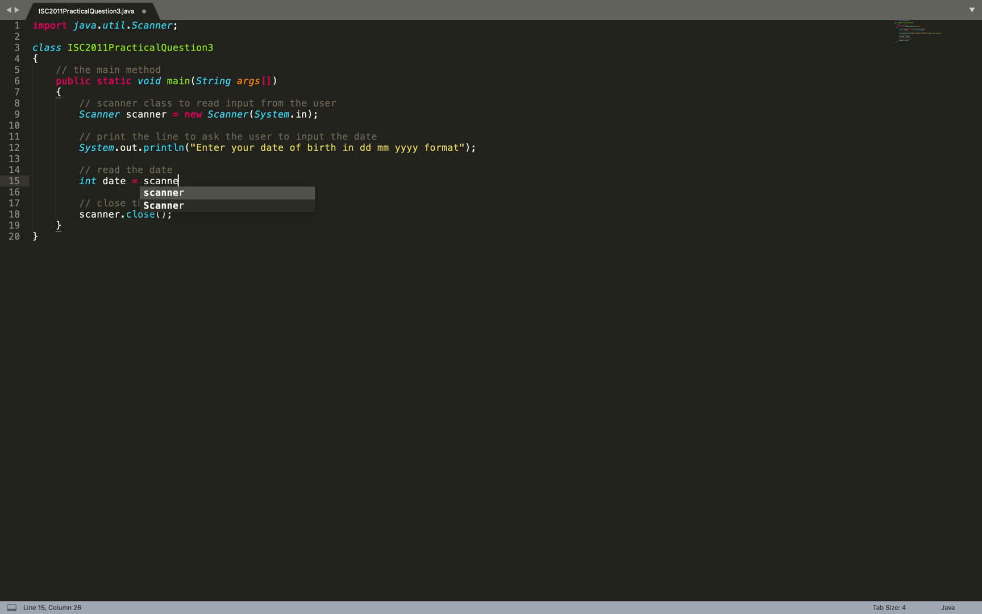
type("r.ne")
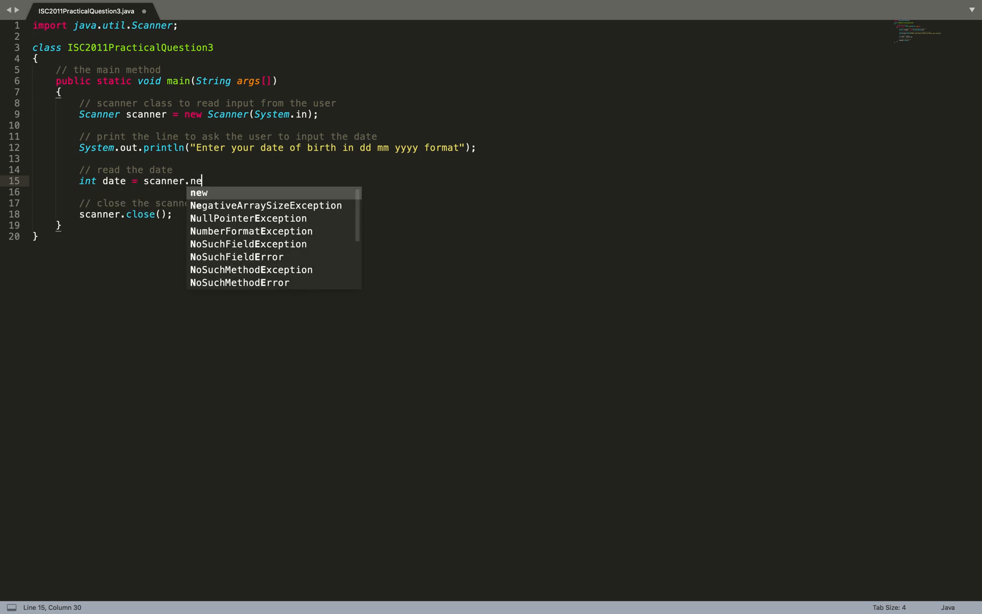
type("xtI")
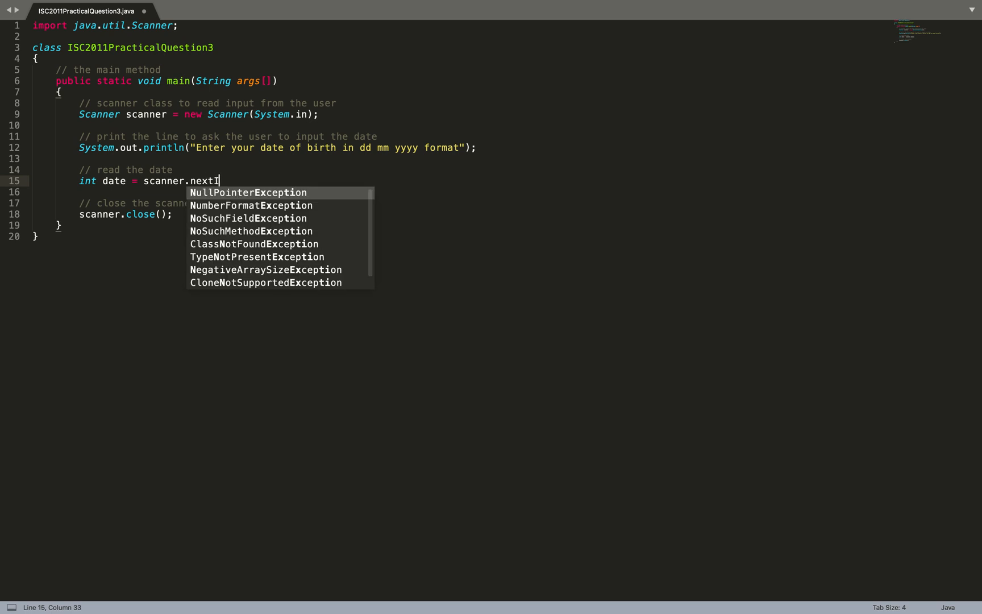
type("nt();")
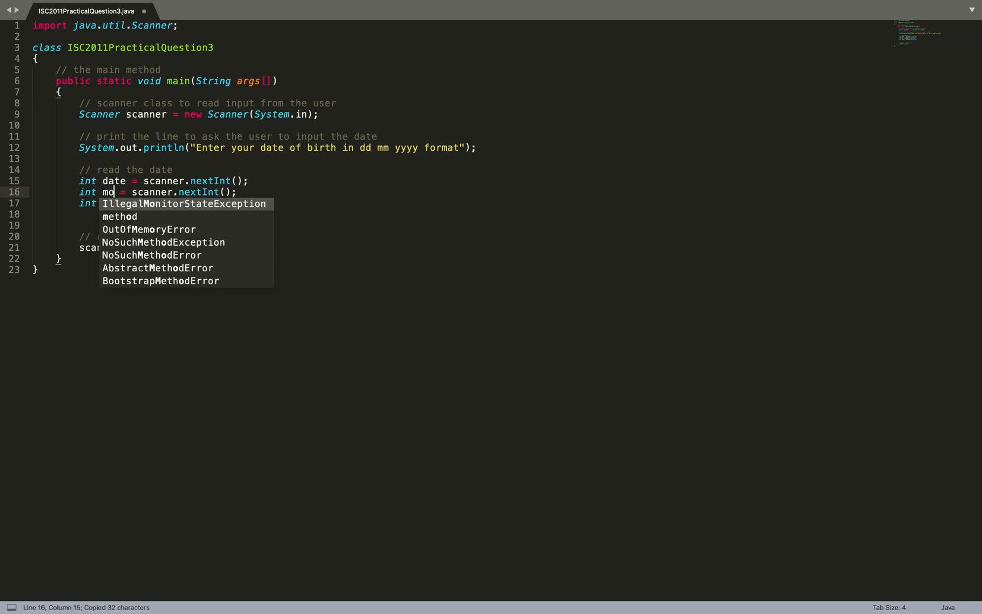
type("nth")
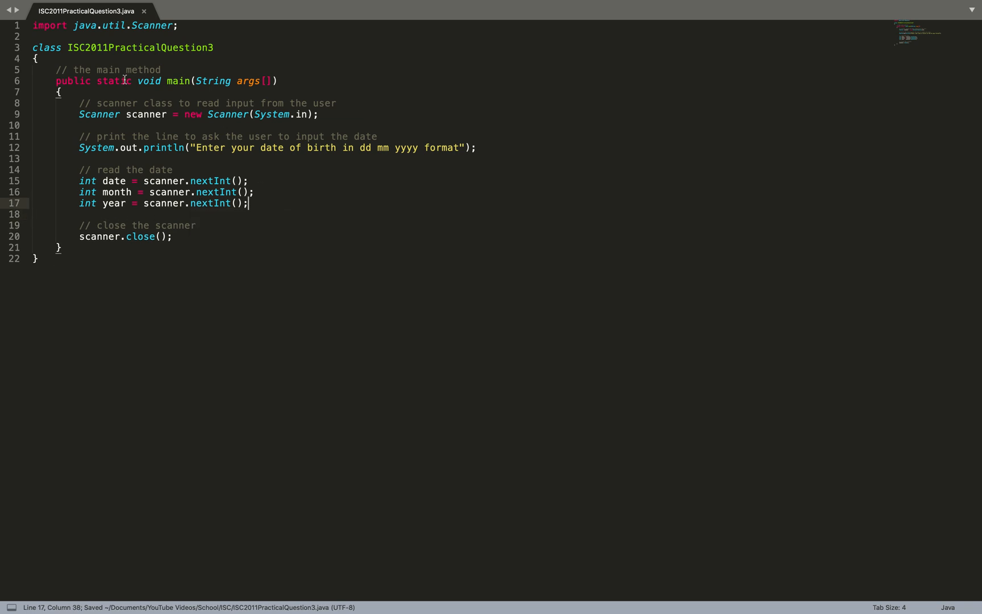
Step: Declare static boolean isValidDate(int d, int m, int y) above main under a '// method to validate the date' comment
key("enter")
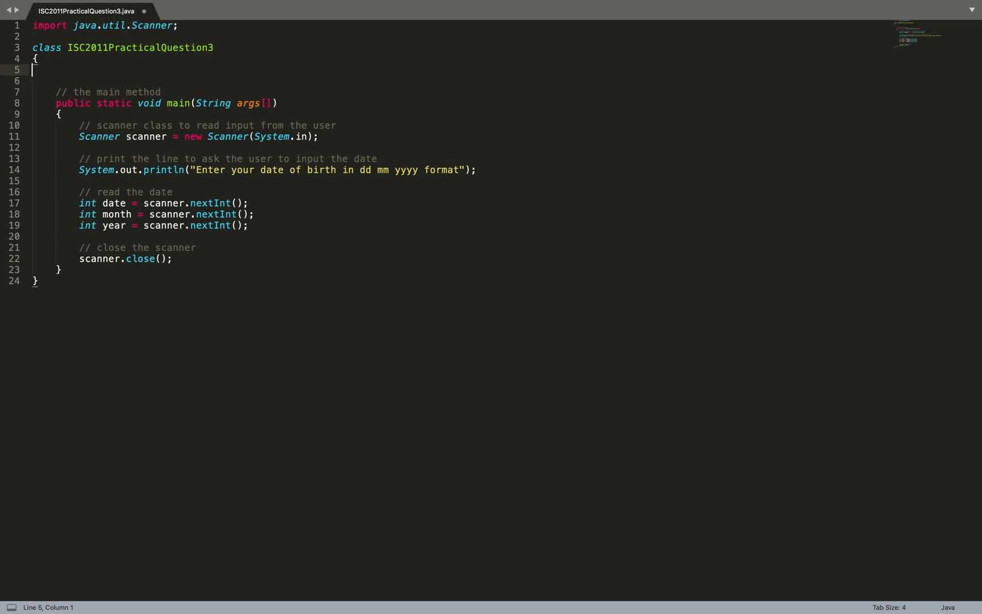
type("// method to")
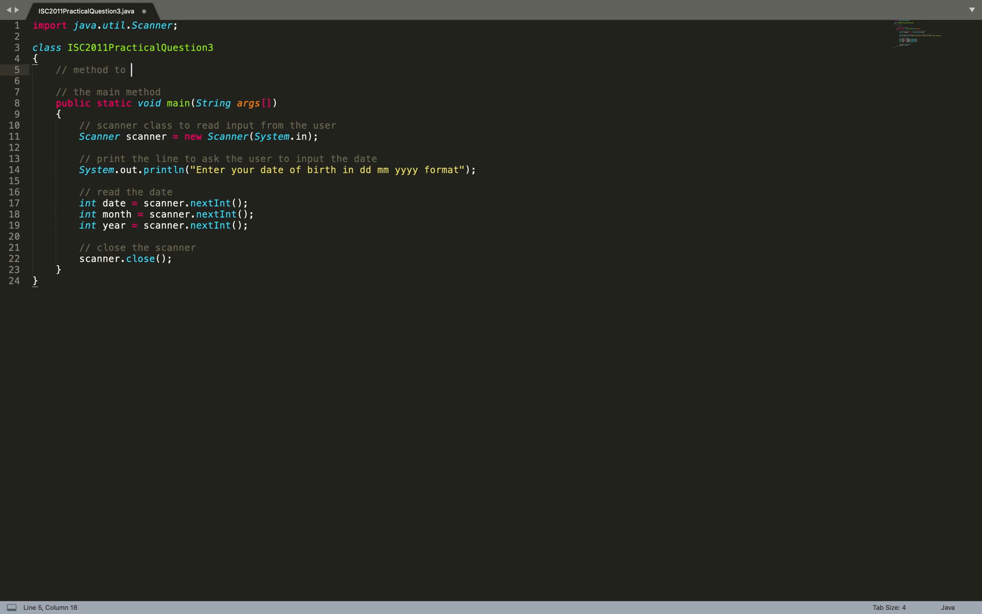
type("validate te")
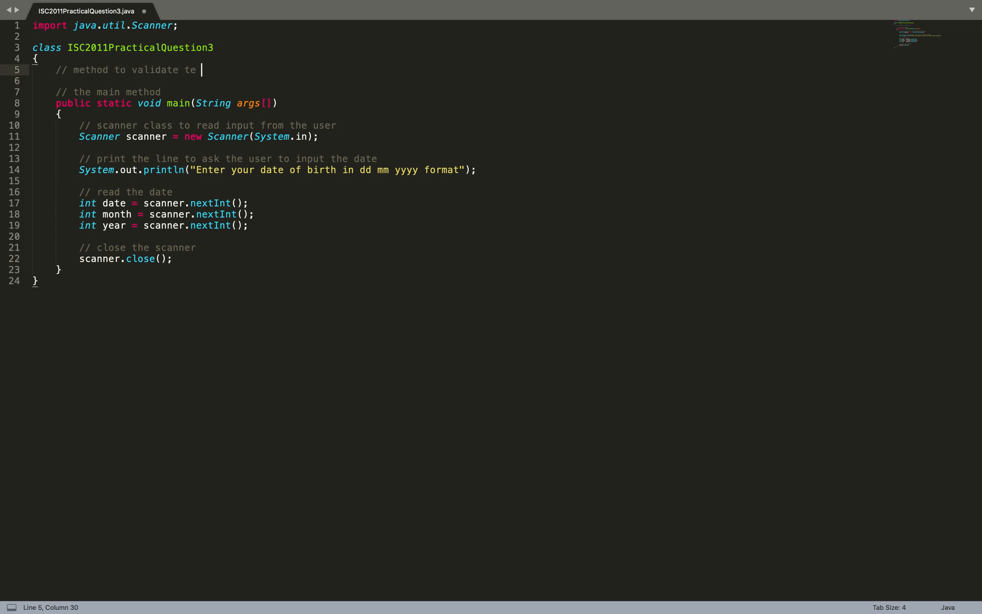
type("he date")
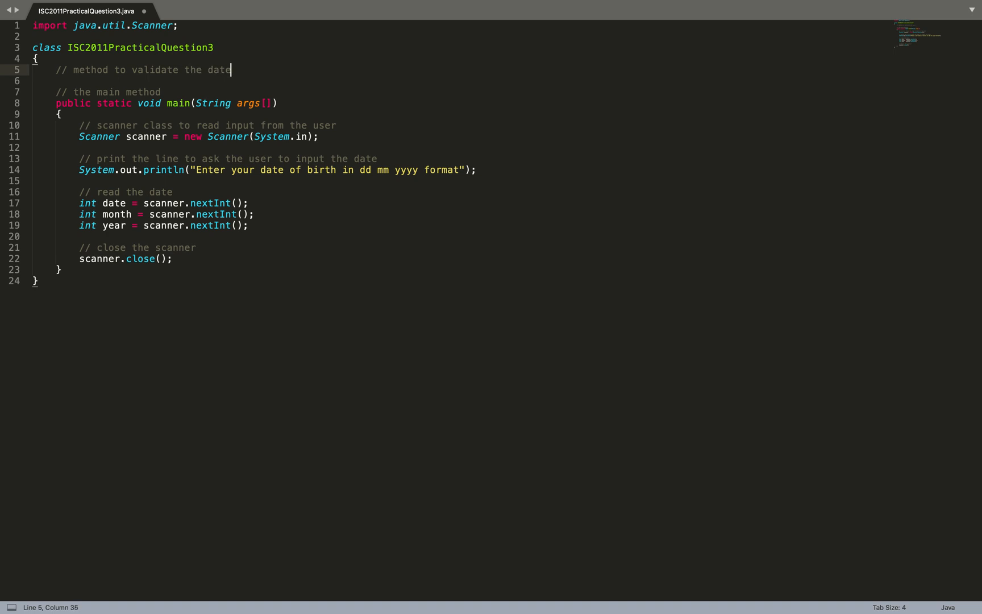
type("static boolean isValid")
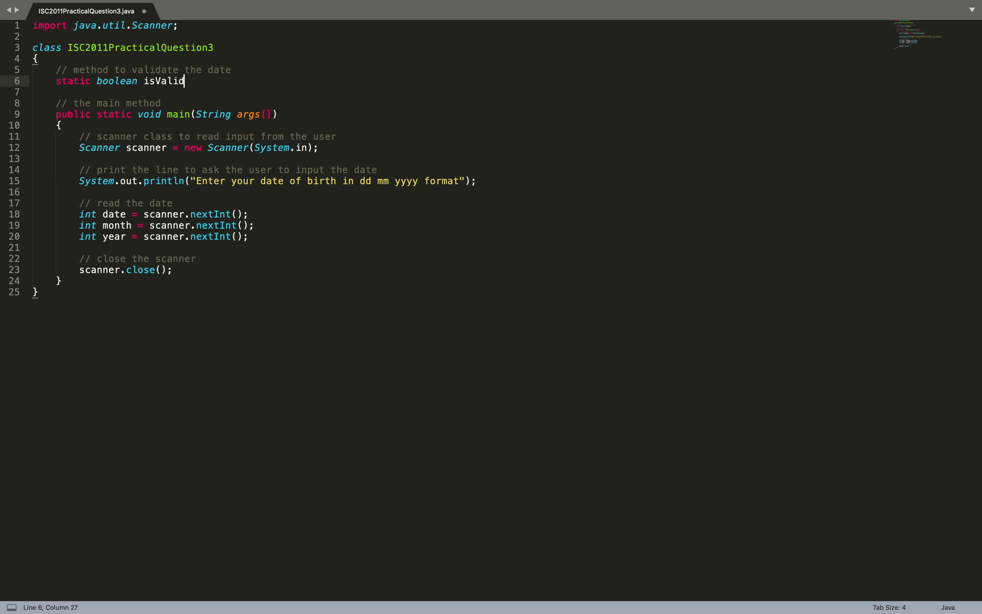
type("Date(int d)")
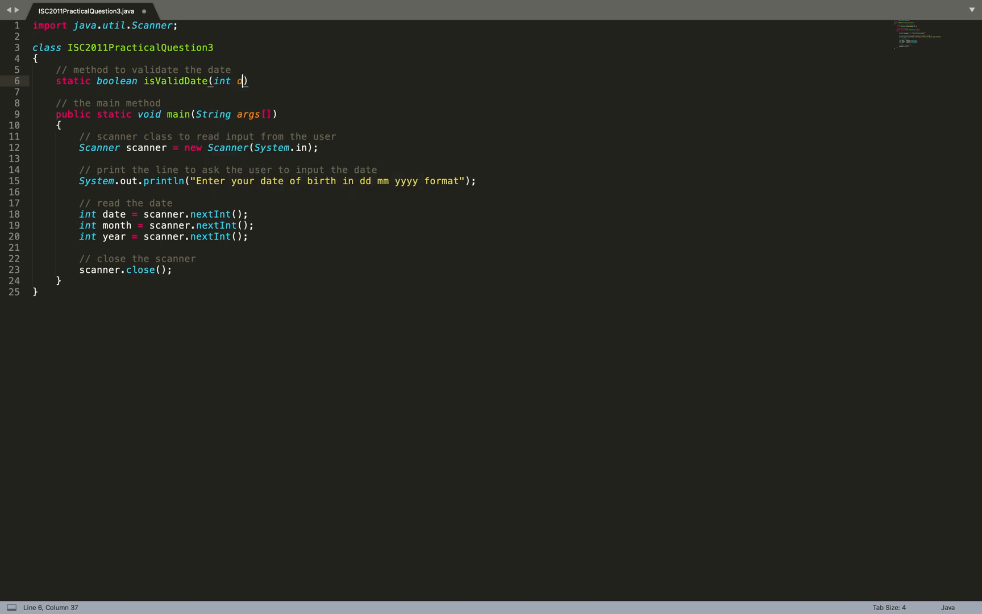
type("d, int mm")
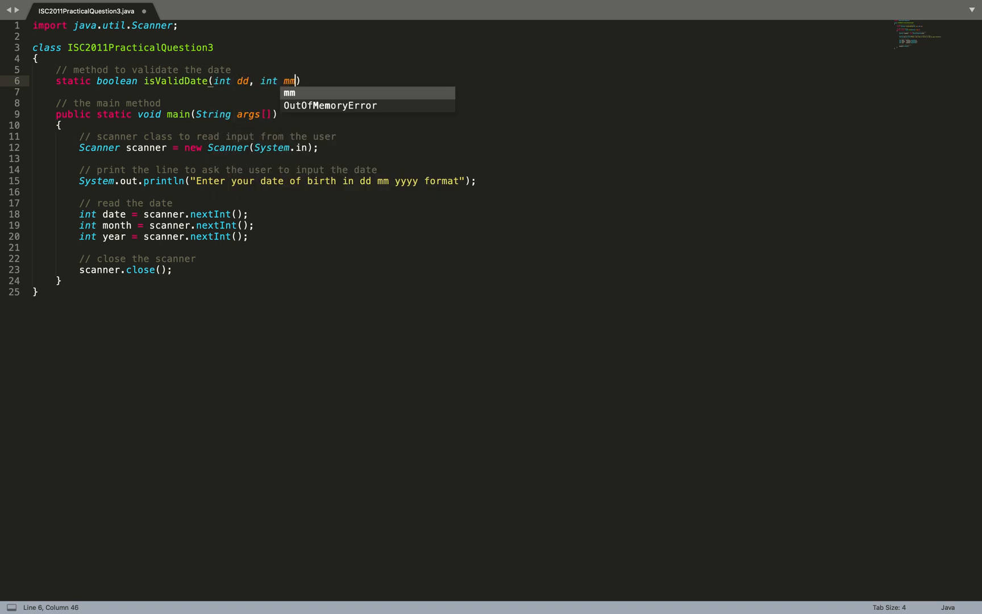
type(", int yt")
type("{")
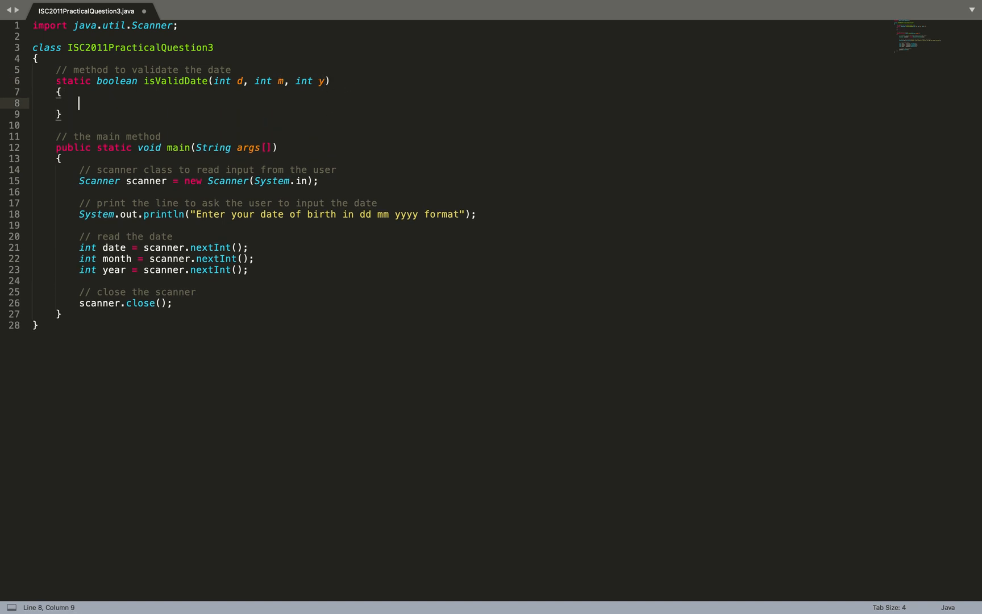
Step: Add a validation comment and if( m<1 || m>12 ) return false; for the month
type("// validate the day")
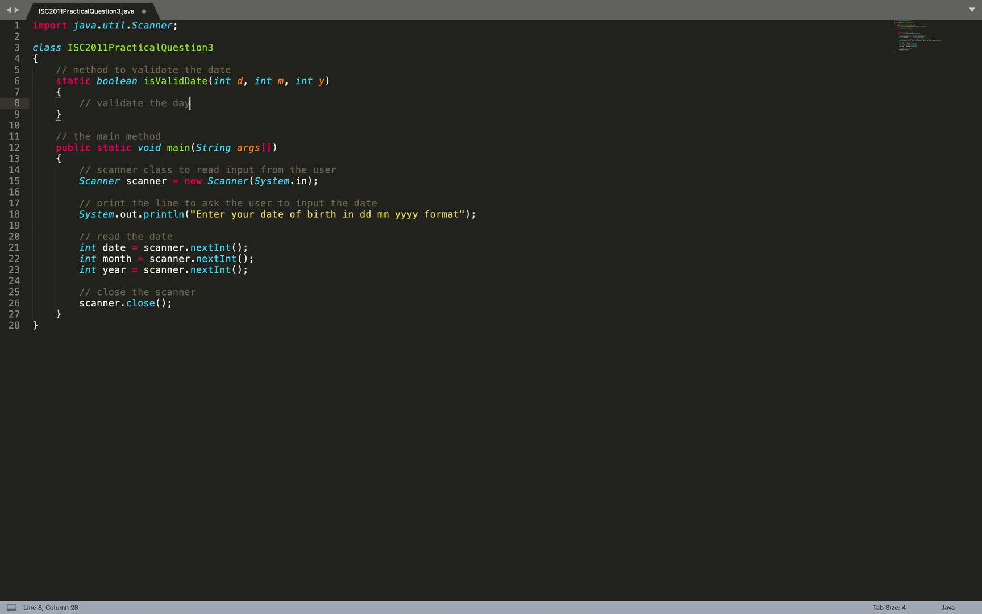
key("backspace")
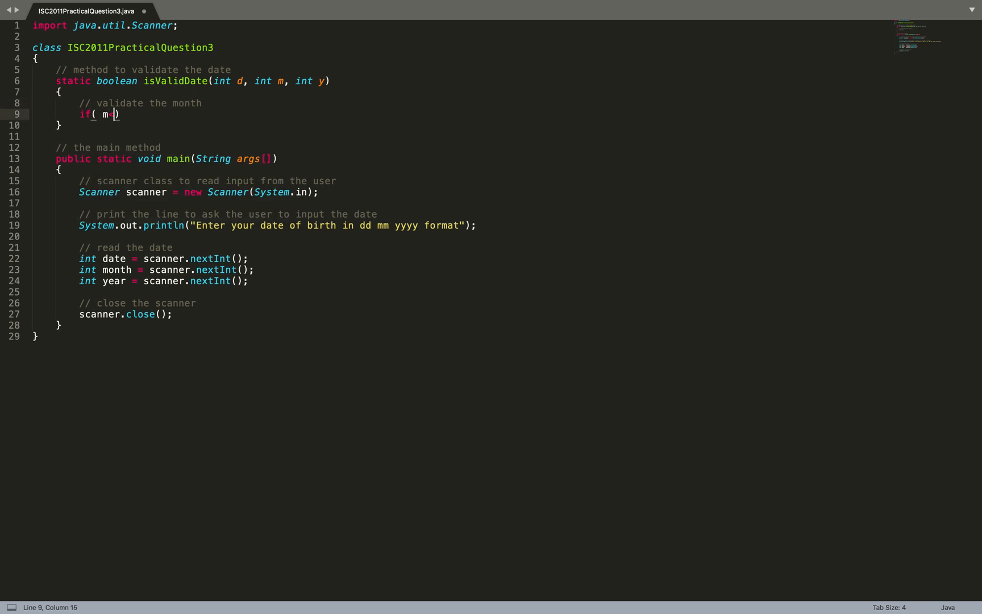
type("<1")
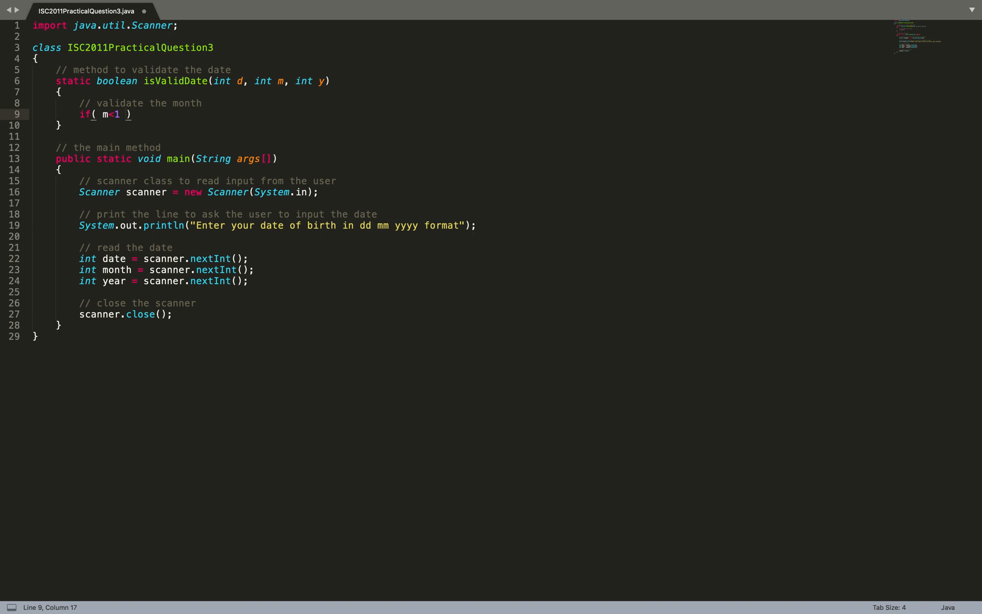
type("||")
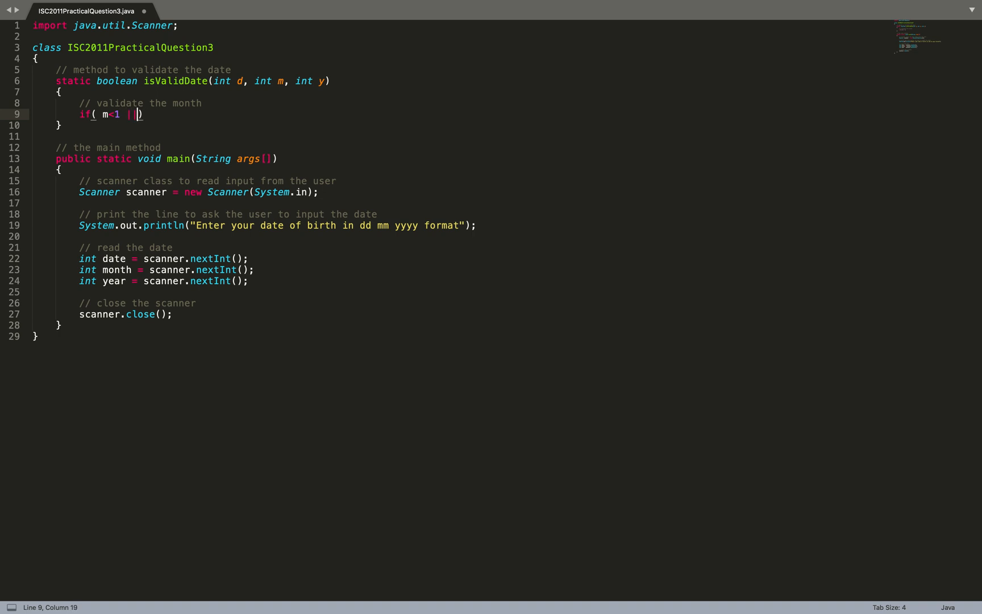
type("m>12")
type("return")
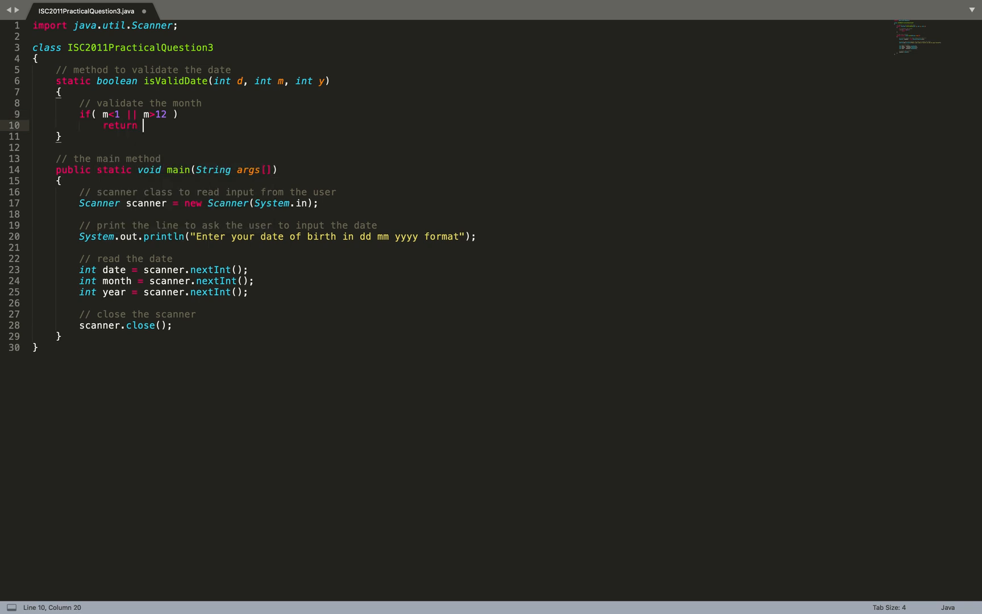
type("false;")
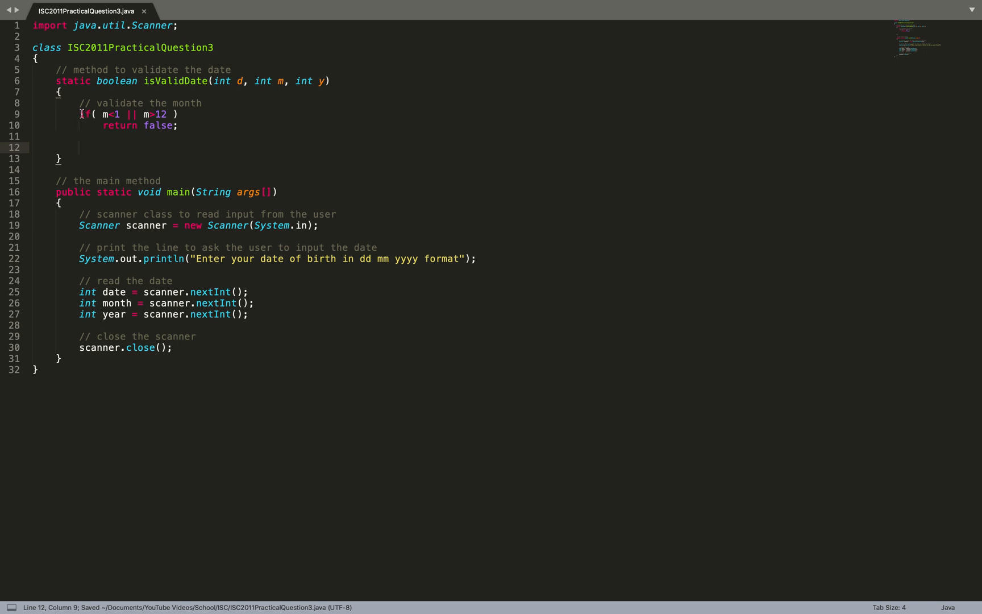
Step: Add the day check if( d<1 || d>31 ) return false; below the month check
left_click(80, 113)
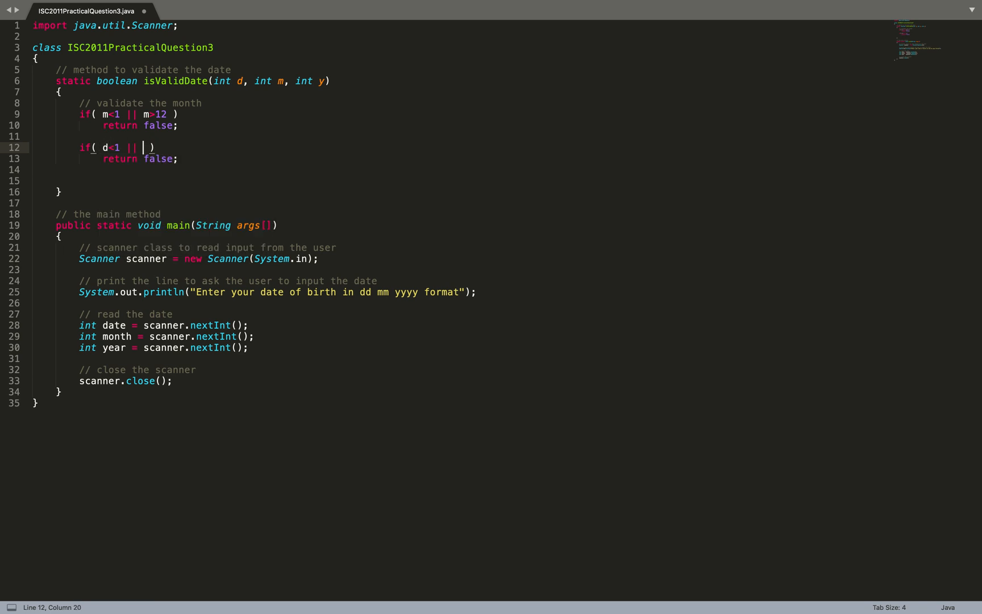
type("d>31")
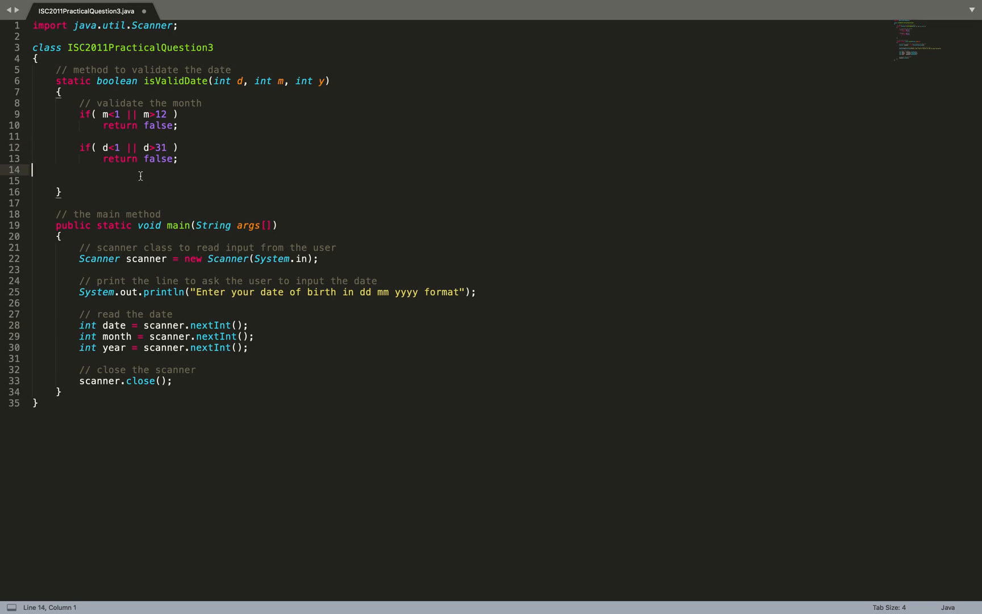
key("enter")
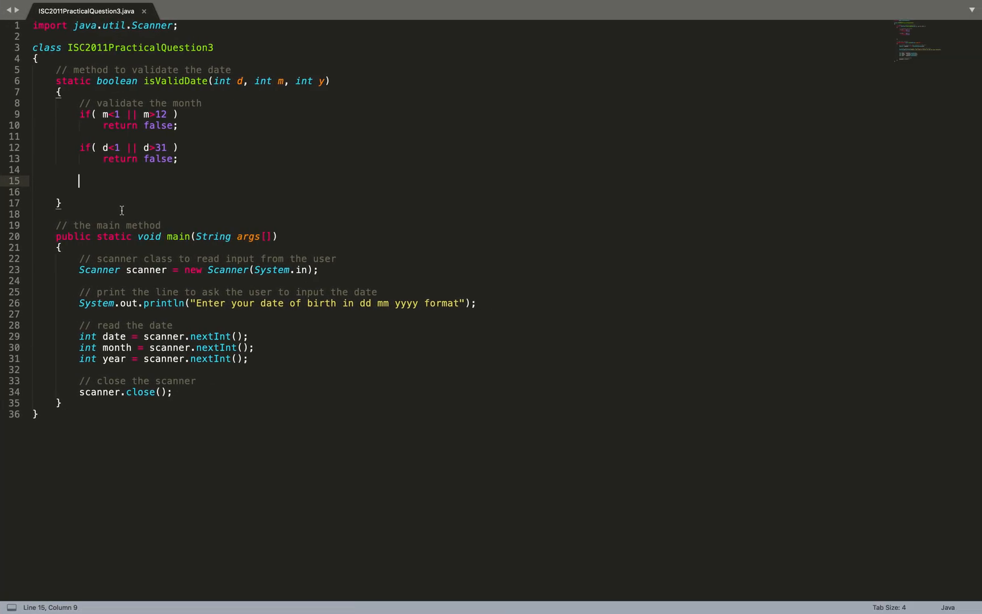
Step: Add '// check for postive years' and if( y < 1 ) return false;
type("// check")
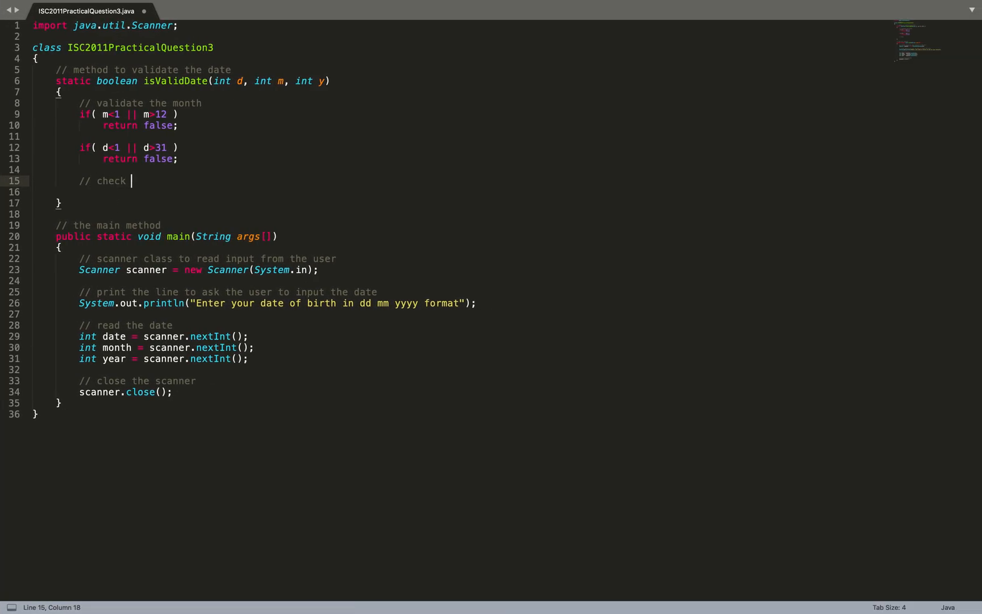
type("for postivi")
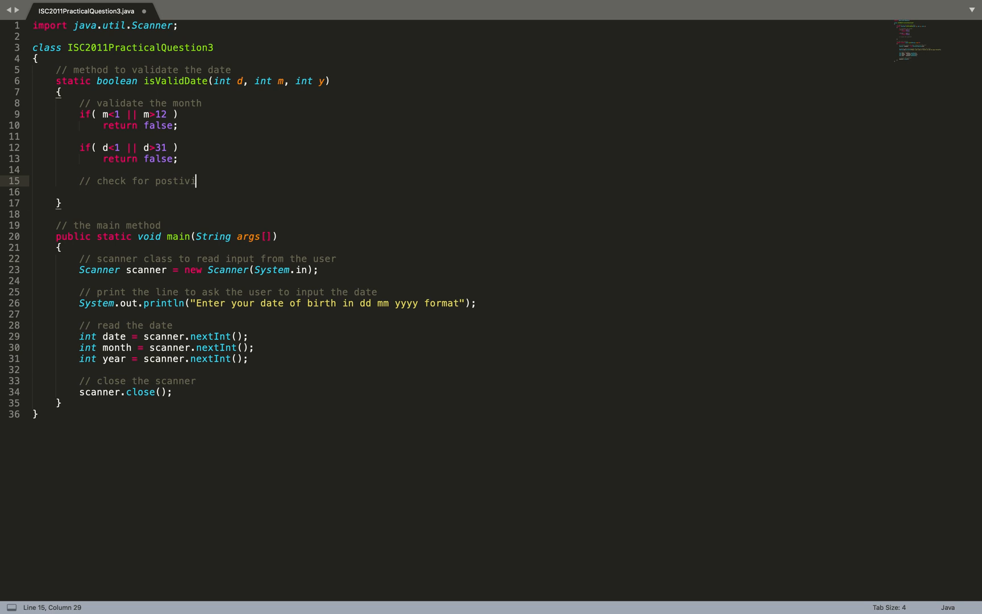
key("Backspace")
type("e years")
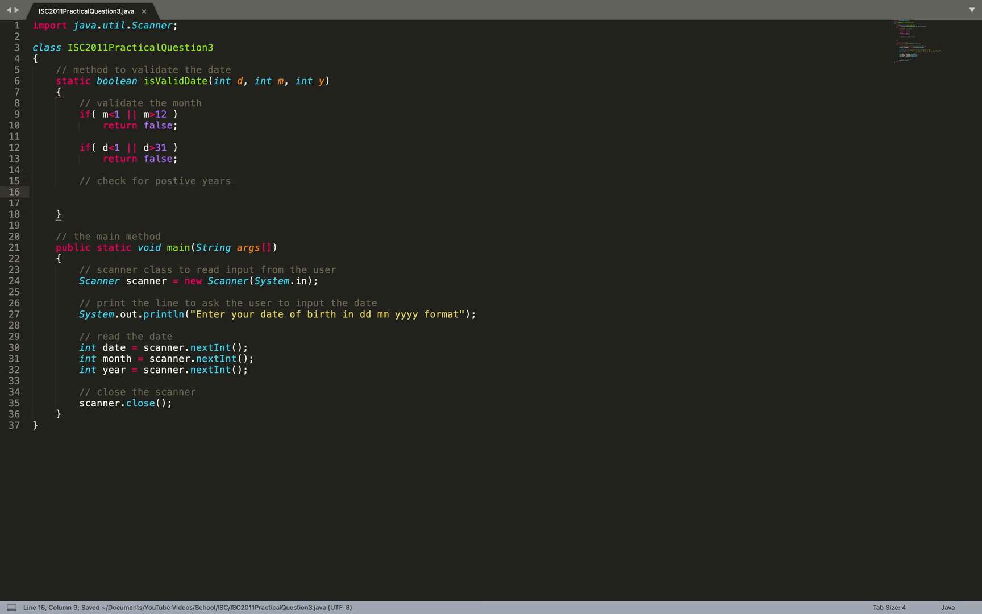
type("if( )")
type("return false;")
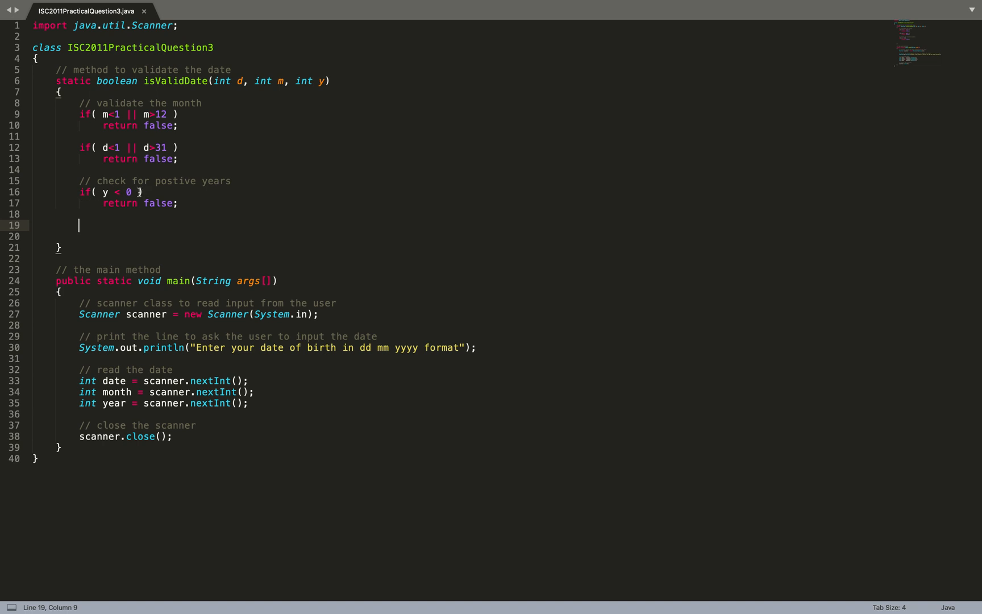
type("||")
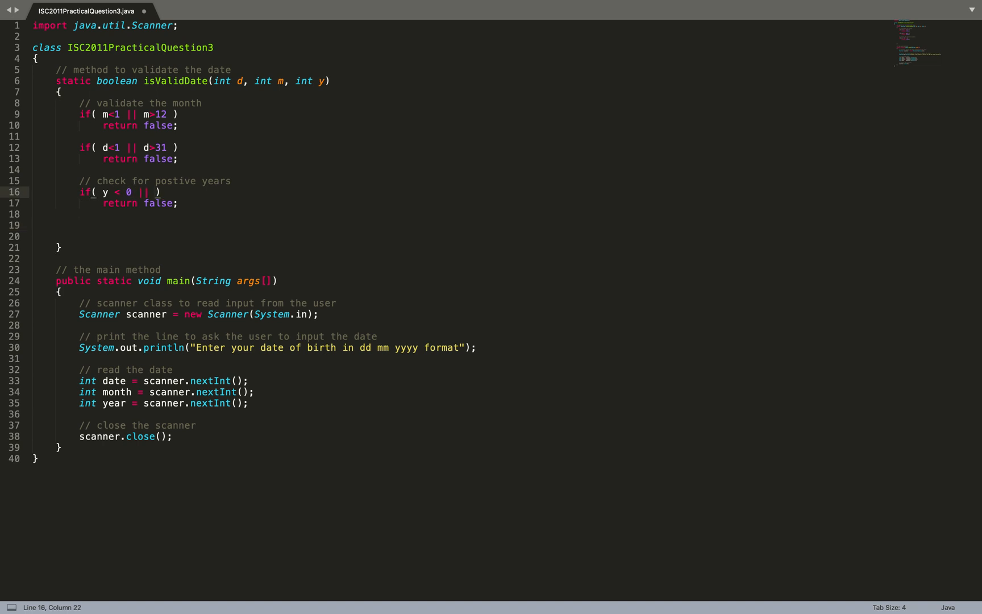
key("Backspace")
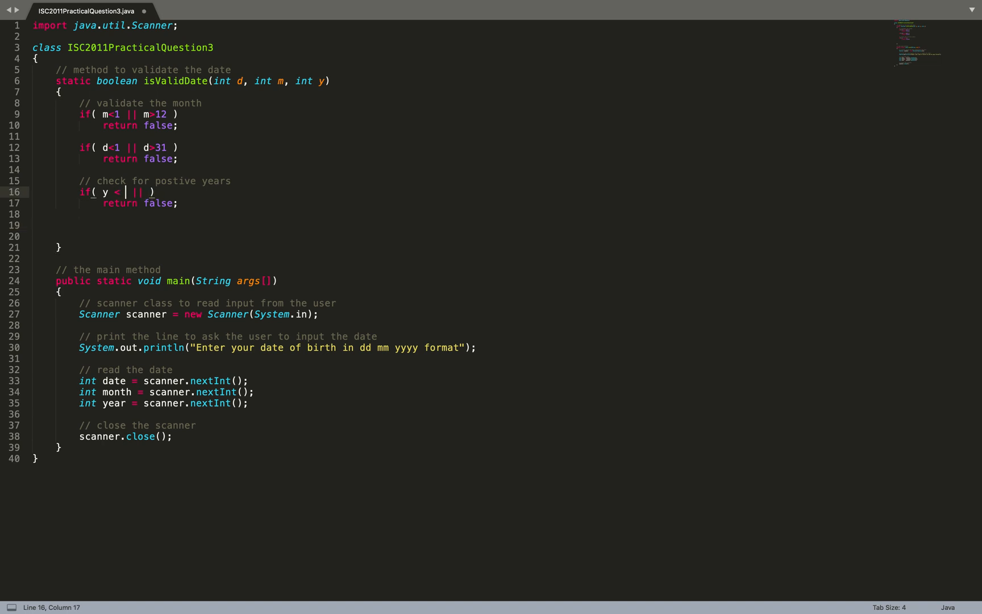
type("1")
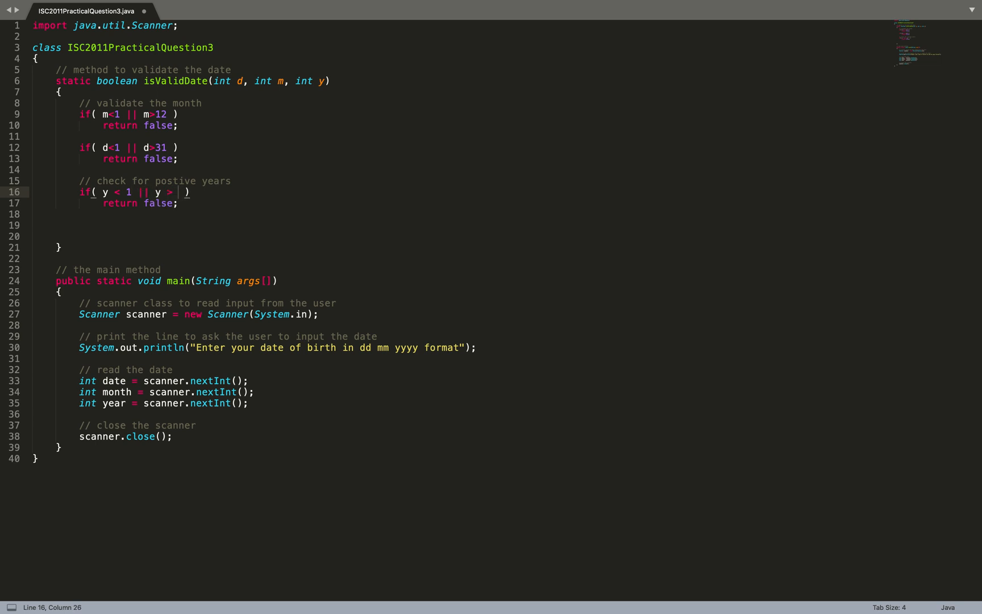
Step: Drop the 2018 upper-year condition and start the '// if this is a leap year' comment
type("2018")
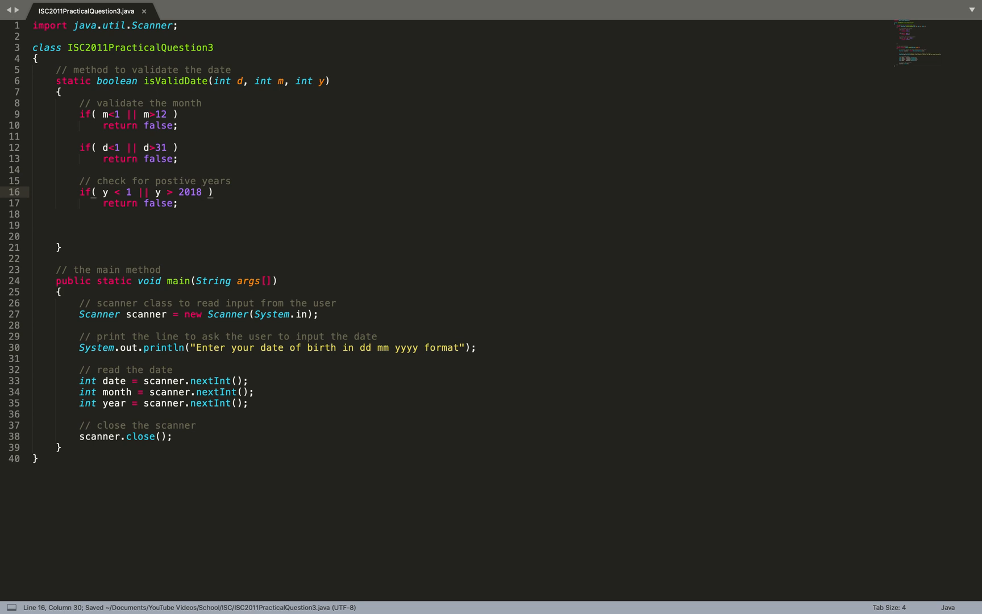
type("=")
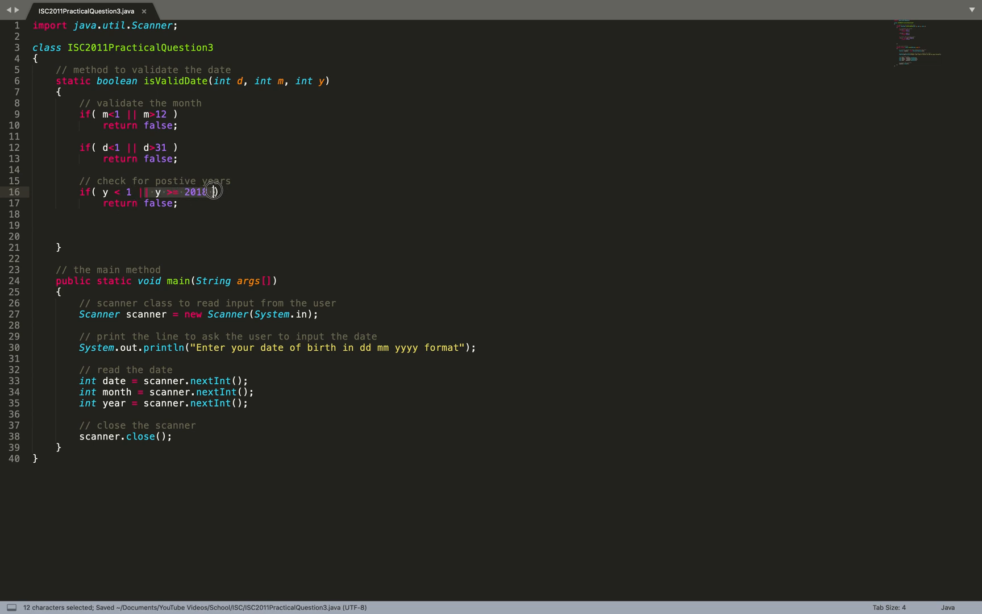
key("Delete")
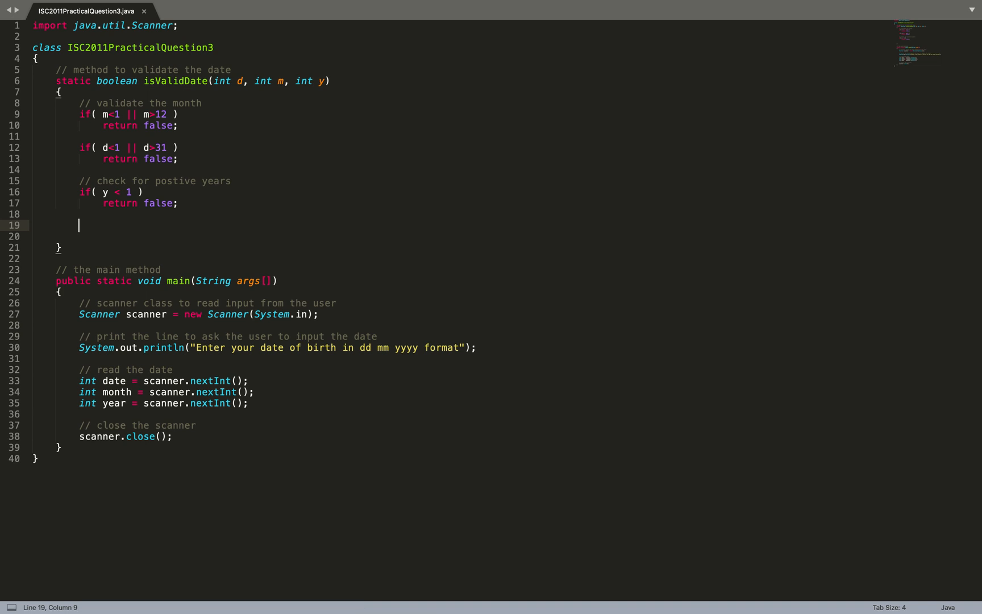
type("// if this is a leap year")
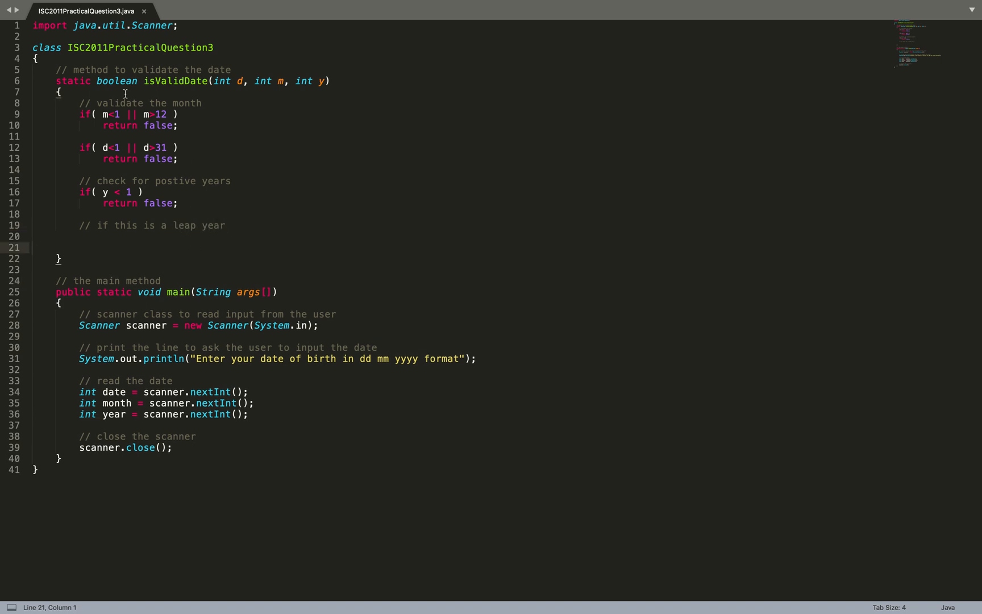
Step: Declare static boolean isLeapYear(int y) above isValidDate under a '// check if this is a leap year' comment
type("// check if this is a leap year")
type("static b")
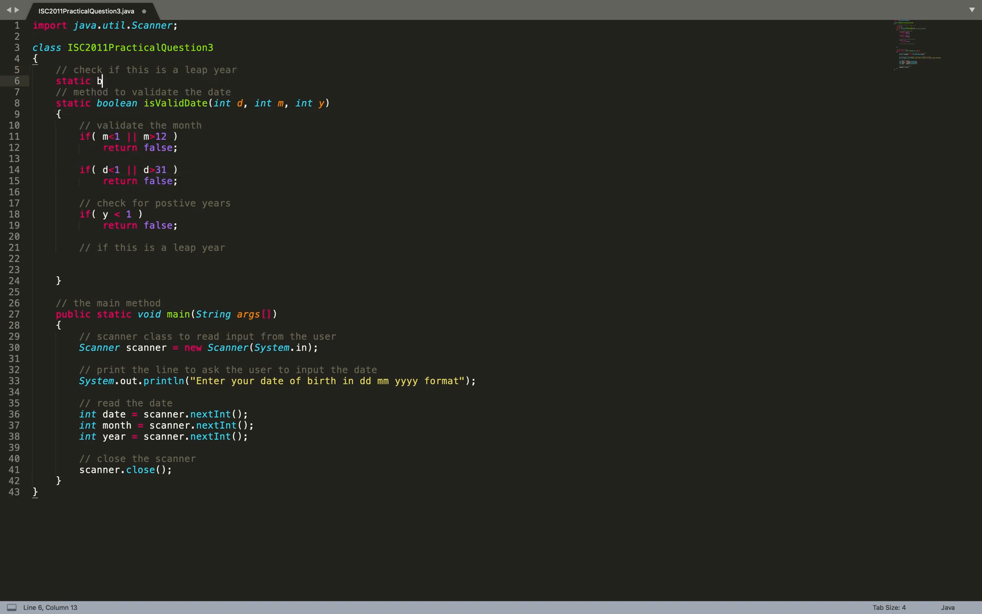
type("oolean isLeap")
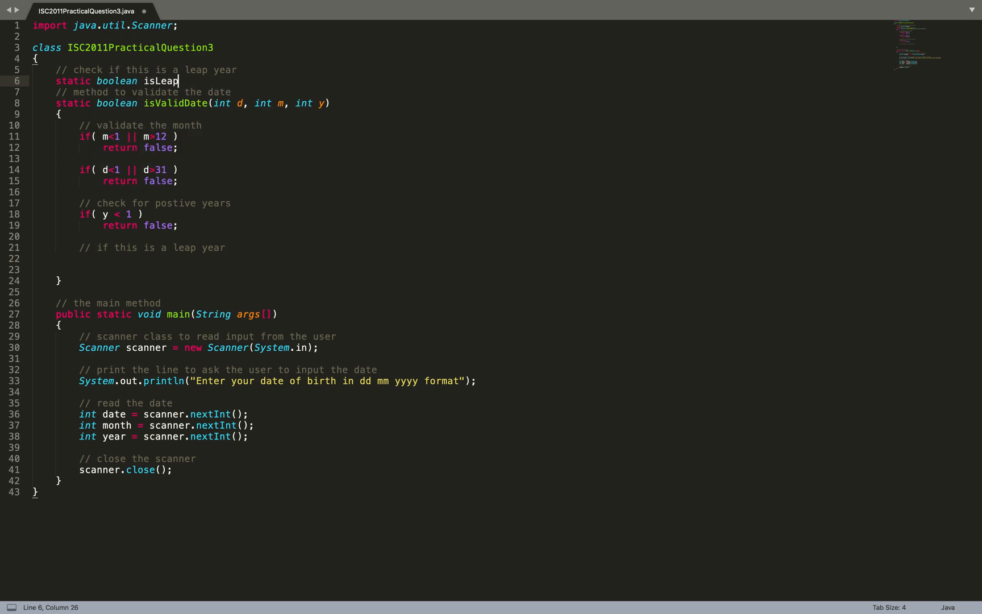
type("Year()")
type("{")
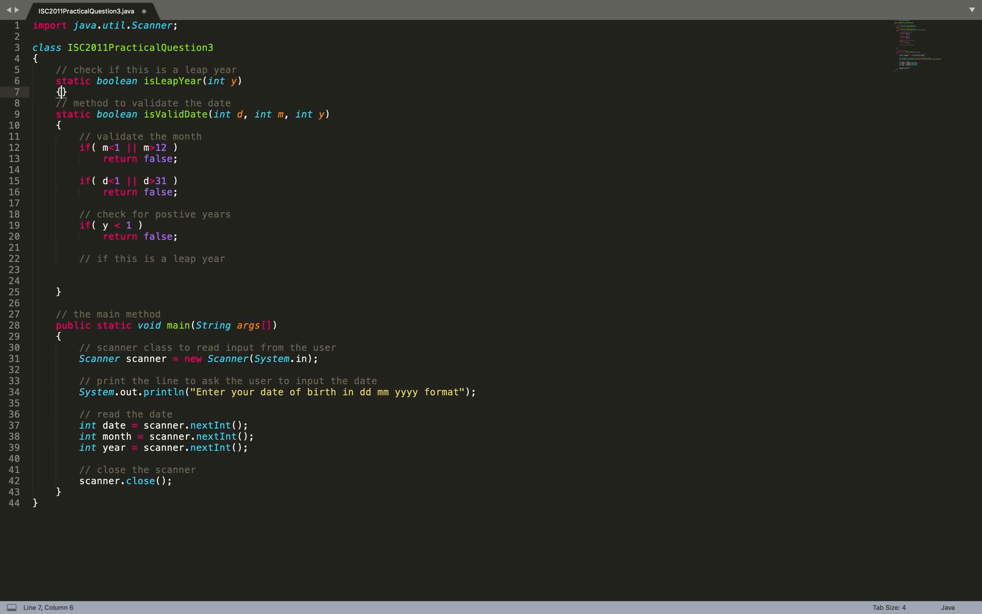
Step: Write the if( y%400 == 0 ) return true; check with its comment and a default return false
type("// if this is divisible by 400, re")
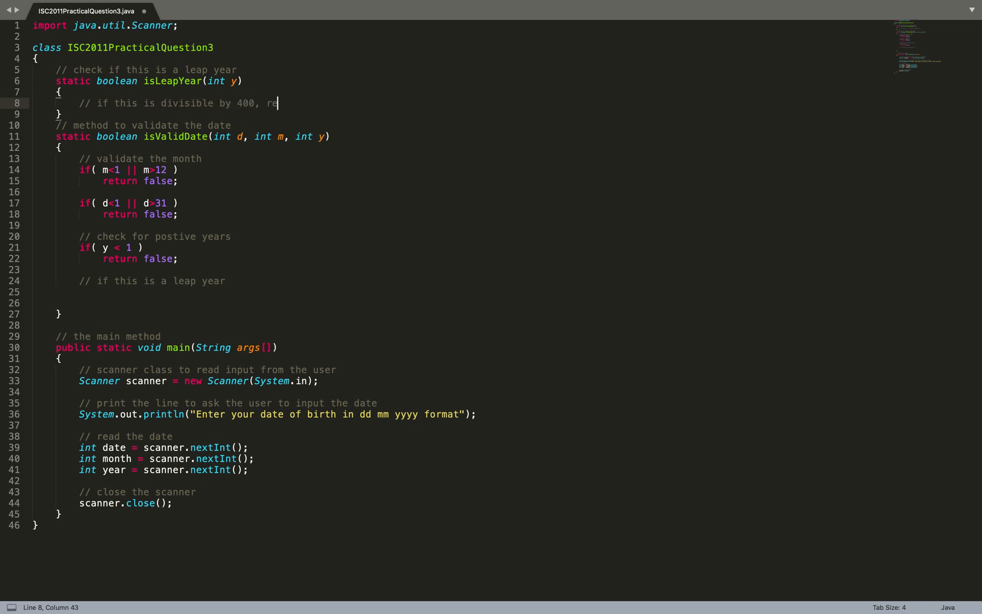
type("turn faks")
type("if( y%")
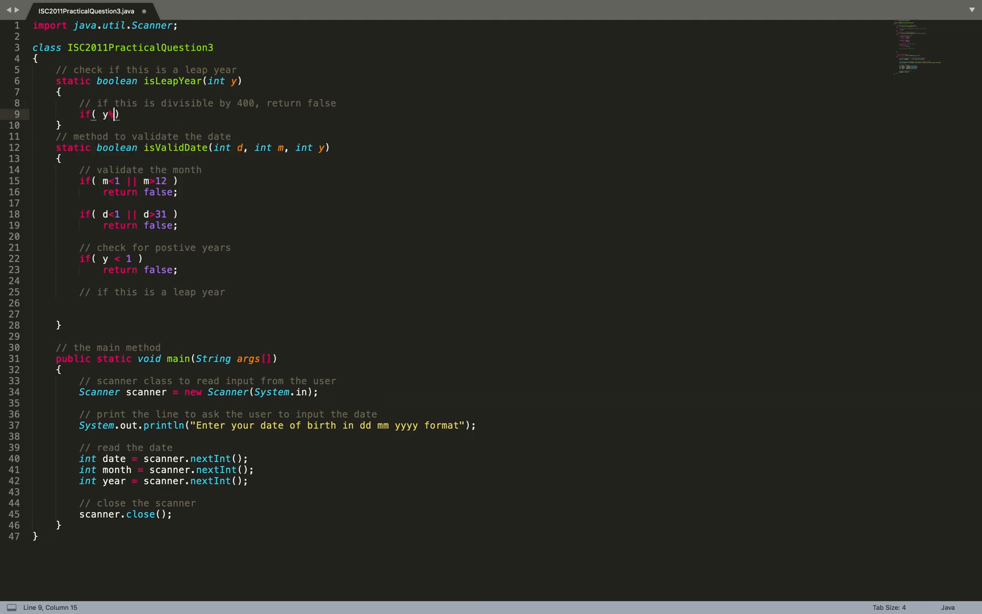
type("%400")
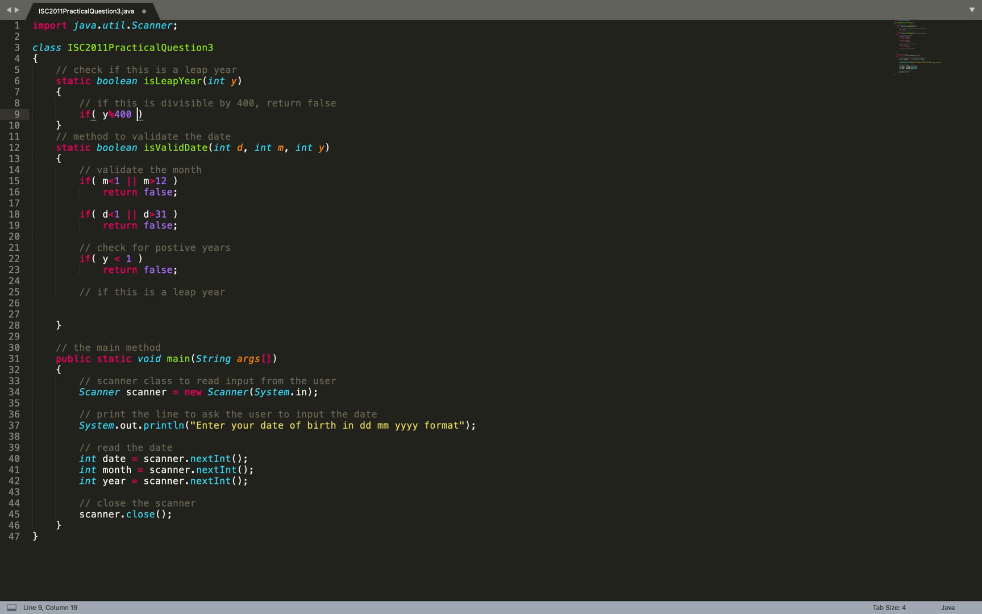
type("== 0 )")
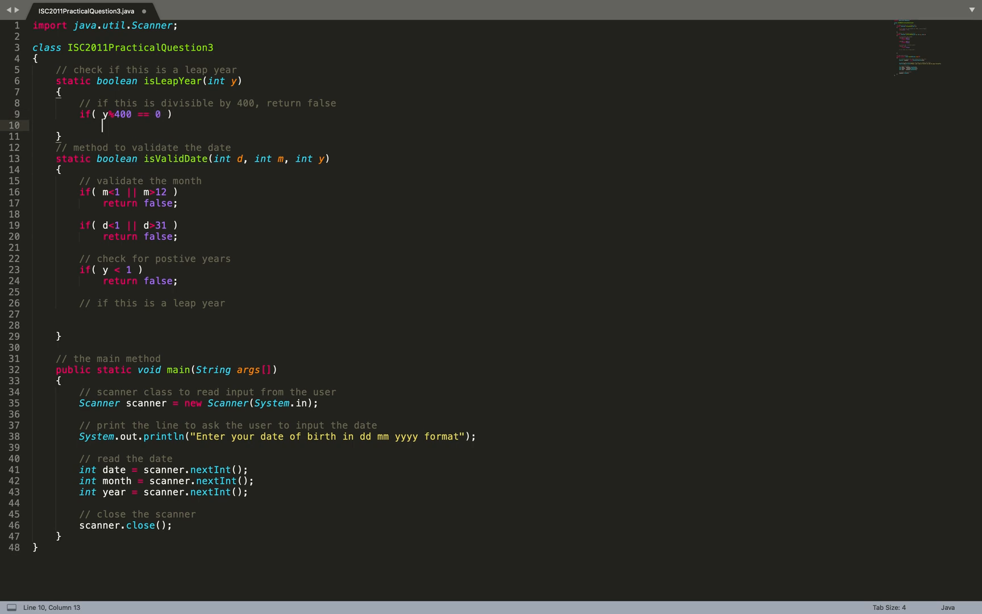
type("return true;")
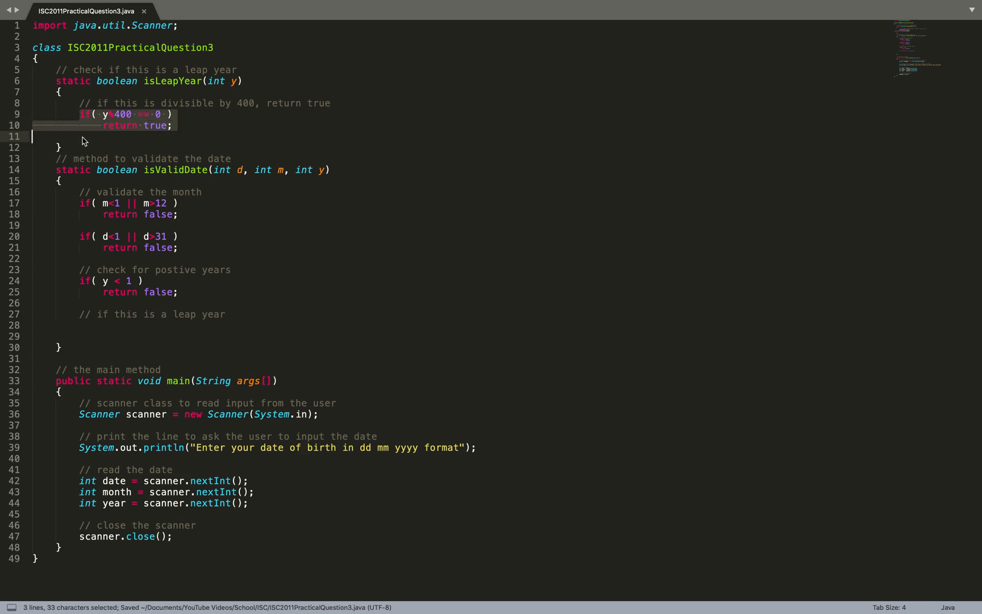
Step: Reuse the check for y%100 returning false and y%4 == 0 returning true
key("enter")
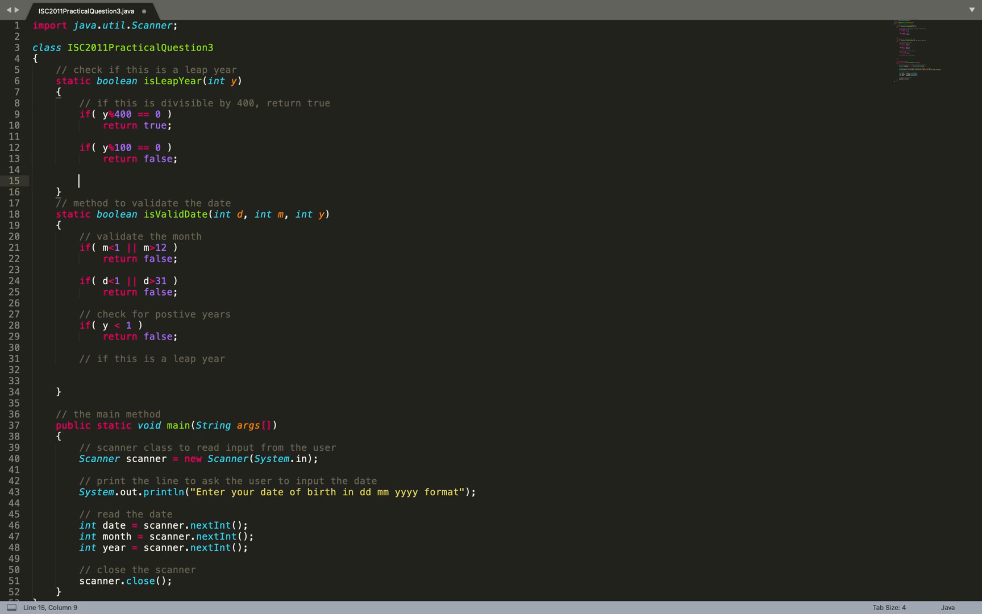
type("if( y%4 == 0 )")
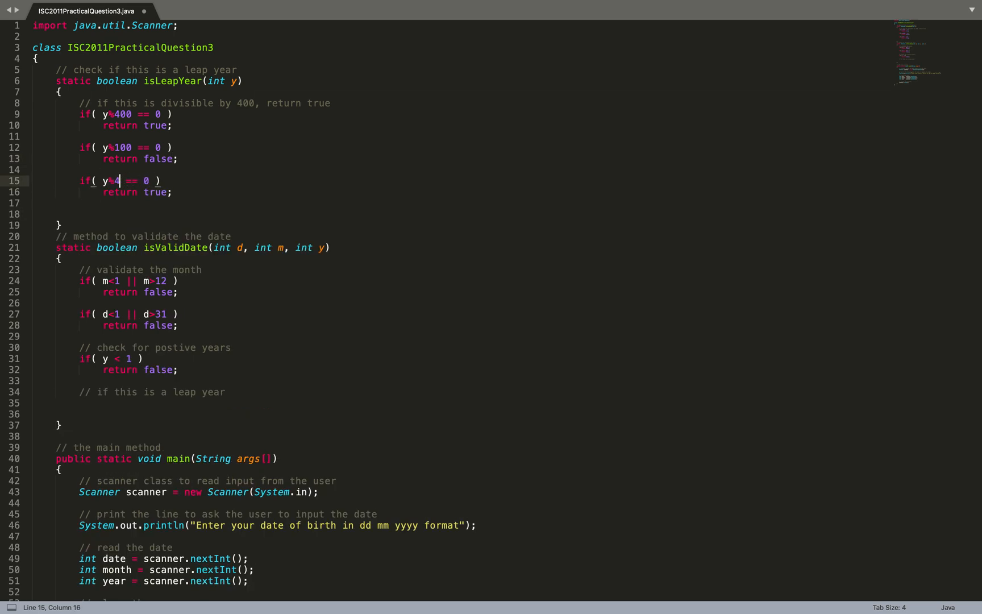
type("return false;")
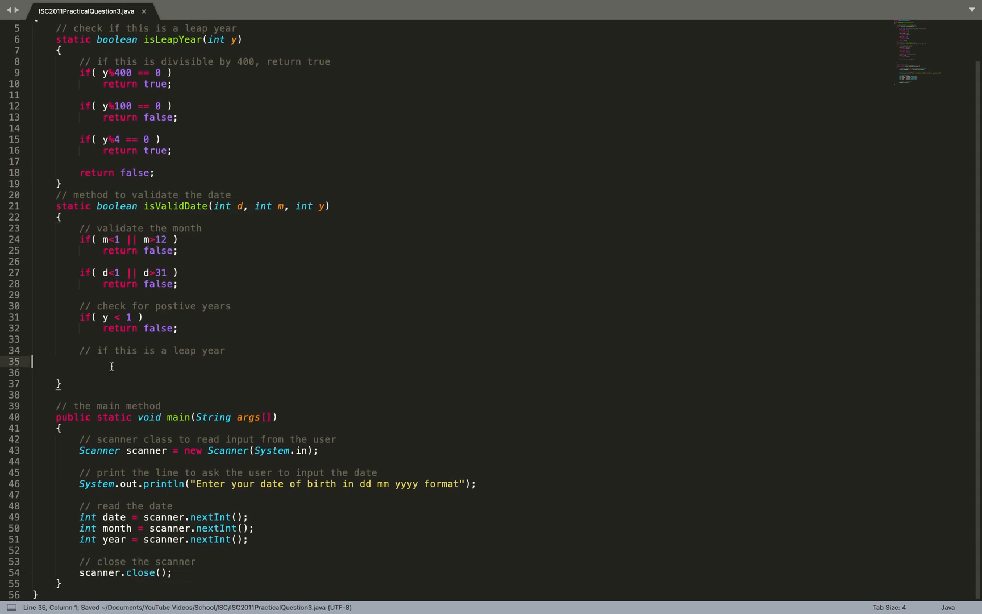
Step: In isValidDate store boolean isLeap = isLeapYear(y); and start the '// check days for given month' comment
type("boolean isLeapYear")
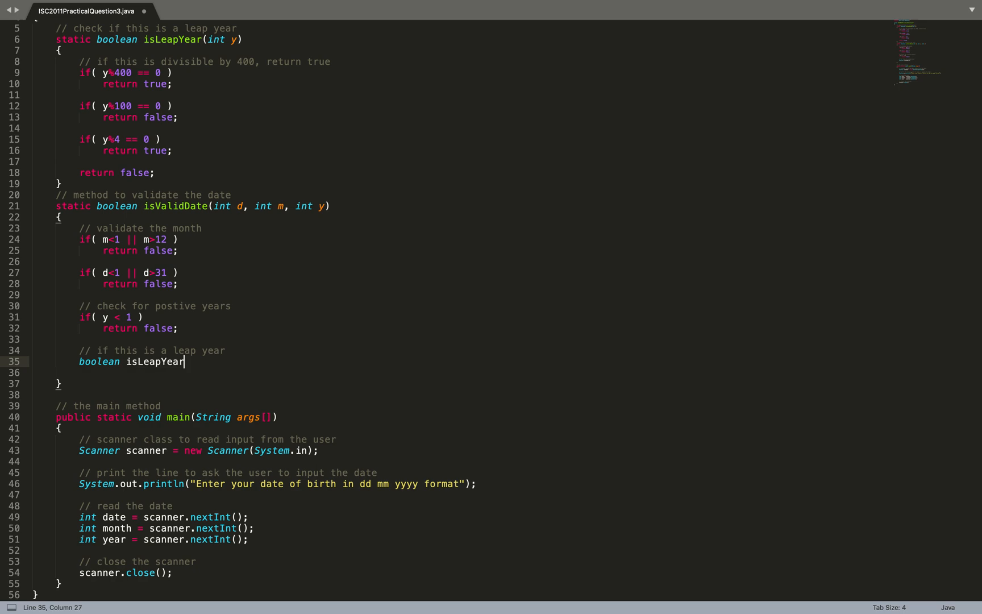
key("BackSpace")
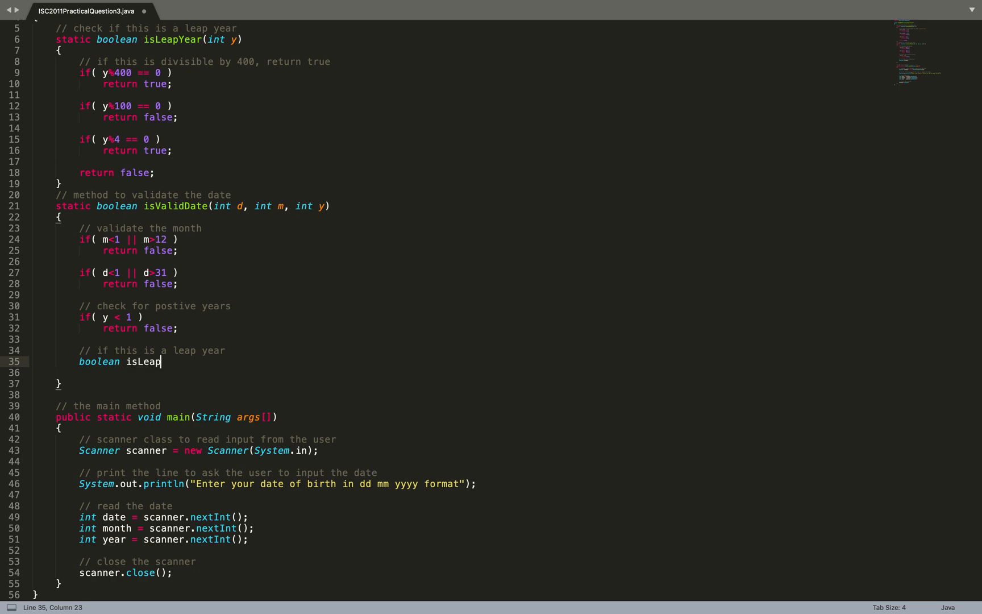
type("= i")
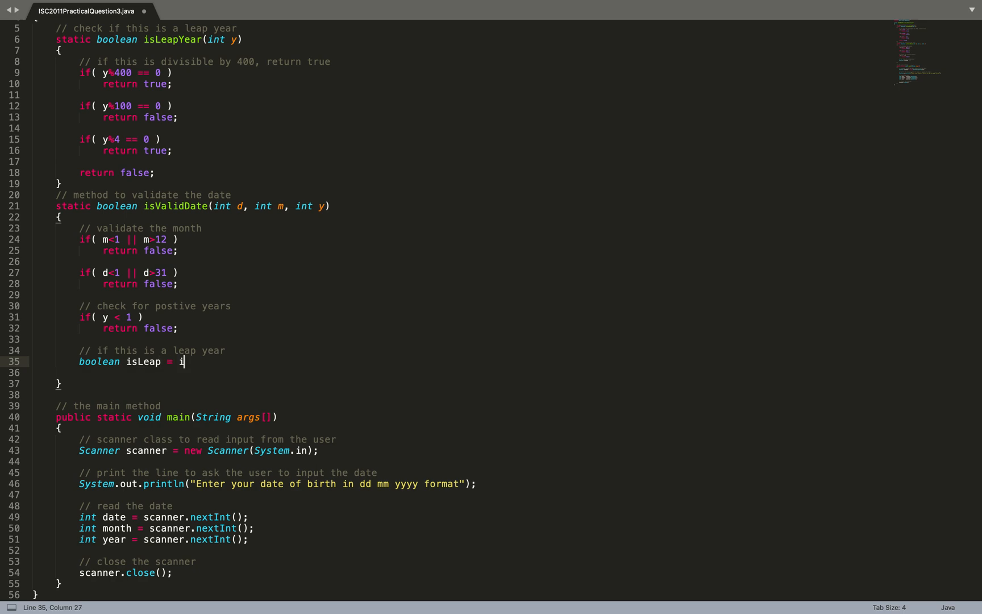
type("sLeapYear")
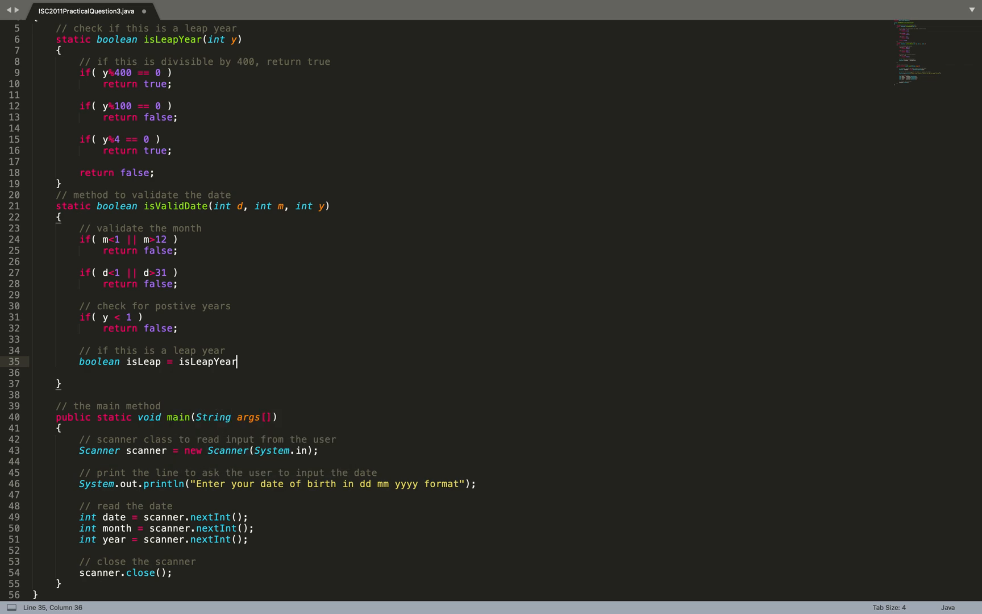
type("(y);")
type("//")
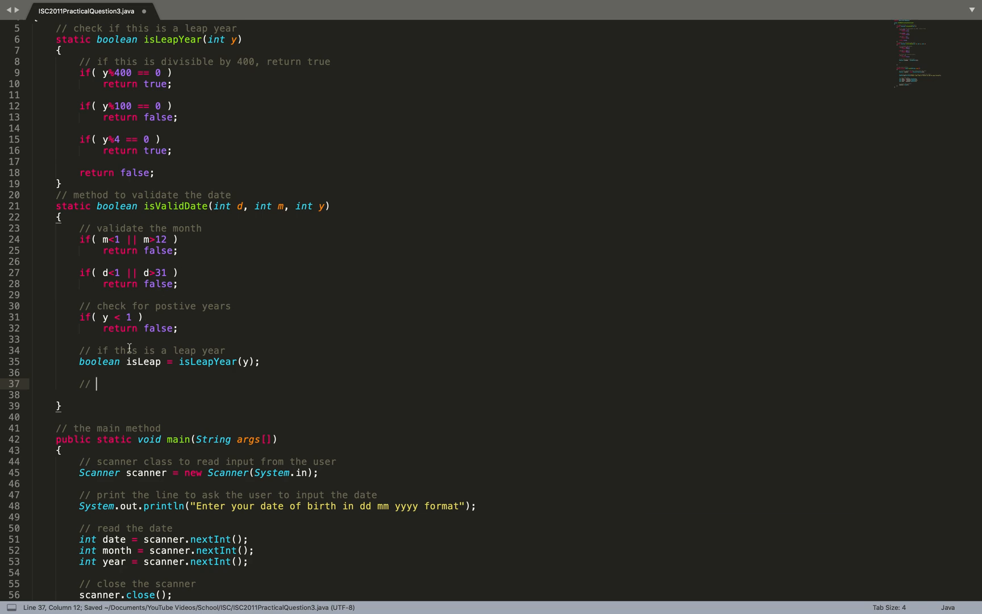
type("check days for given month")
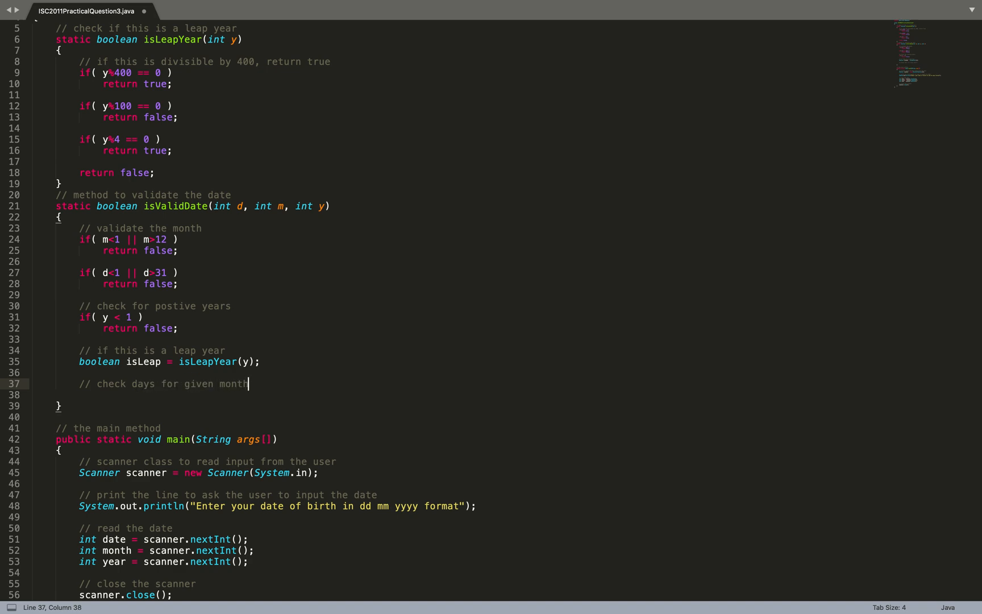
Step: Write the if testing m == 1, 3, 5, 7, 8, 10 or 12 for 31-day months
type("if")
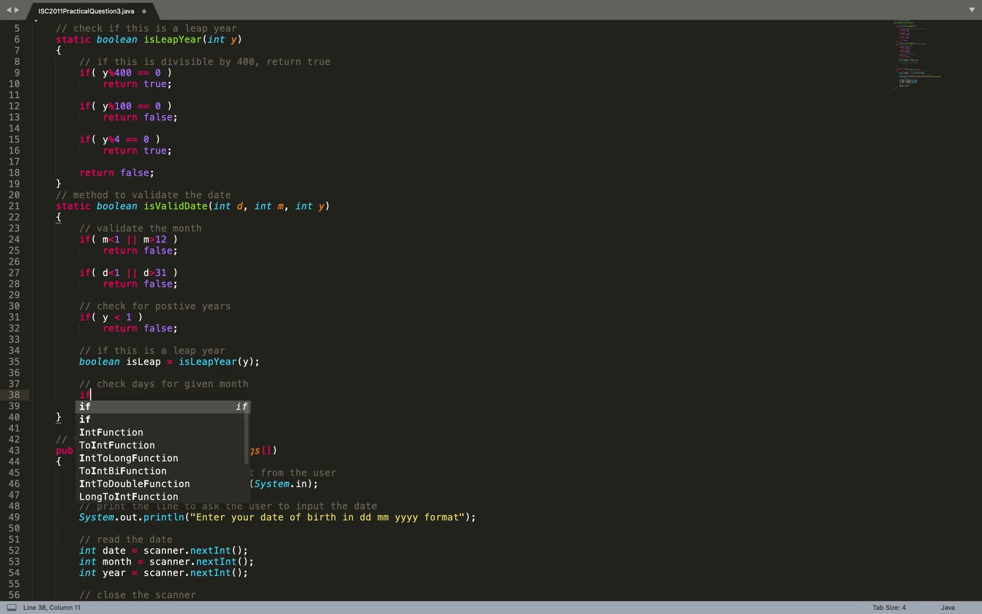
type("( m == 1 )")
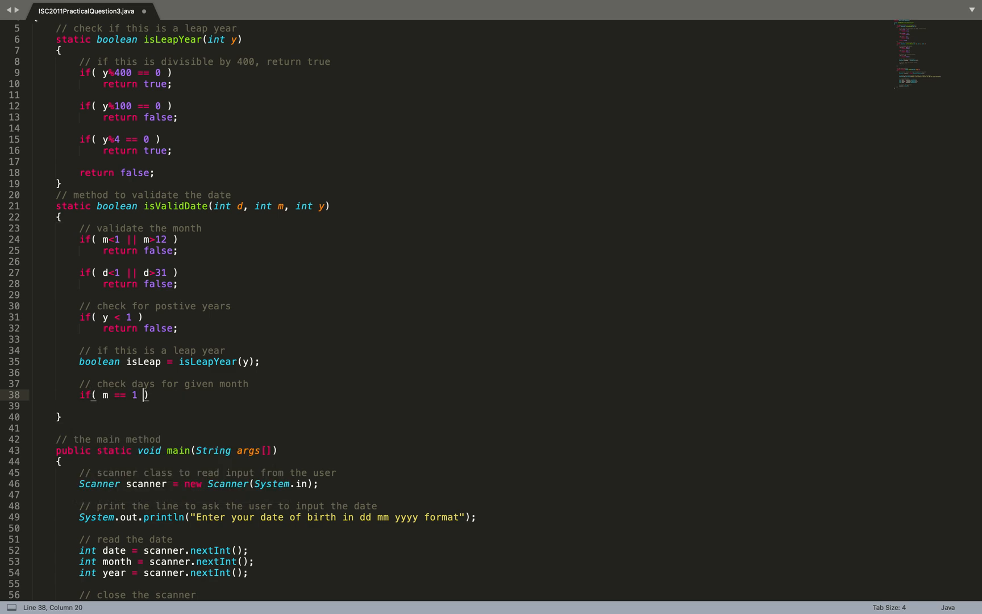
type("|| m== 3 ||")
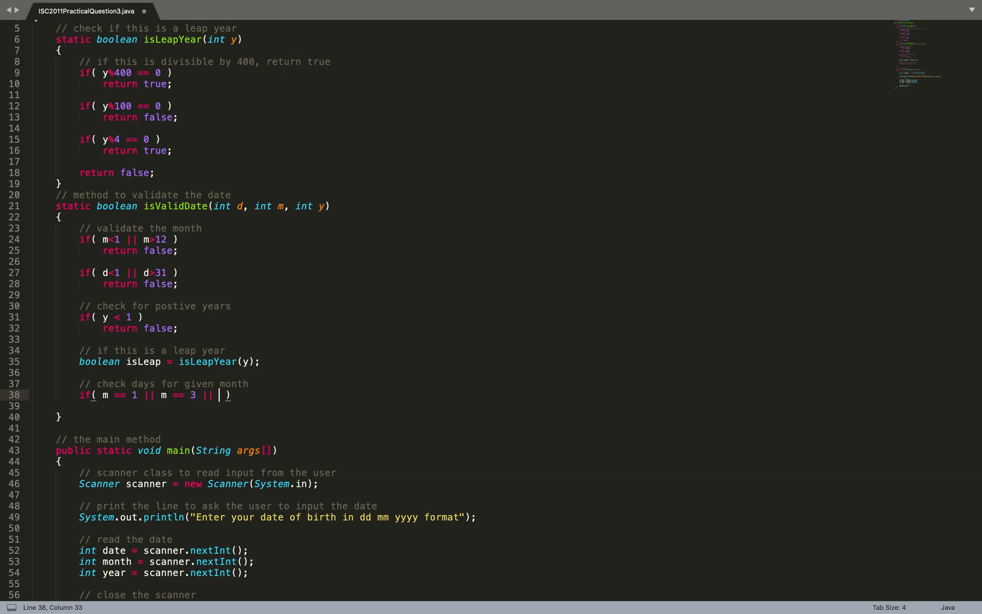
type("m == 5 || m == 7 || m ==8")
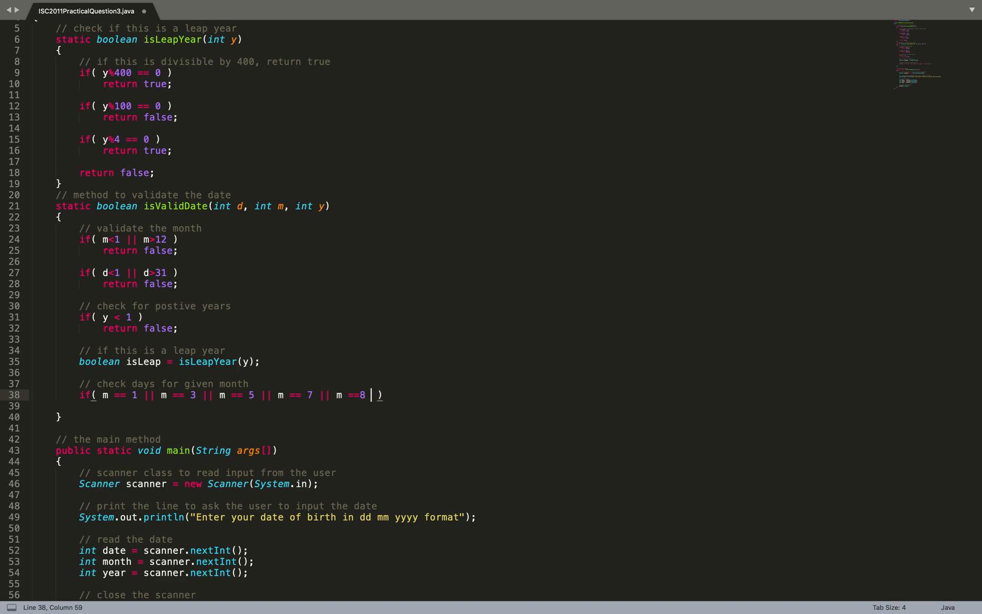
type("|| m==")
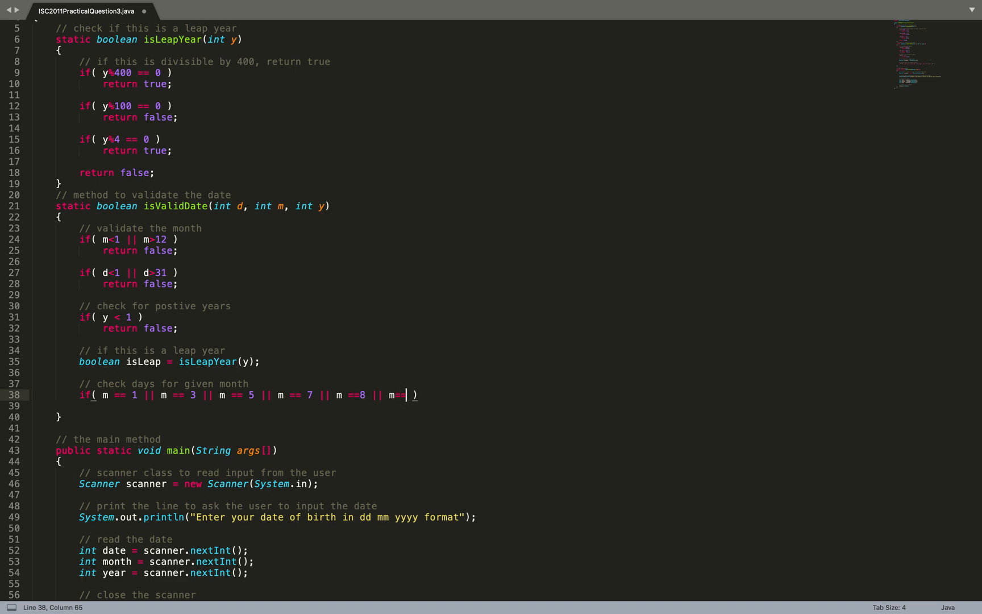
type("0 || m==")
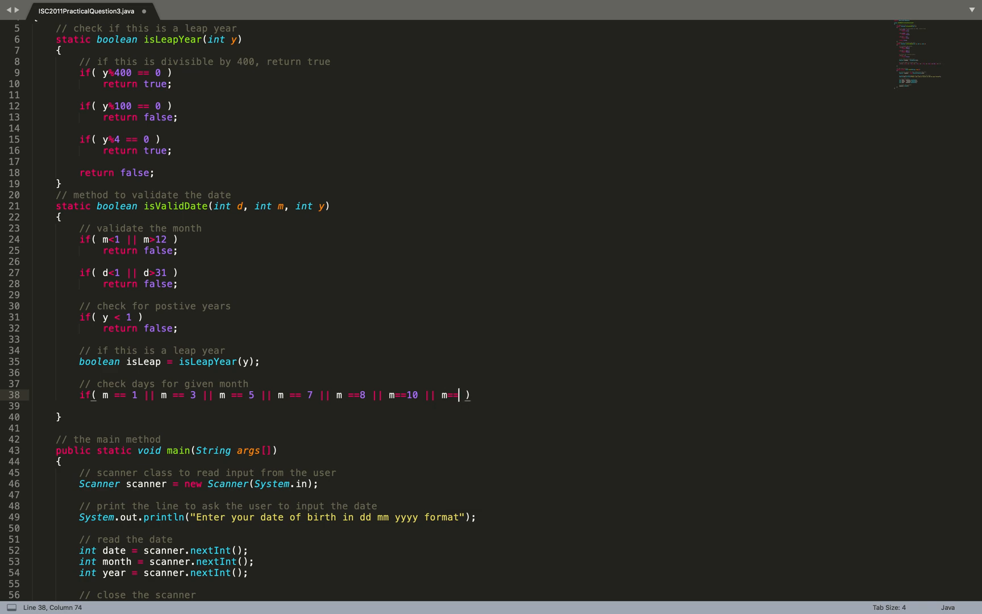
type("12")
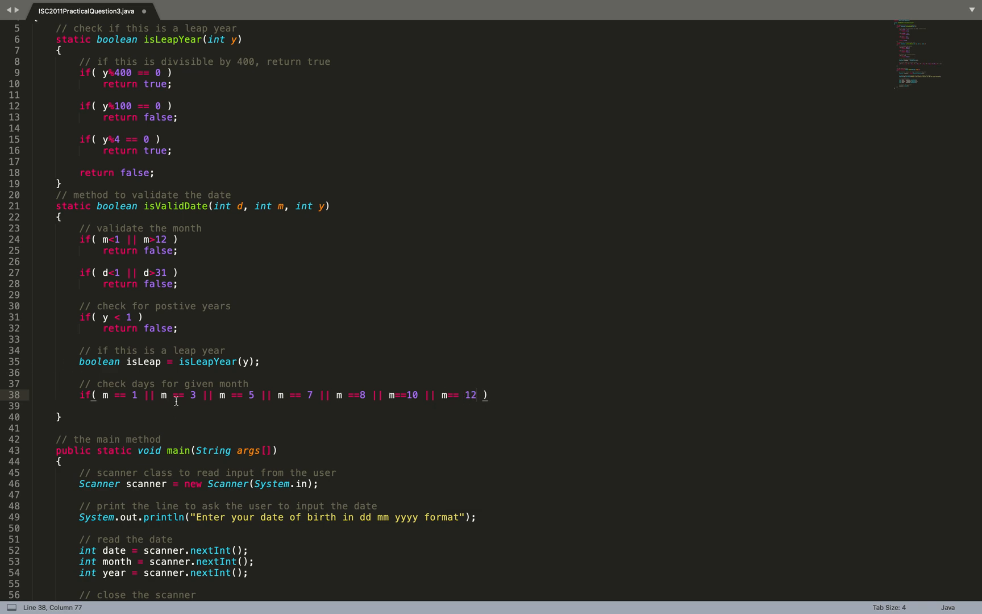
mouse_move(287, 395)
type("//")
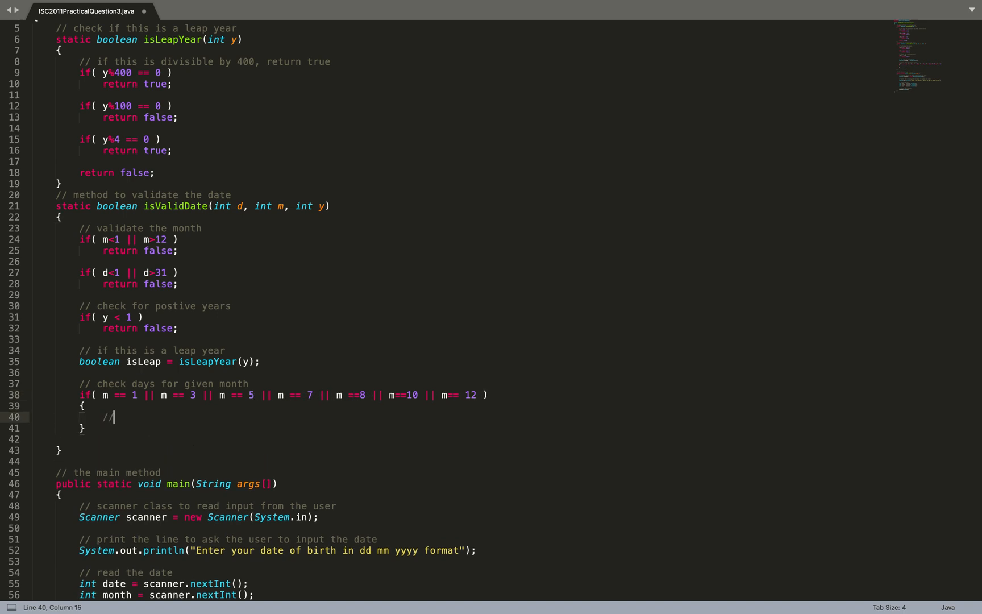
Step: Add the 31-day-months comment, fix the first month number, and replace the stray if( d ) with return true;
type("can have 3")
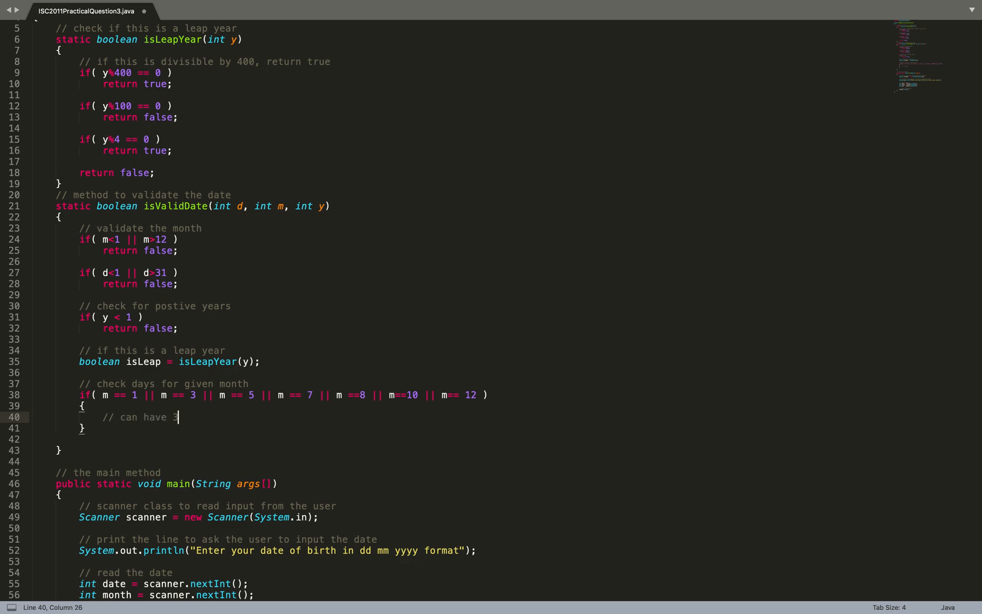
type("0 days")
type("if( ")
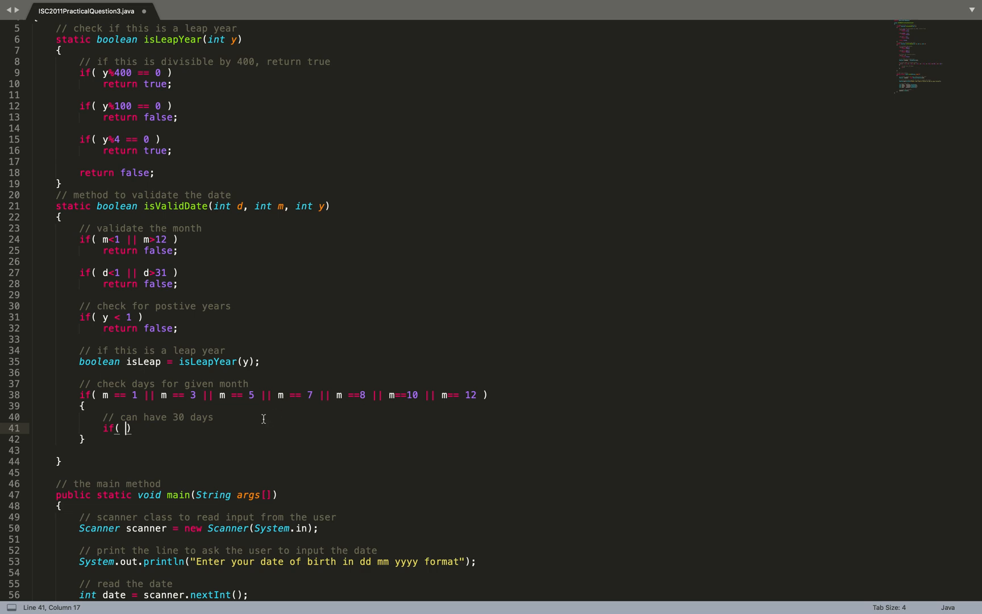
type("d")
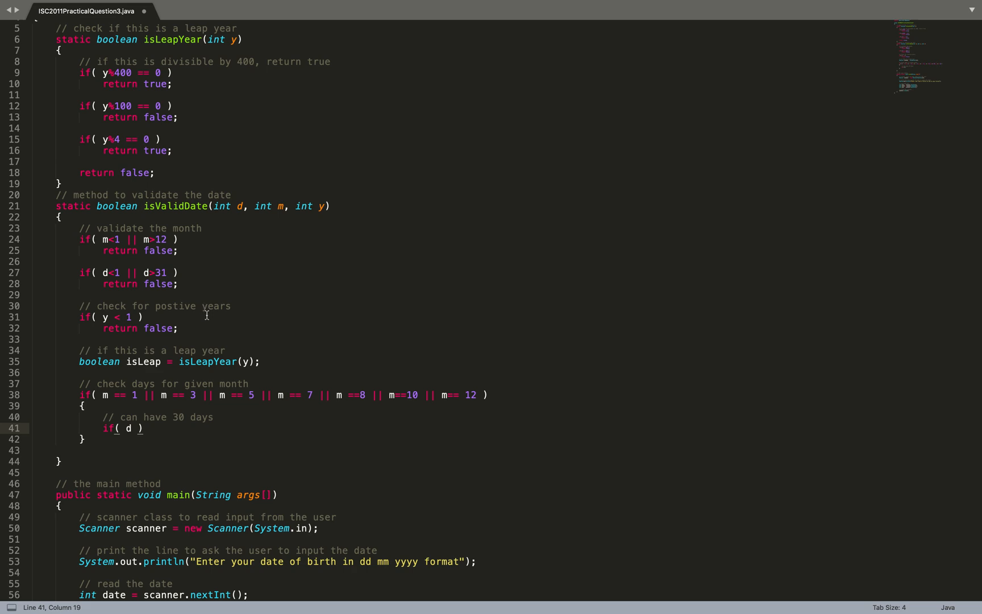
left_click(136, 395)
type("2")
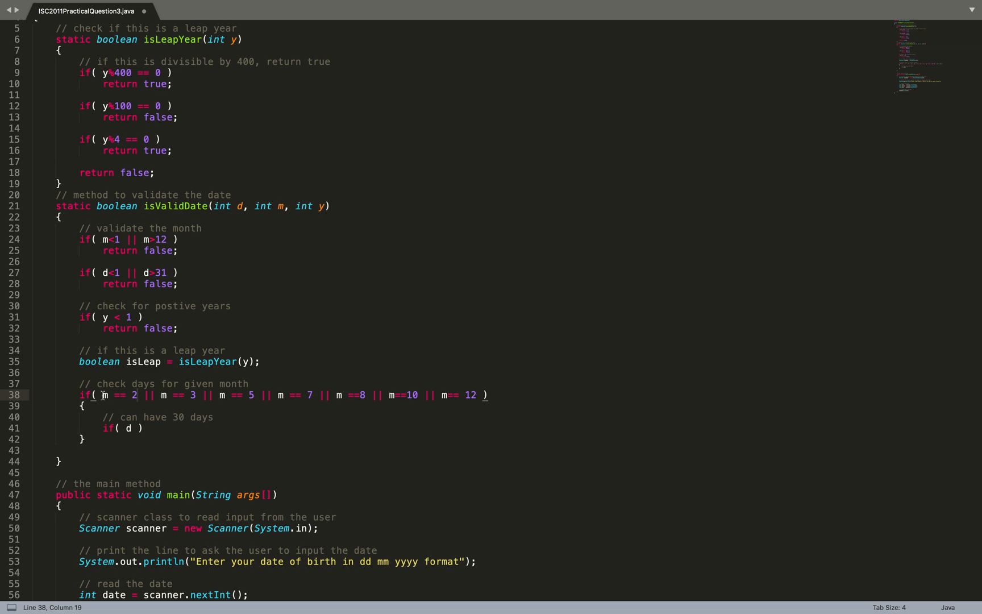
type("1")
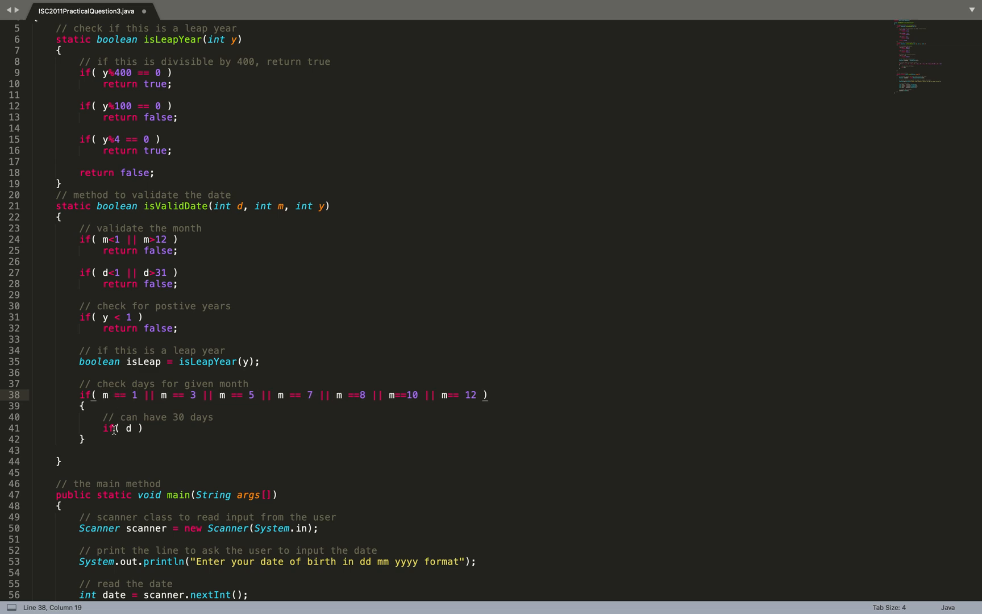
left_click_drag(104, 427, 141, 427)
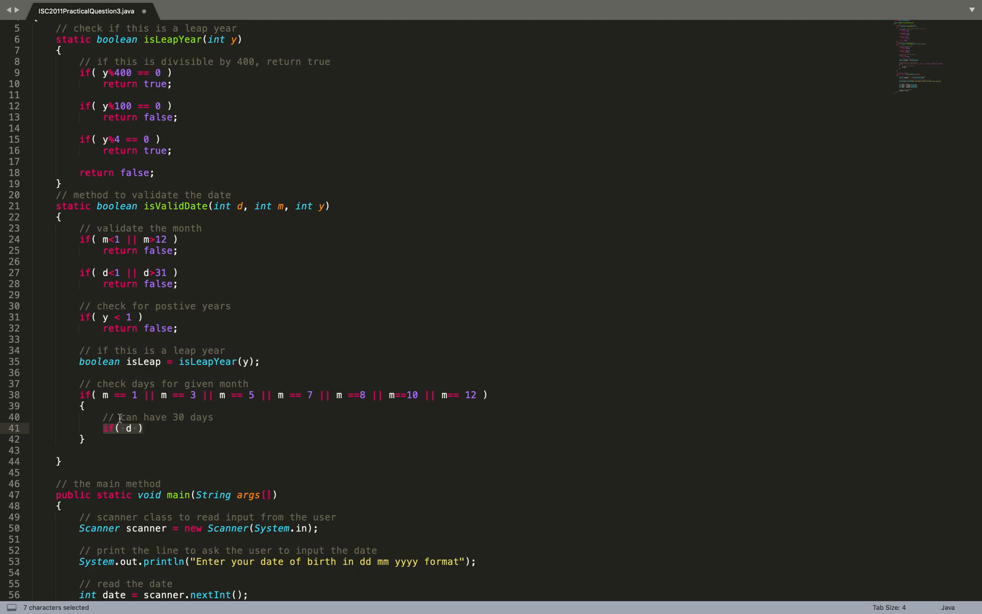
type("return true;")
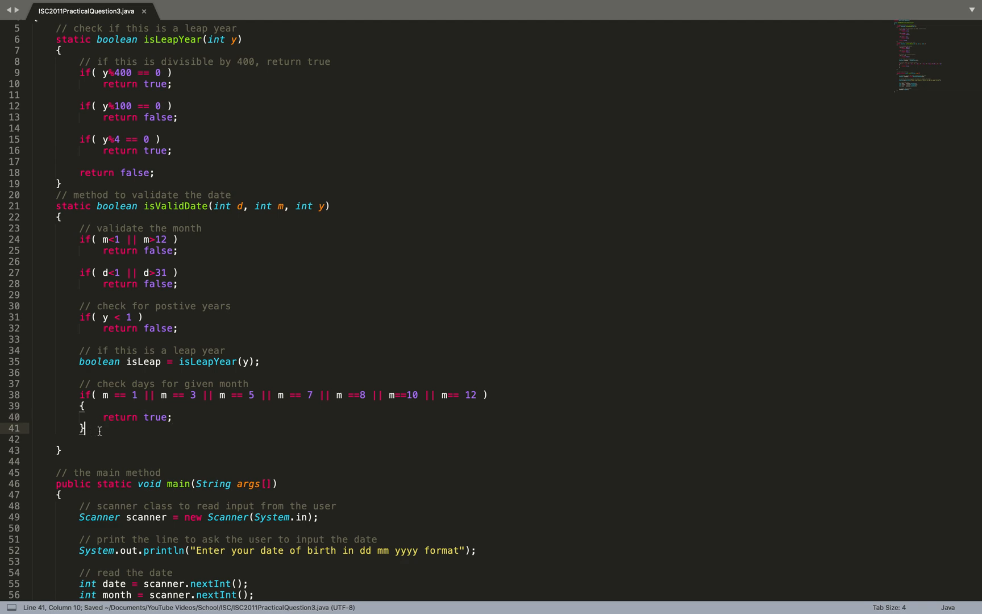
type("e")
left_click(165, 383)
type(" with 31 days")
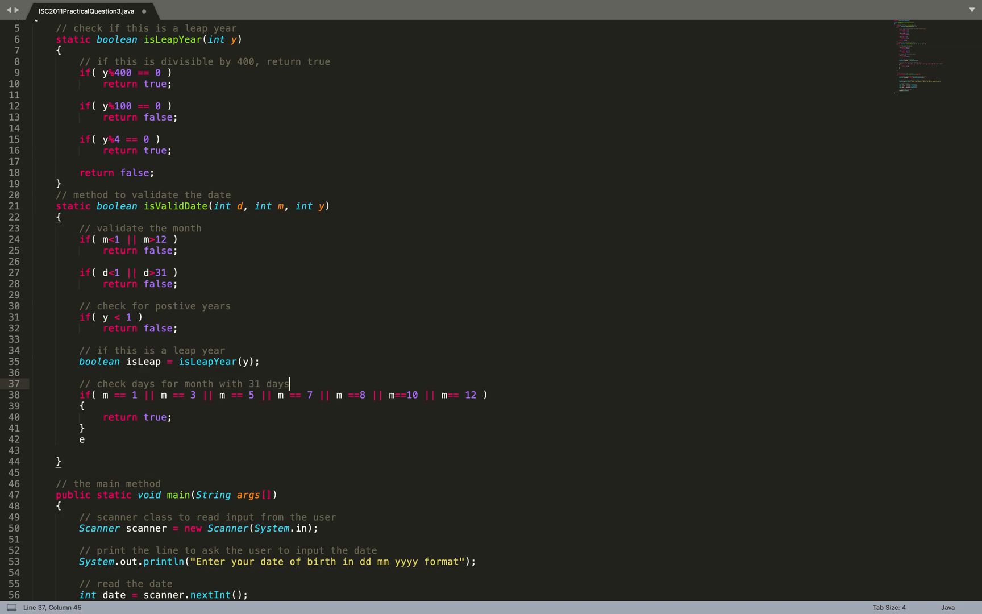
Step: Add an empty else if( m == 2 ) February branch after the 31-day block
left_click(121, 439)
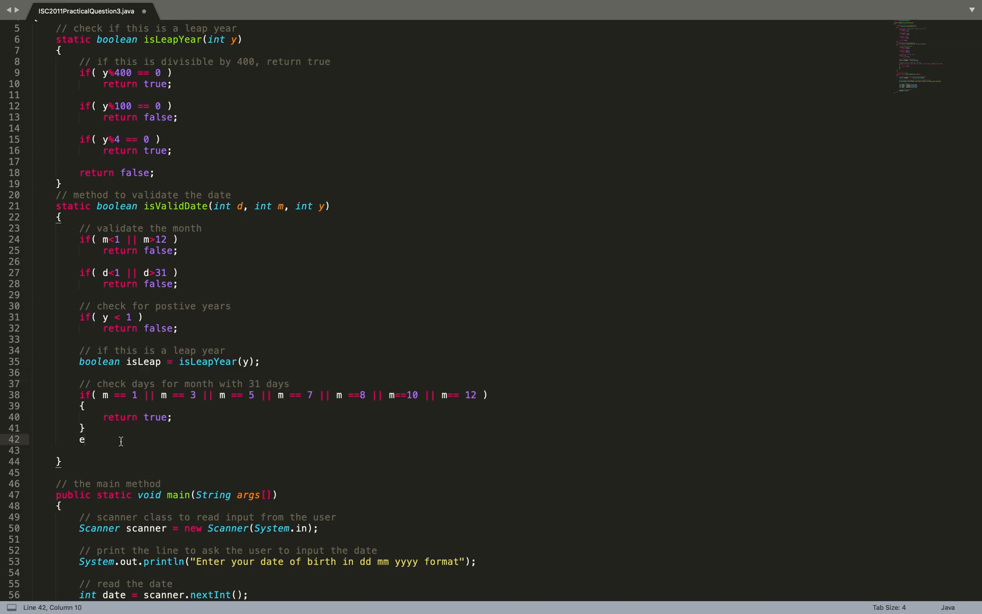
type("lse if( m ==")
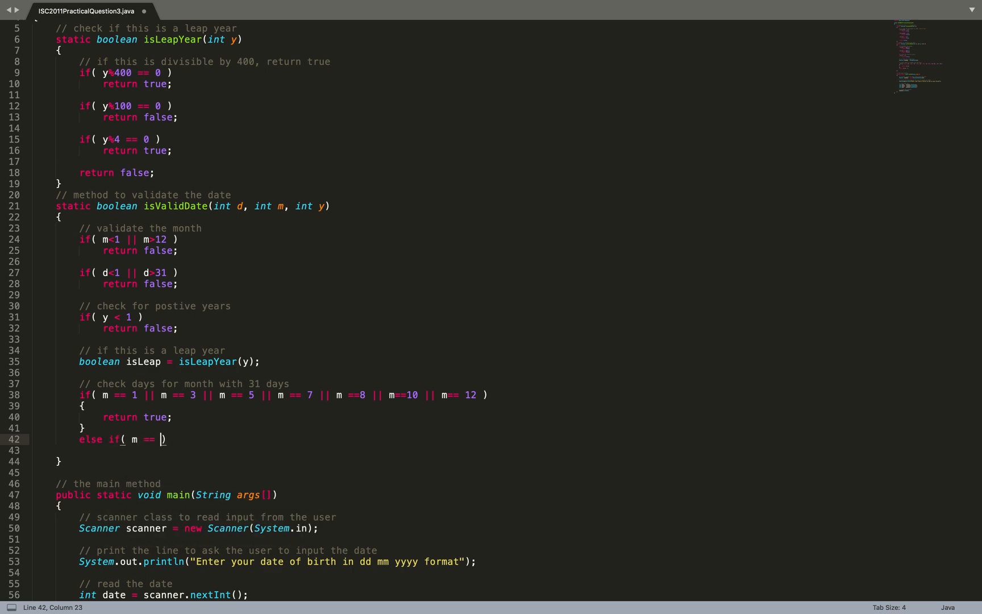
type("2")
type("else i")
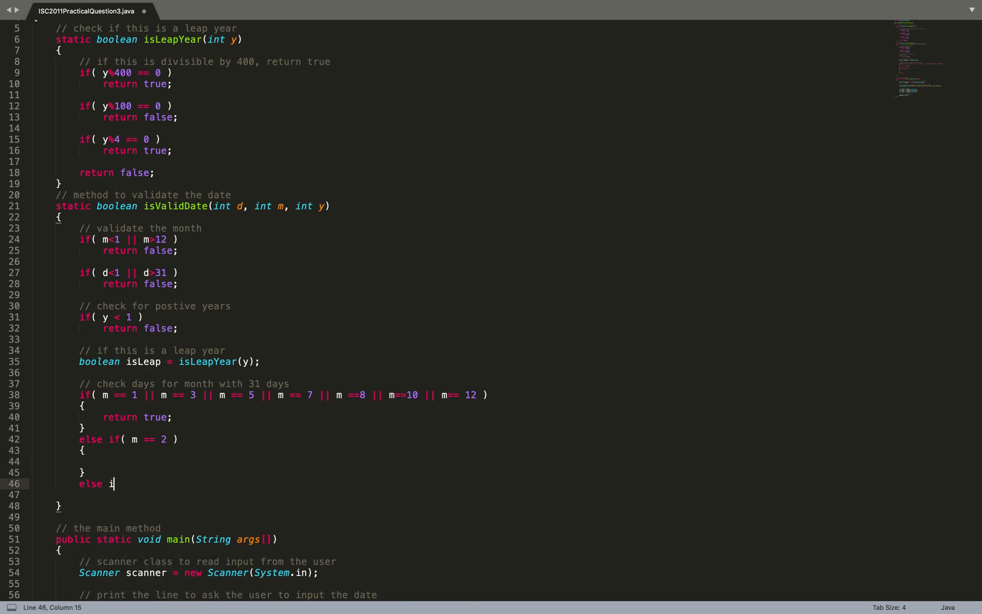
type("f( m =")
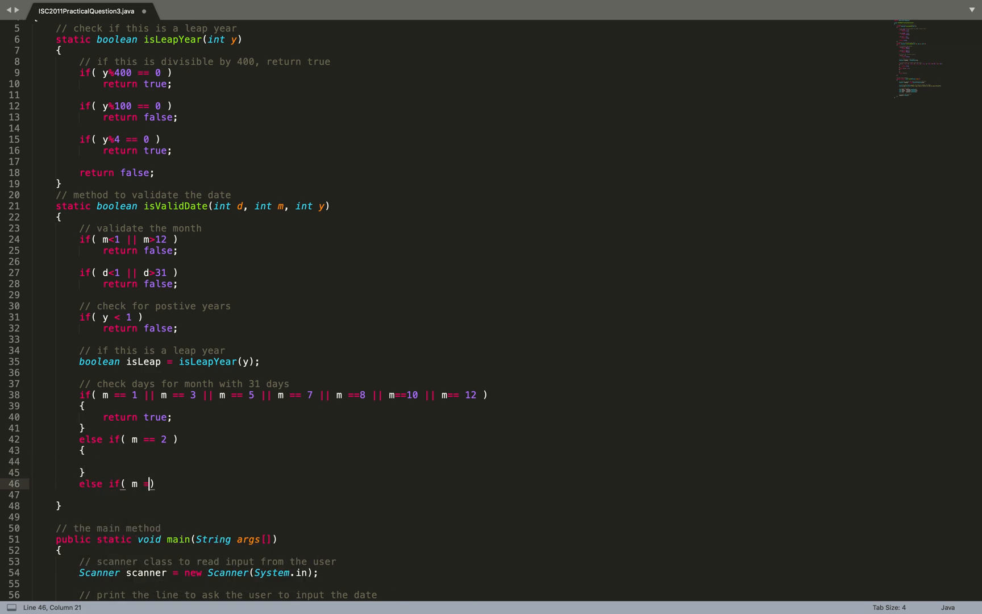
type("=")
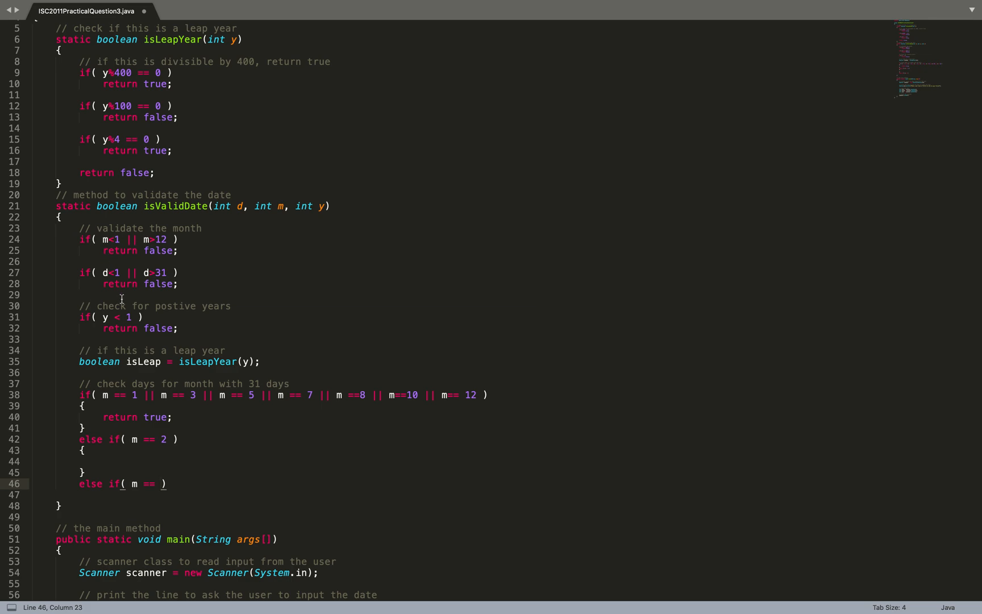
mouse_move(199, 493)
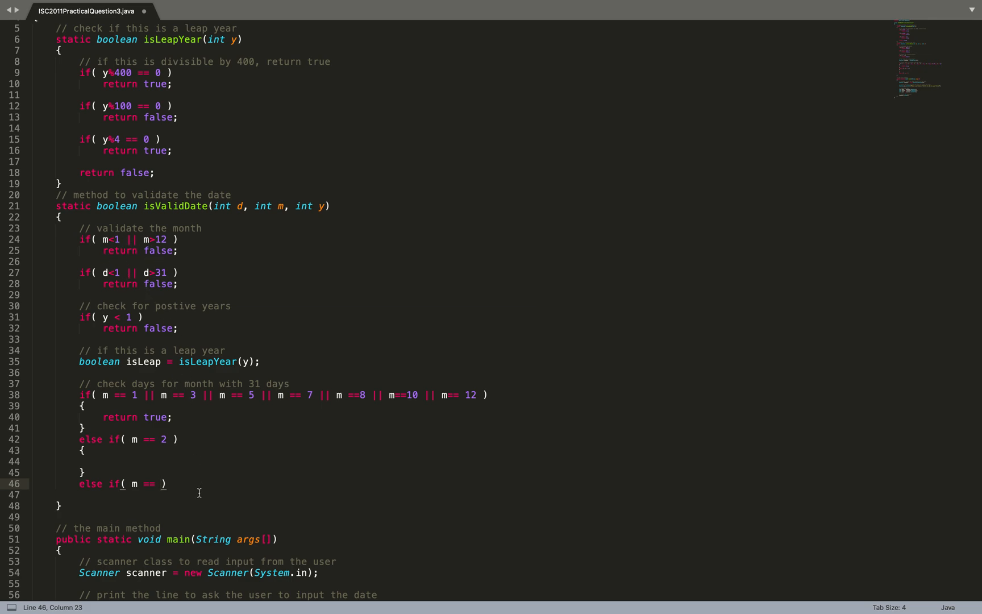
Step: Start the else if( m == 4 || m==6 || m==9 || m==11 ) branch for 30-day months
type("4")
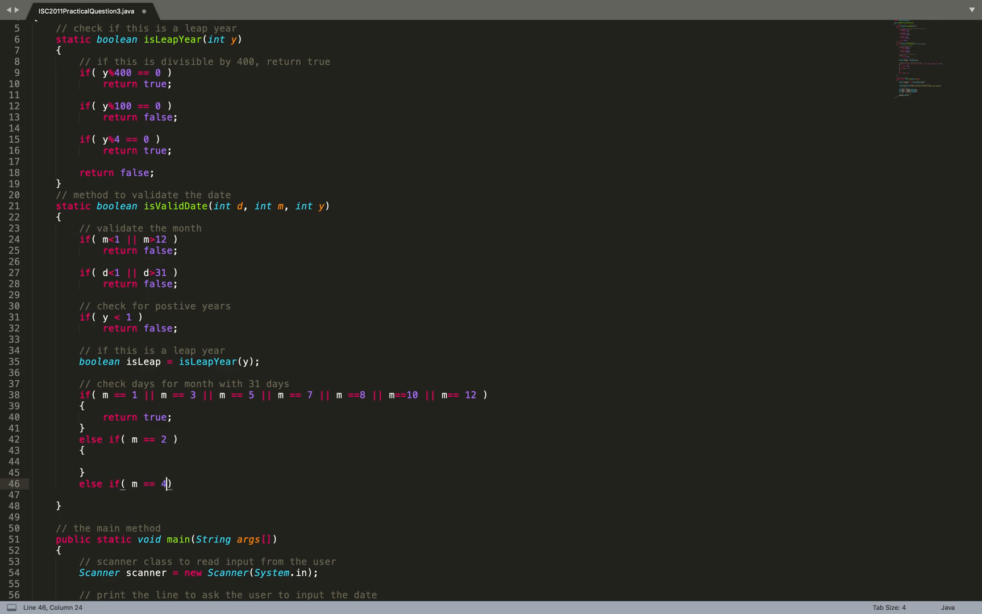
type("|| m=")
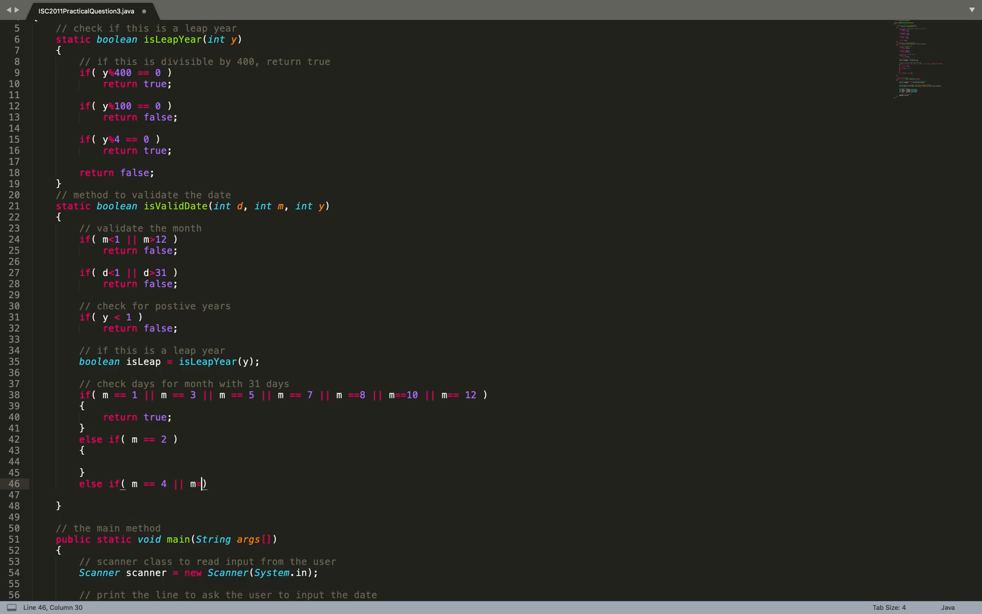
type("6 ||")
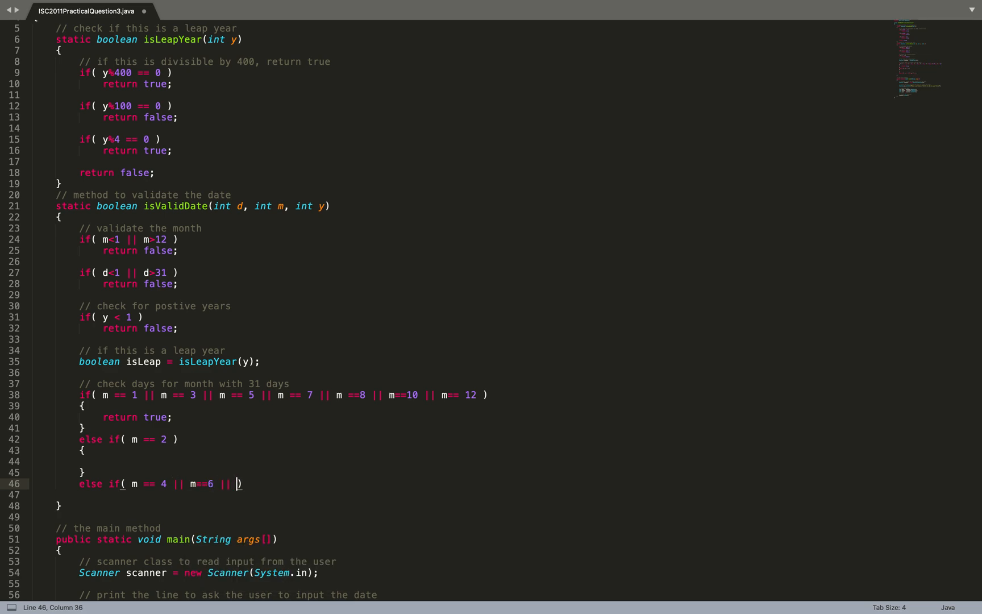
type("m==9 || m== 11")
type("if")
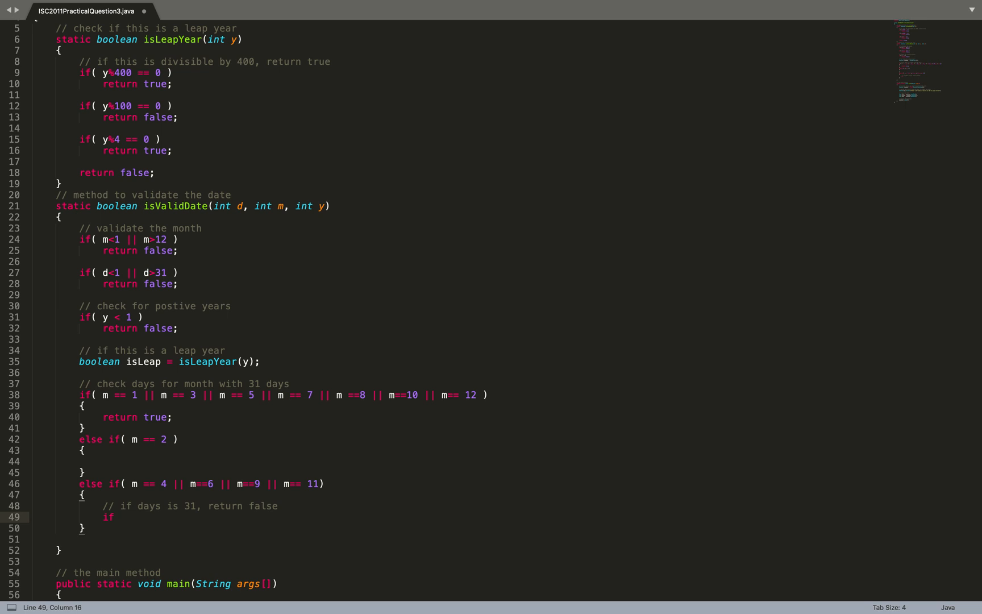
Step: Make the 4, 6, 9, 11 month branch return false when d > 30, else return true
type("da)")
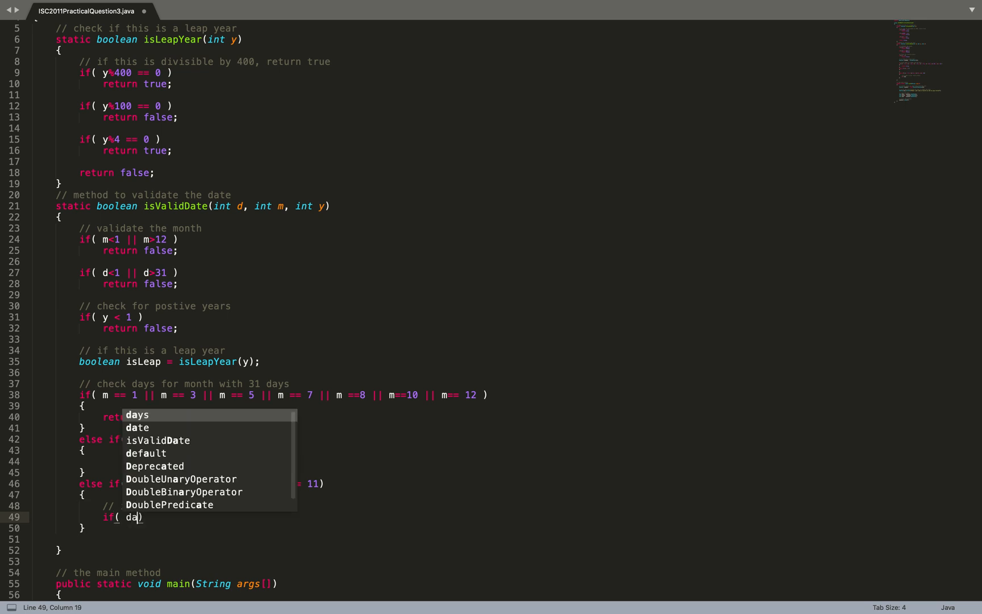
type("== 3")
type("return fla")
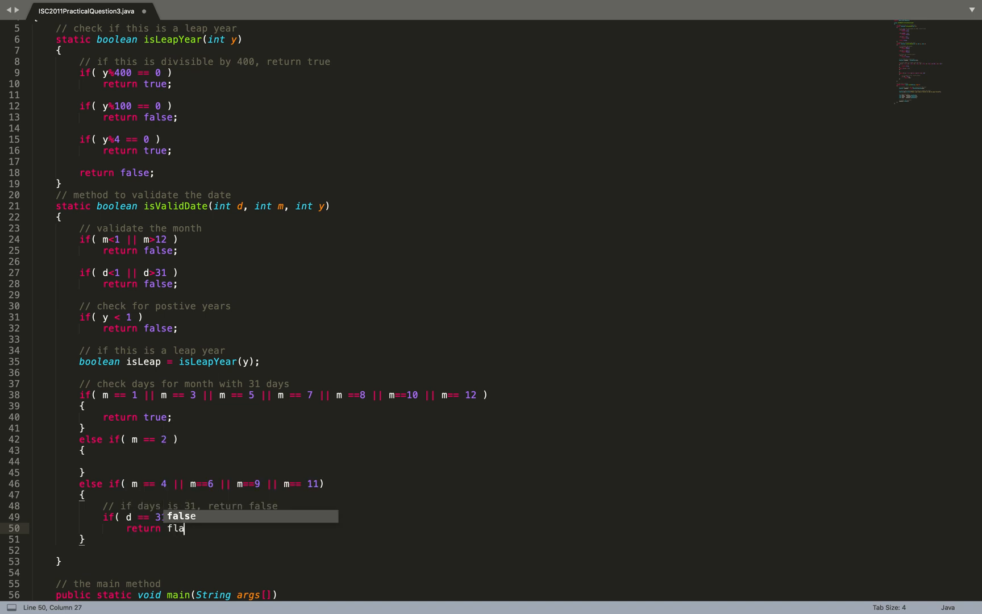
type("se;")
type("return")
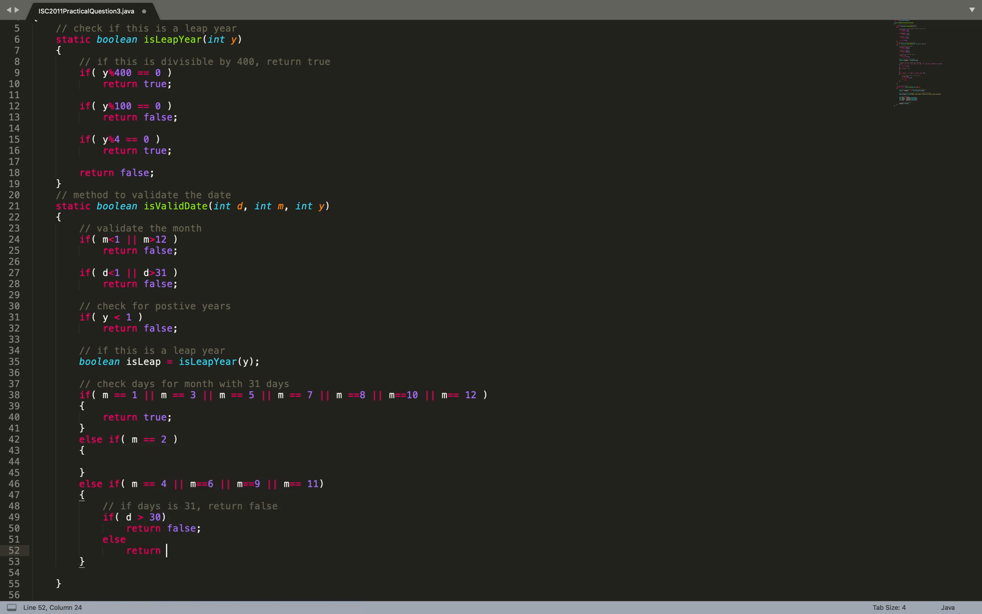
type("true;")
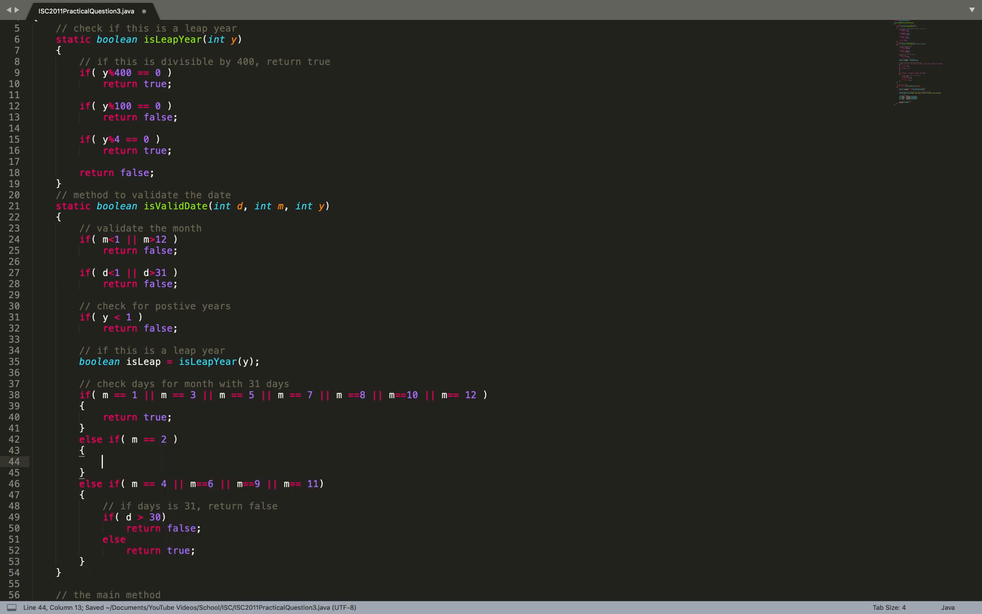
Step: In the m == 2 branch, reject d > 29 when isLeap and d > 28 otherwise, returning true for the rest
type("if( )")
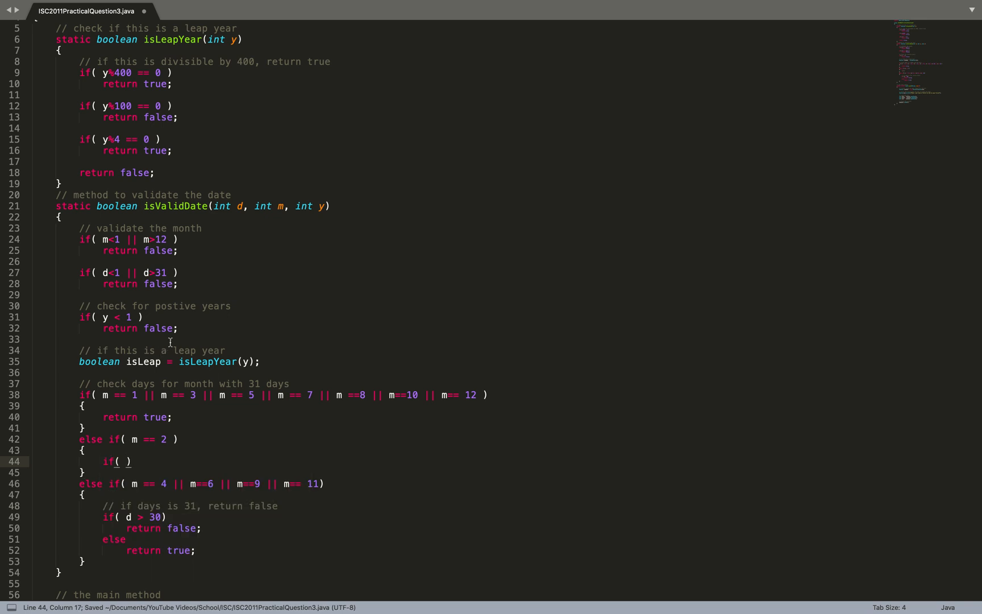
double_click(142, 362)
type("//")
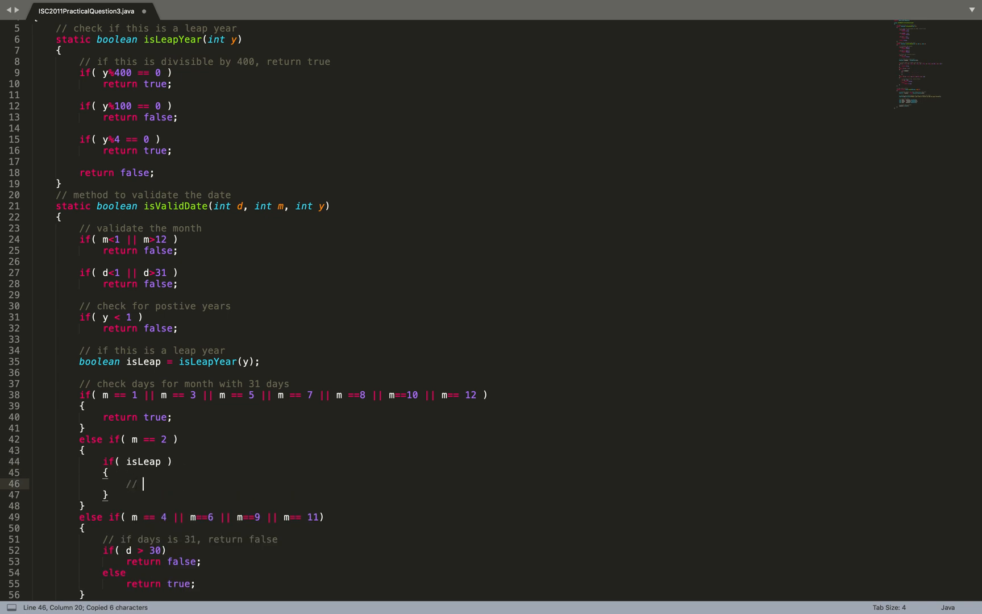
type("days can be")
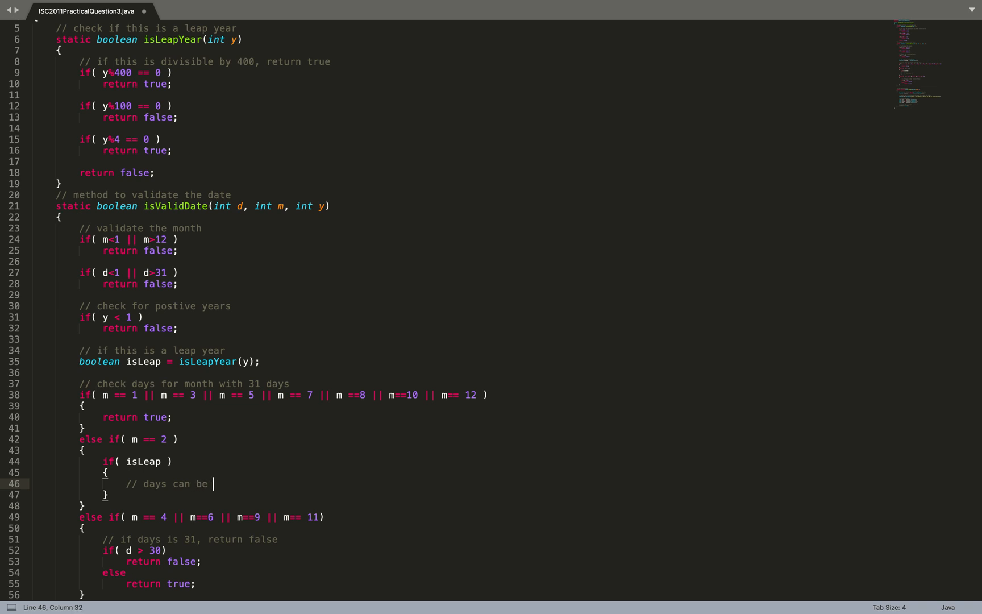
type("29")
type("if( d > 29 ")
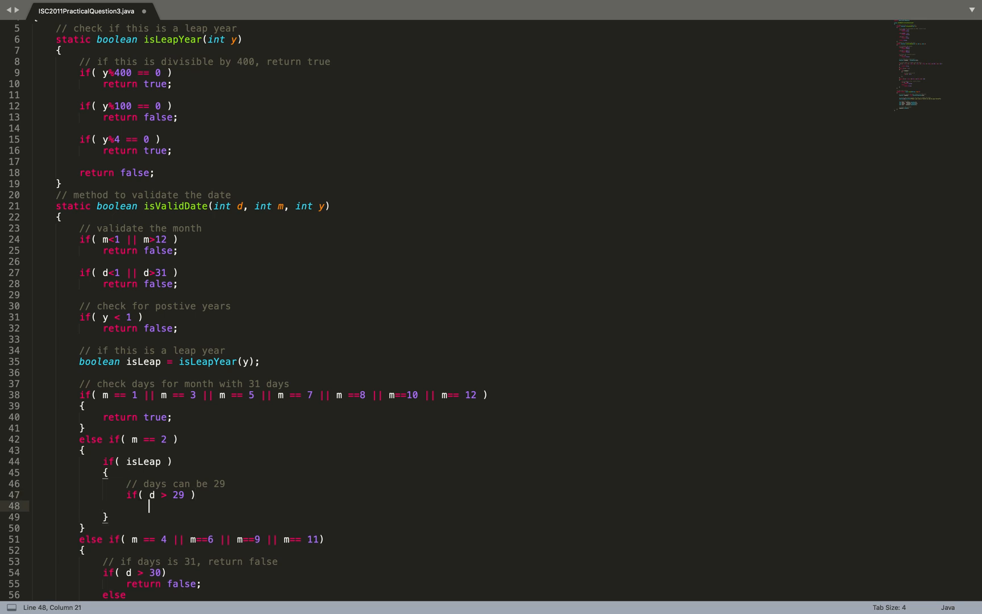
type("return false;")
type("else")
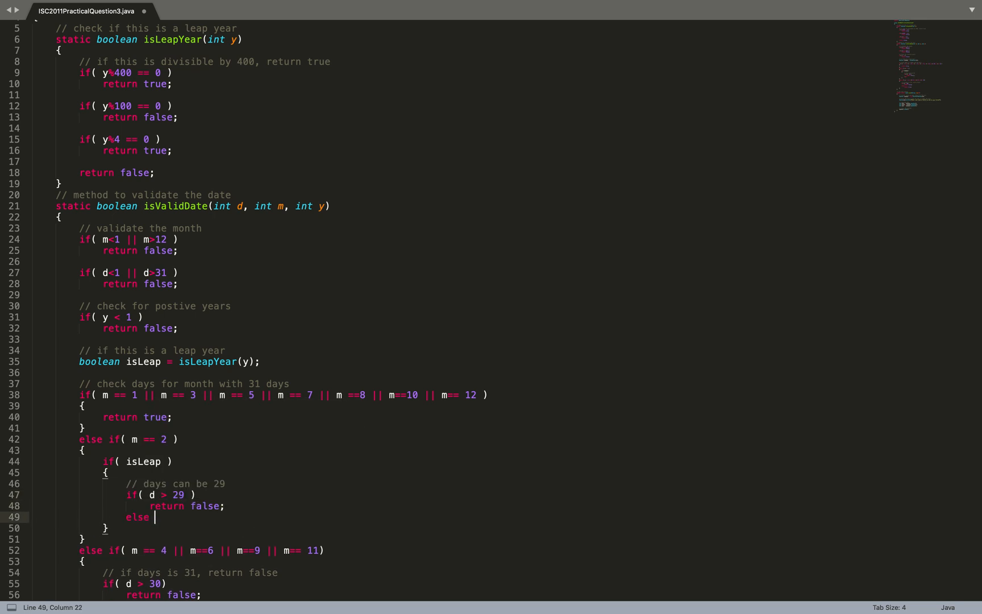
type("return true;")
type("else")
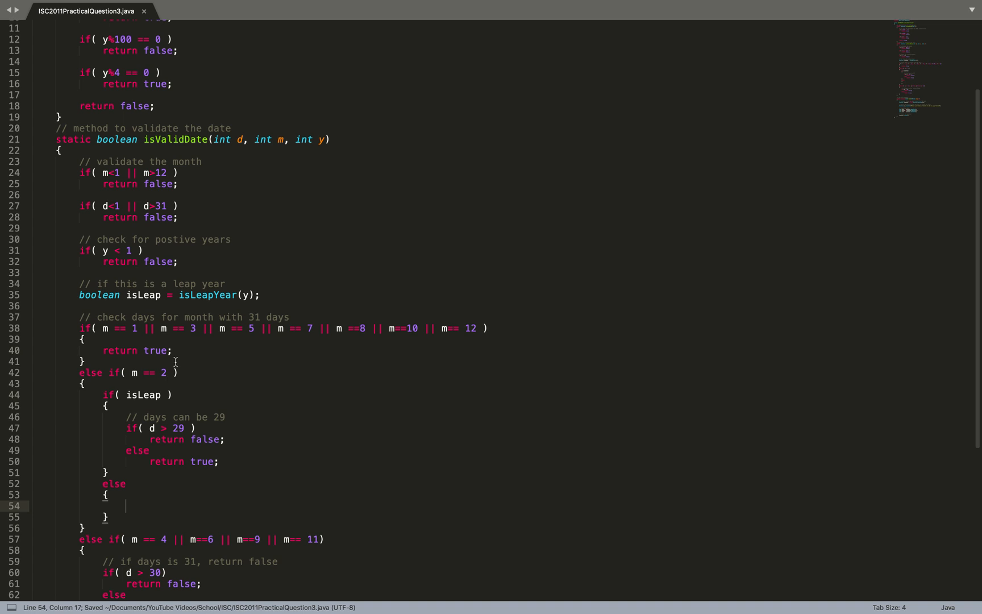
left_click_drag(127, 429, 220, 461)
type(".")
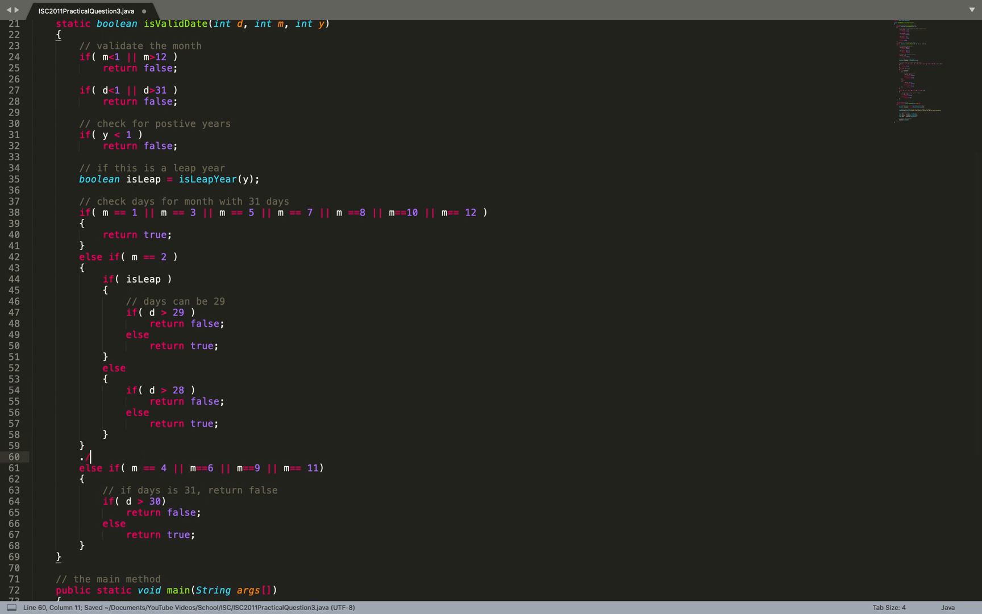
Step: Add the comment '// check for months with 30 days' above the 4, 6, 9, 11 branch
type("// check fo")
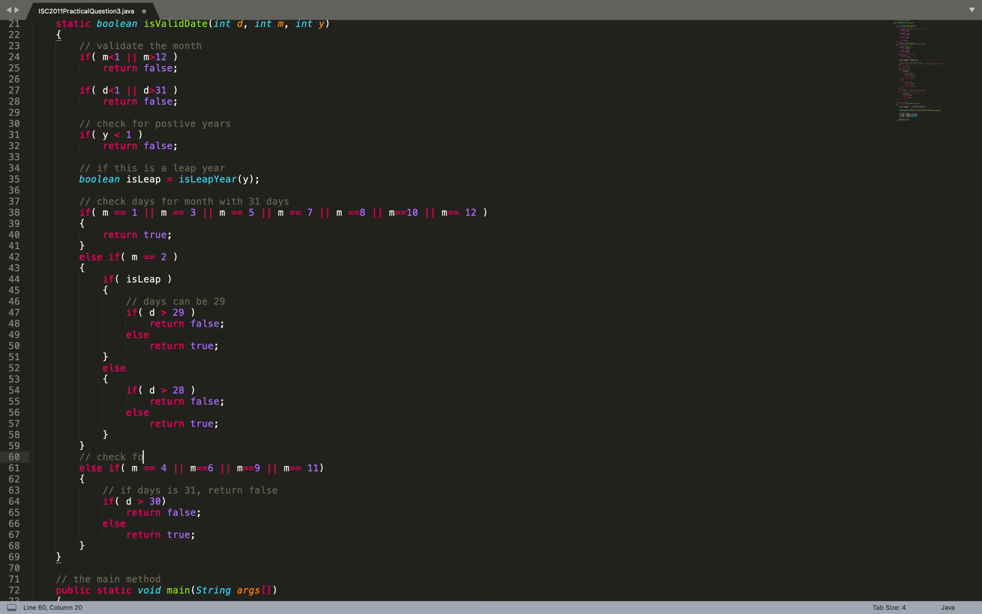
type("r mo")
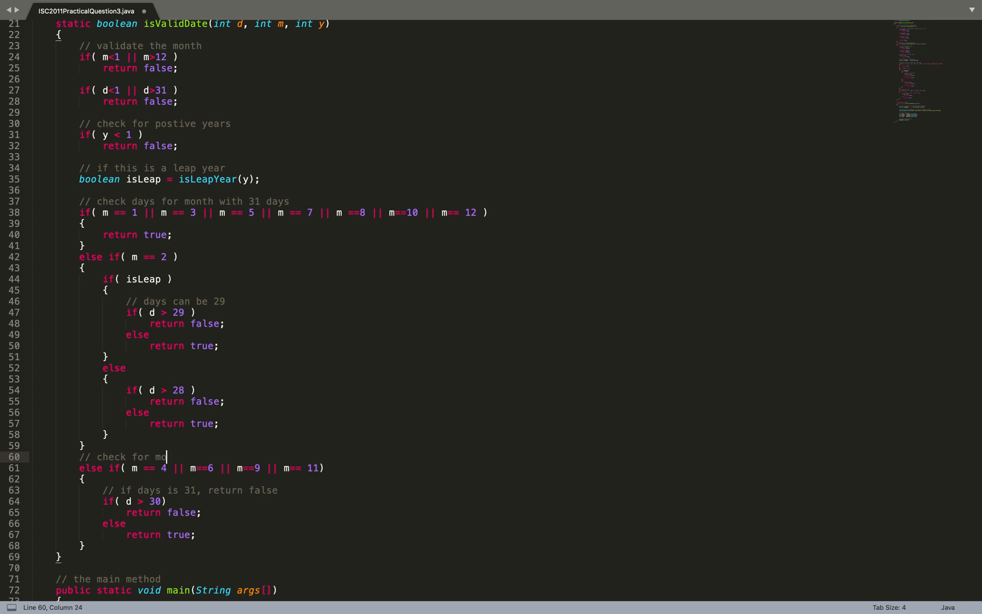
type("nths with 30 days")
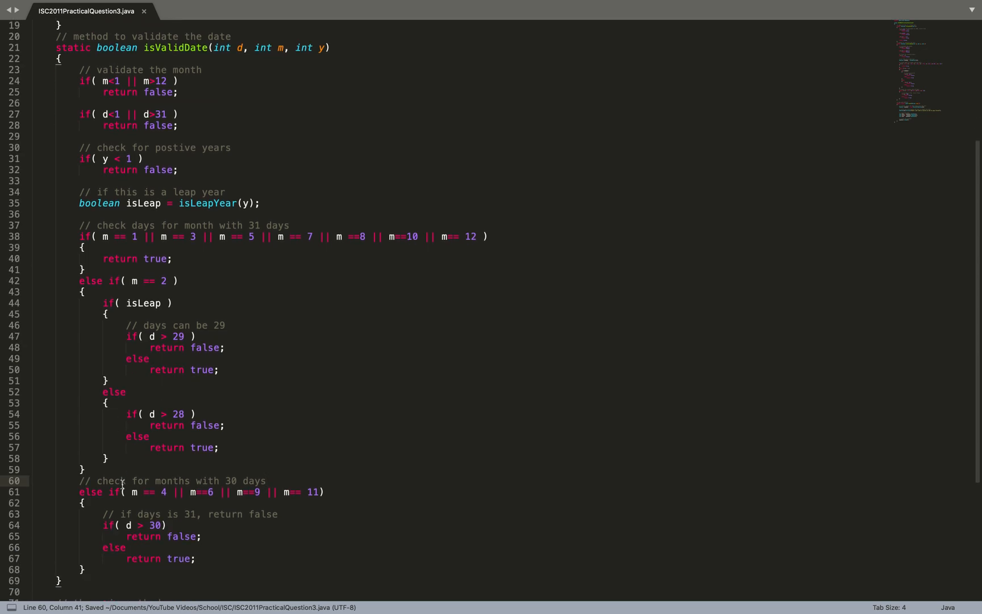
scroll("down", 3)
type("// validate the date")
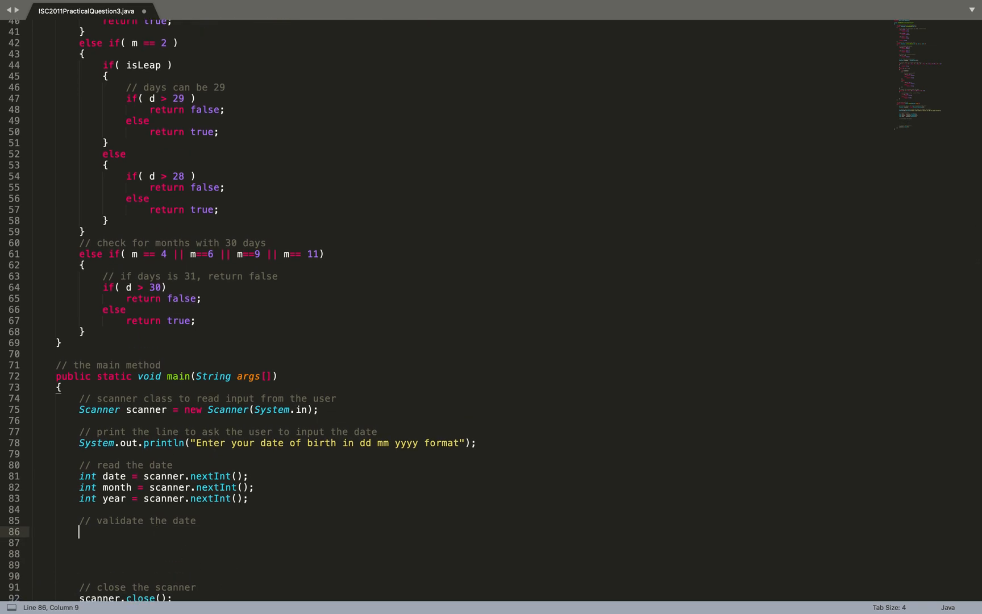
Step: In main, print "INVALID DATE" and return when !isValidDate(d,m,y), with a 'show message' comment
type("if( isValidDate(d,m,y")
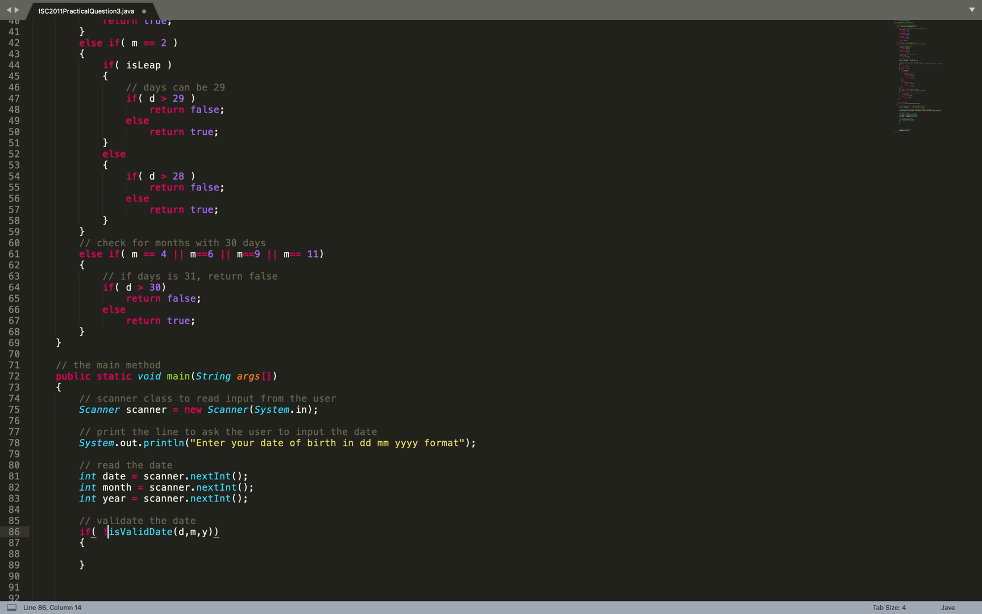
type("//")
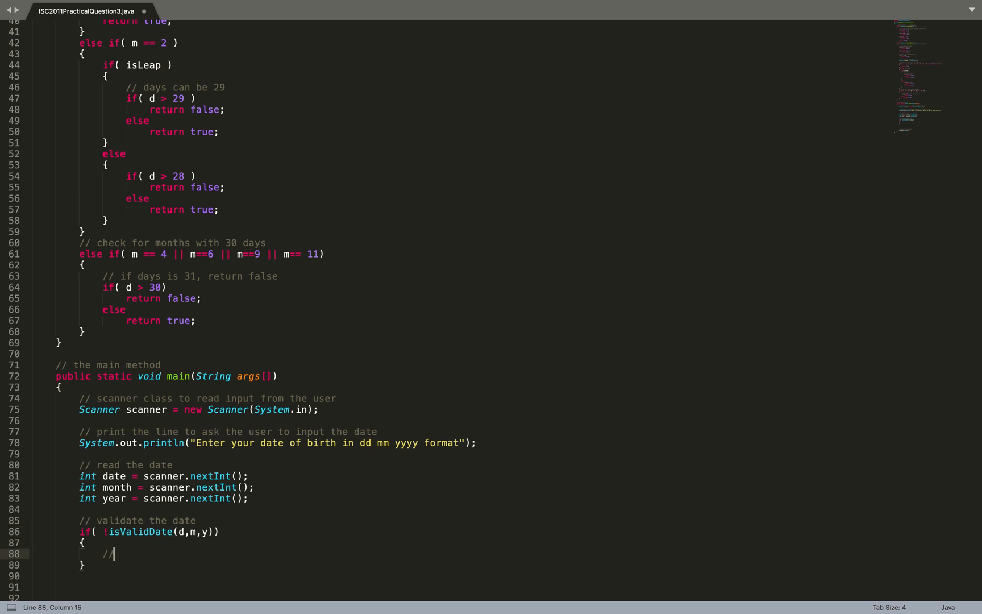
type("show message")
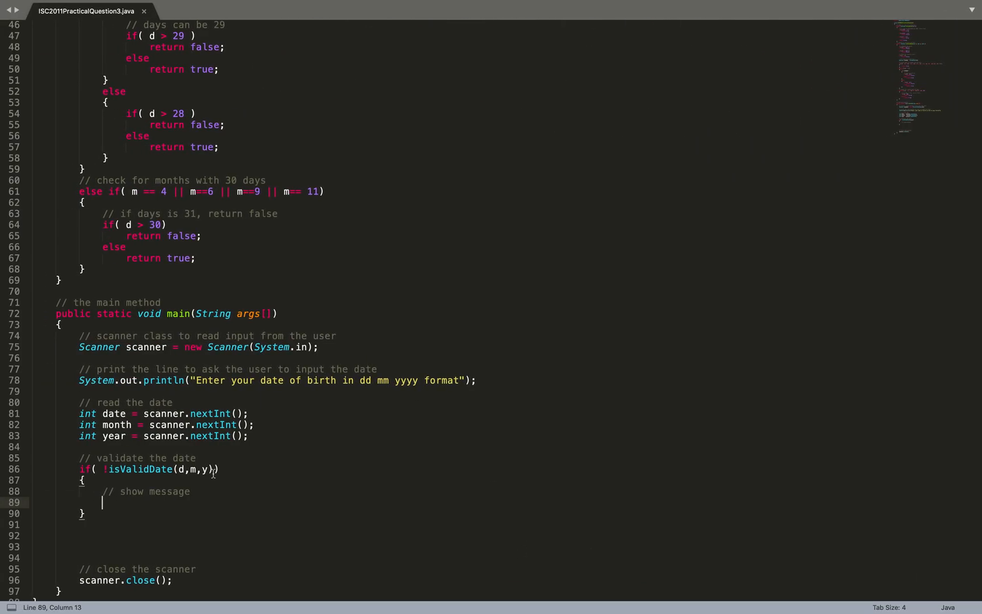
type("System.")
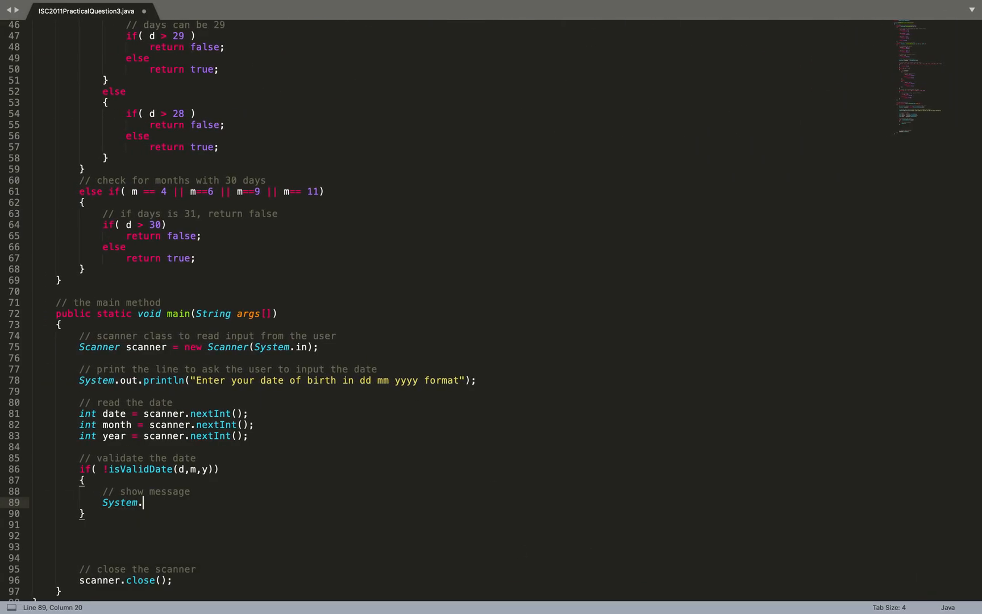
type(".out.printl")
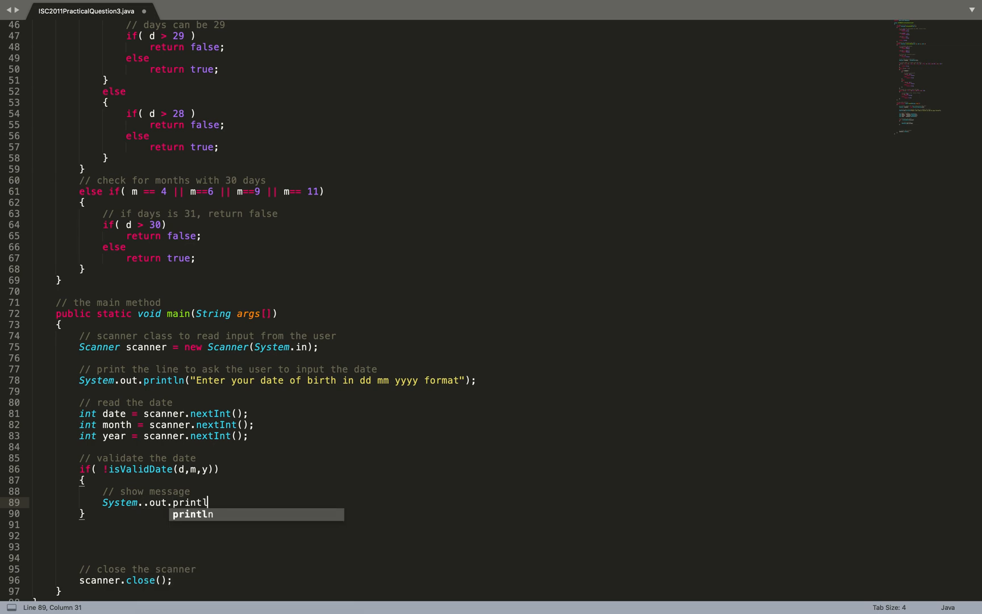
type("n(\"INVALID DATE\")")
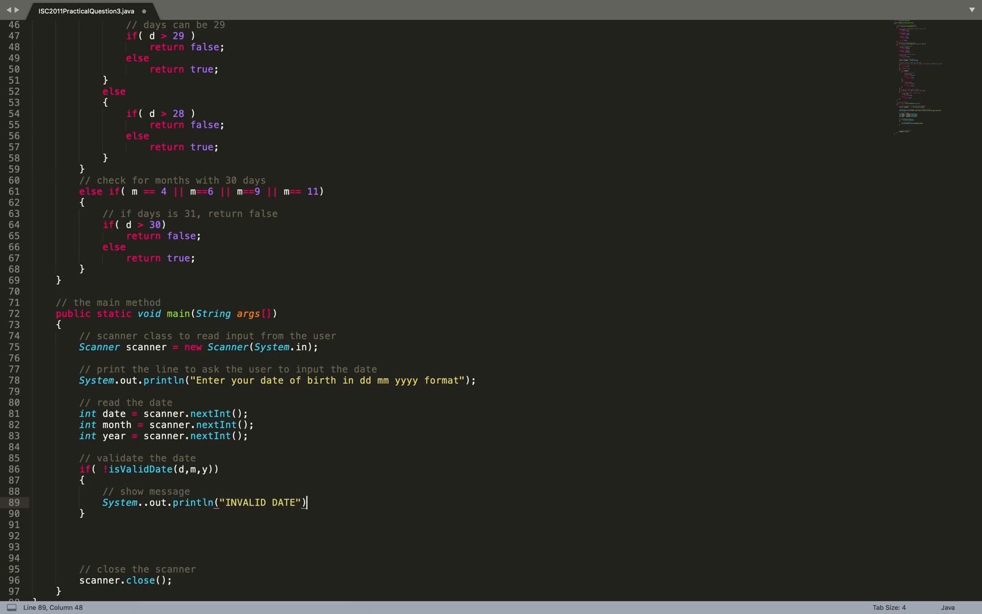
type(";")
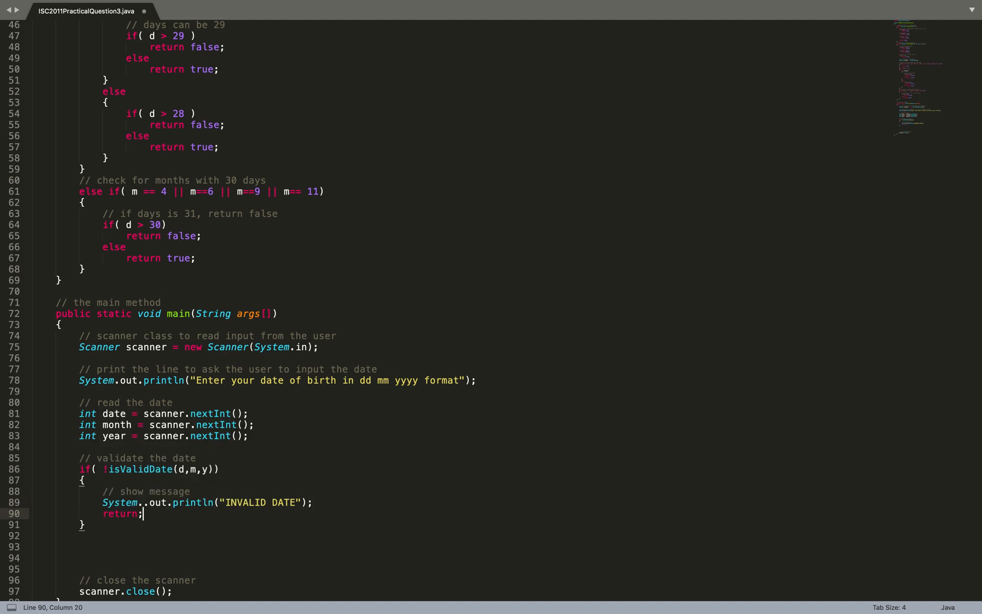
Step: Add the else branch printing "VALID DATE" and start the '// get the number of days' comment
type("else")
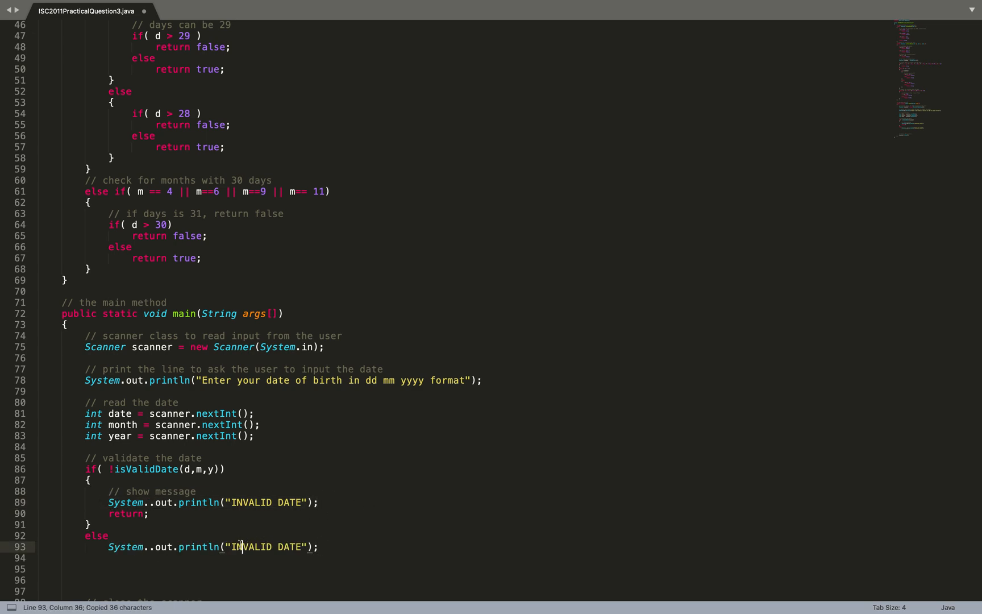
type("VALID DATE")
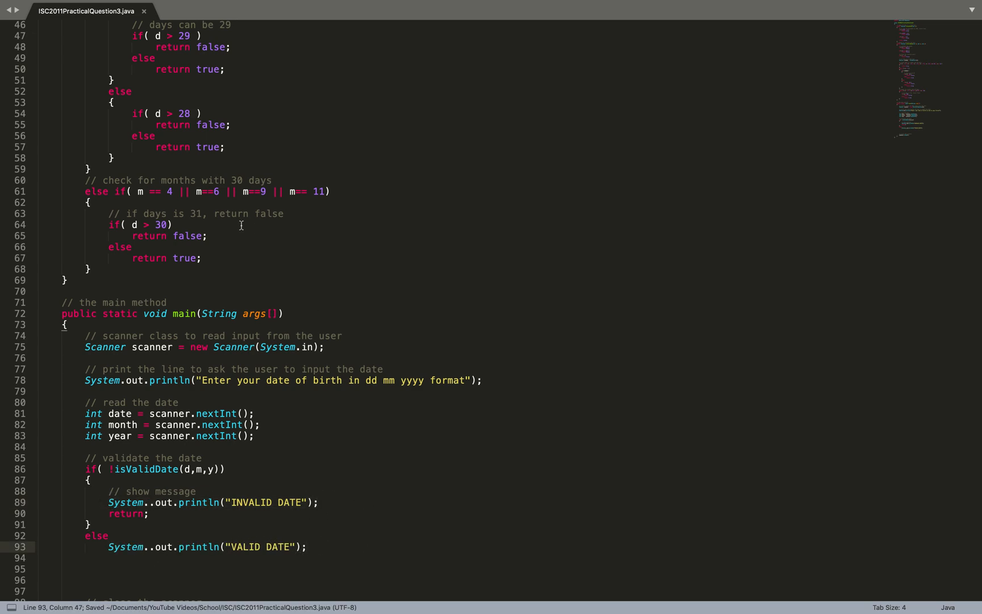
type("// get the number of day")
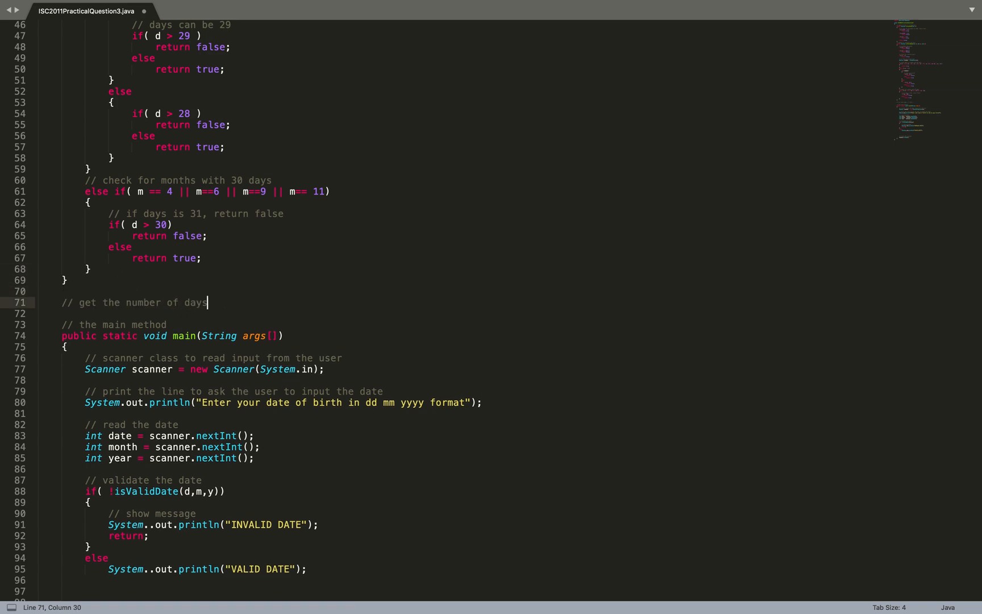
Step: Declare static int getDayNumber(int d, int m) and call it from main into int dn without the year argument
type("static int getDayNumber(int")
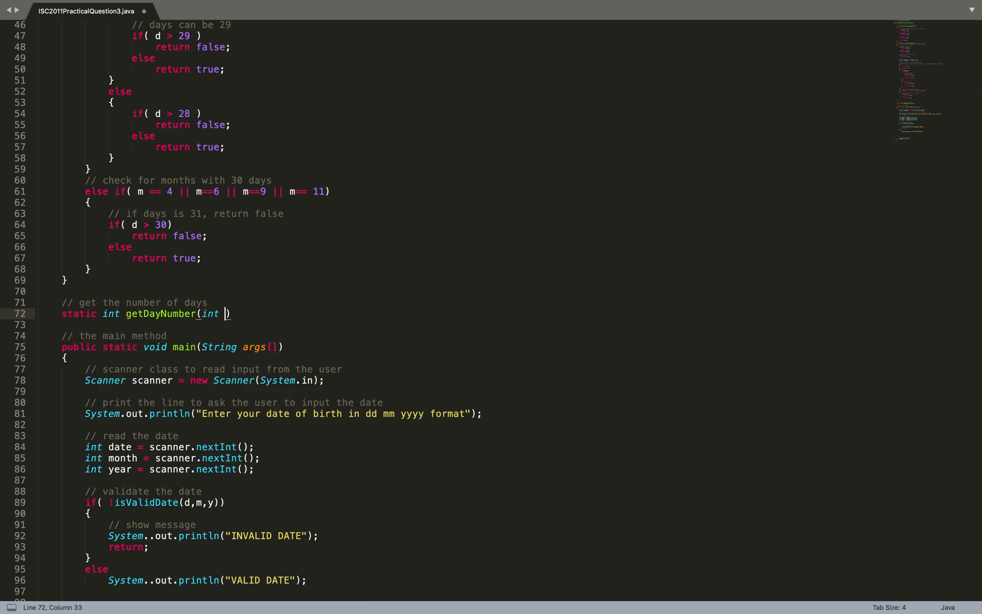
type("d, int m, int y")
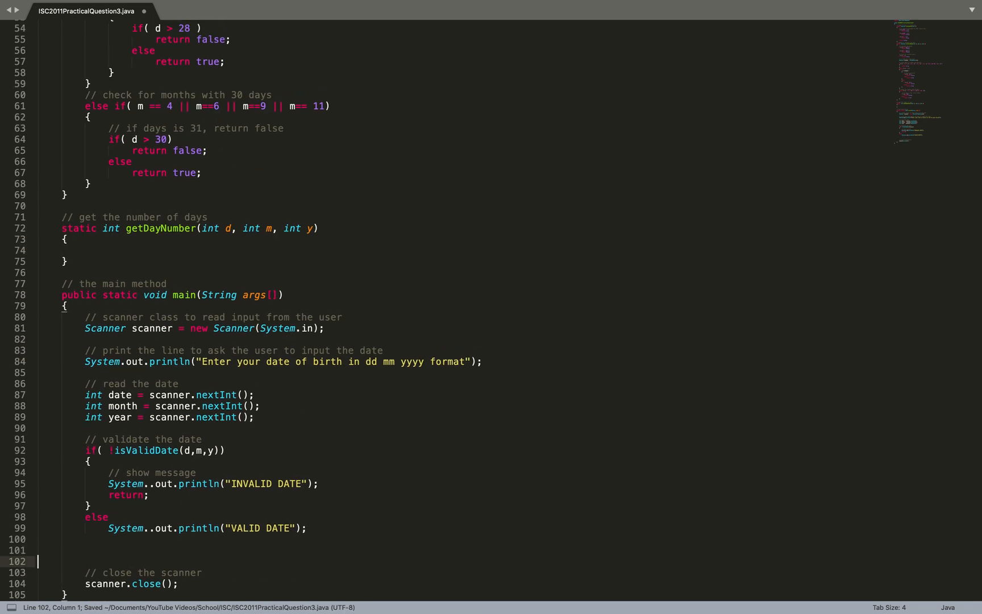
type("int")
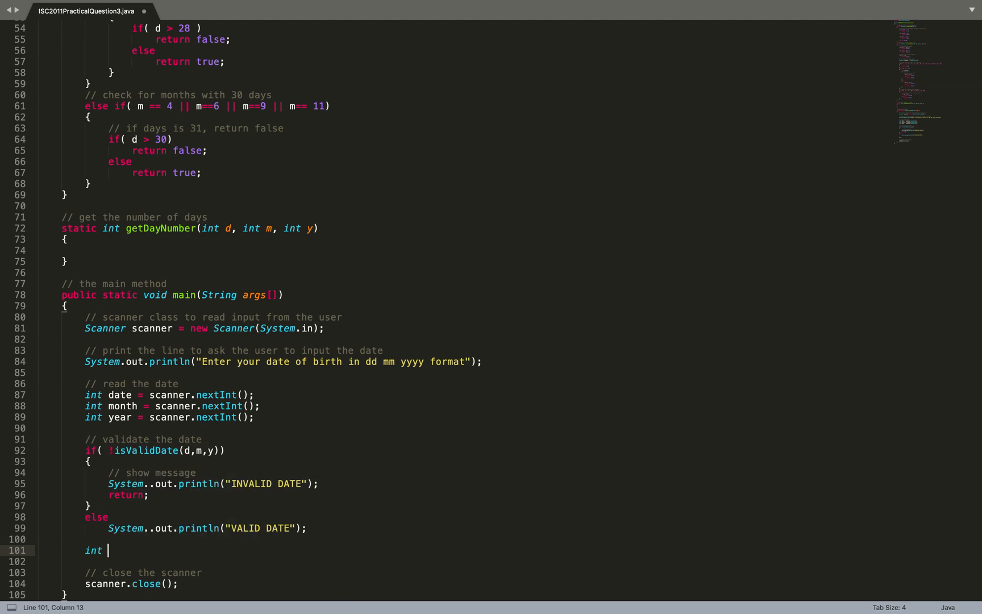
type("dn = getDayNumber(")
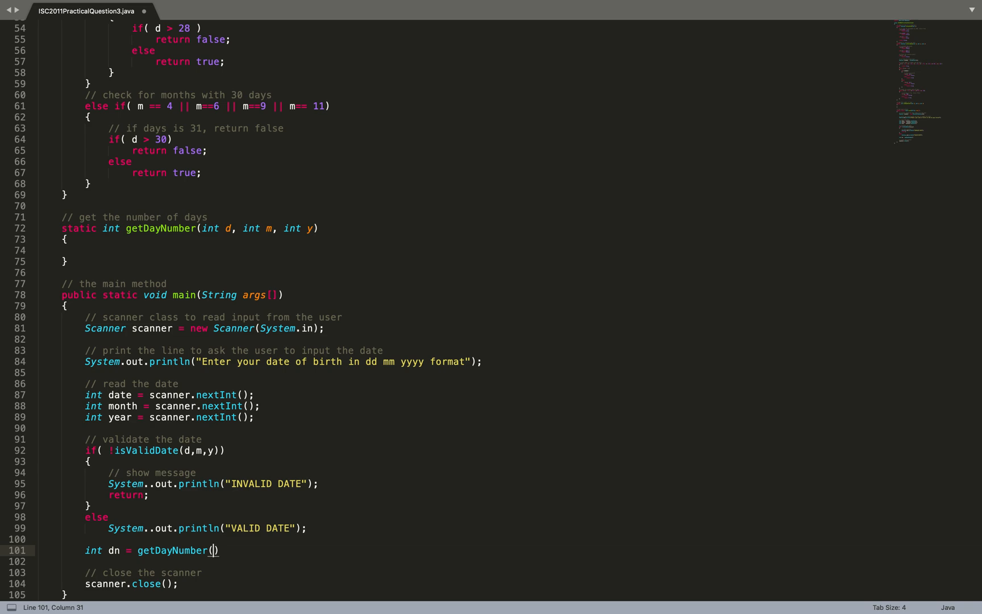
type("d,m,y")
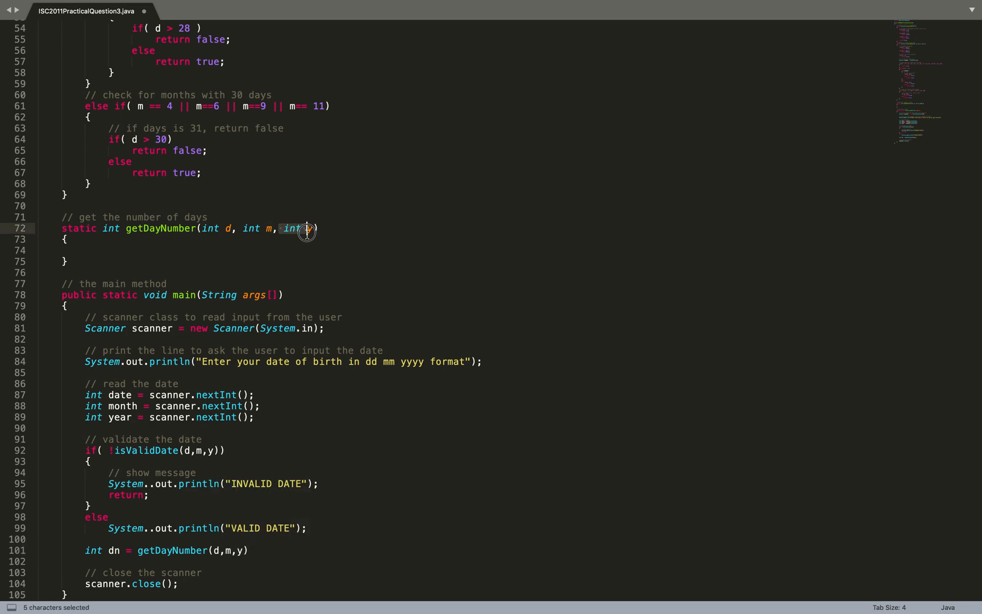
key("Backspace")
type(";")
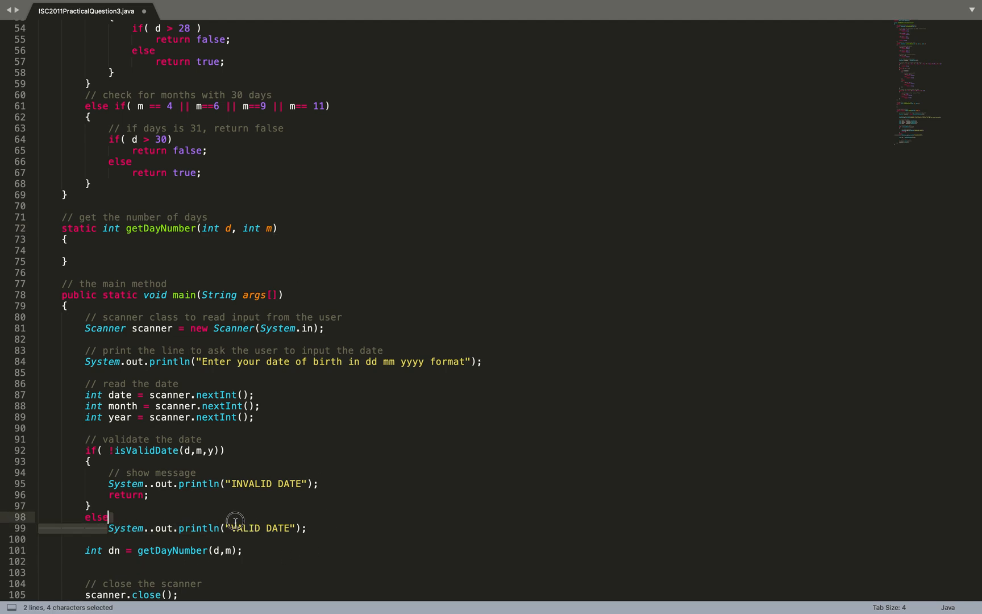
Step: Print dn with System.out.println(dn); after the getDayNumber call in main
type("System..out.println(")
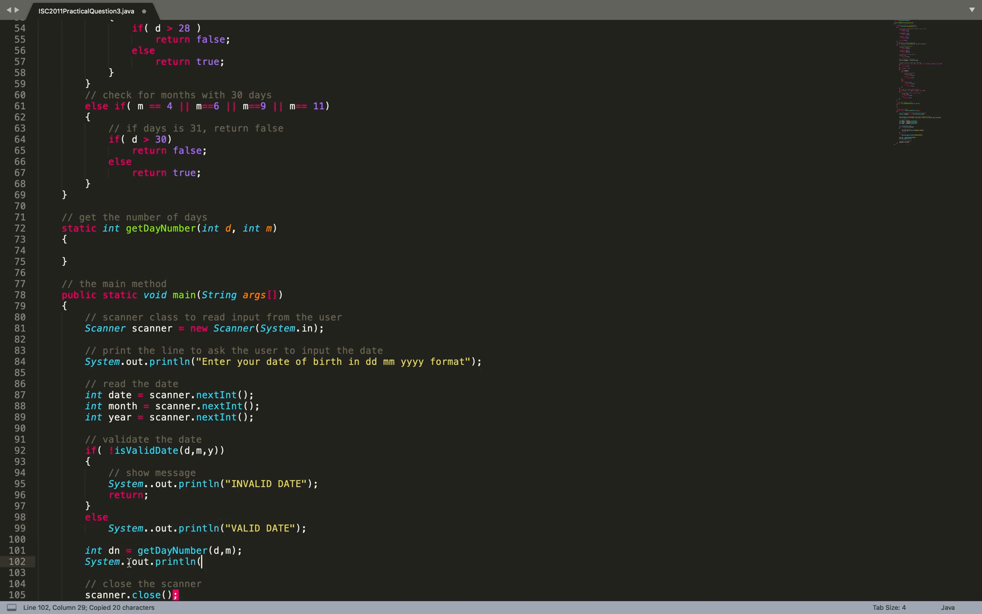
type("dn);")
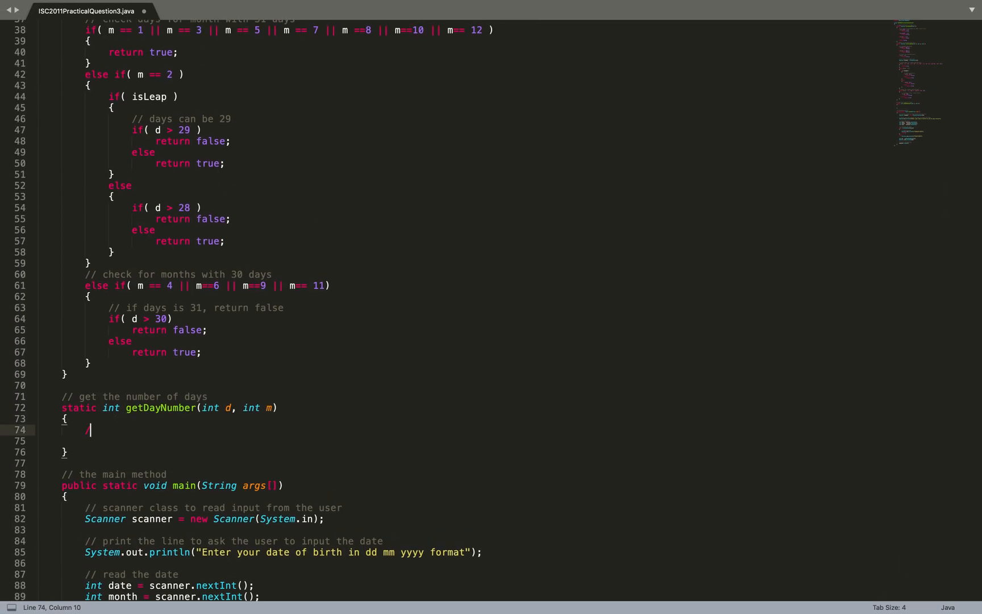
Step: In getDayNumber, add '// add days for all months' and an empty for loop for (int i=1; i<=m; i++)
type("/ add days for all months")
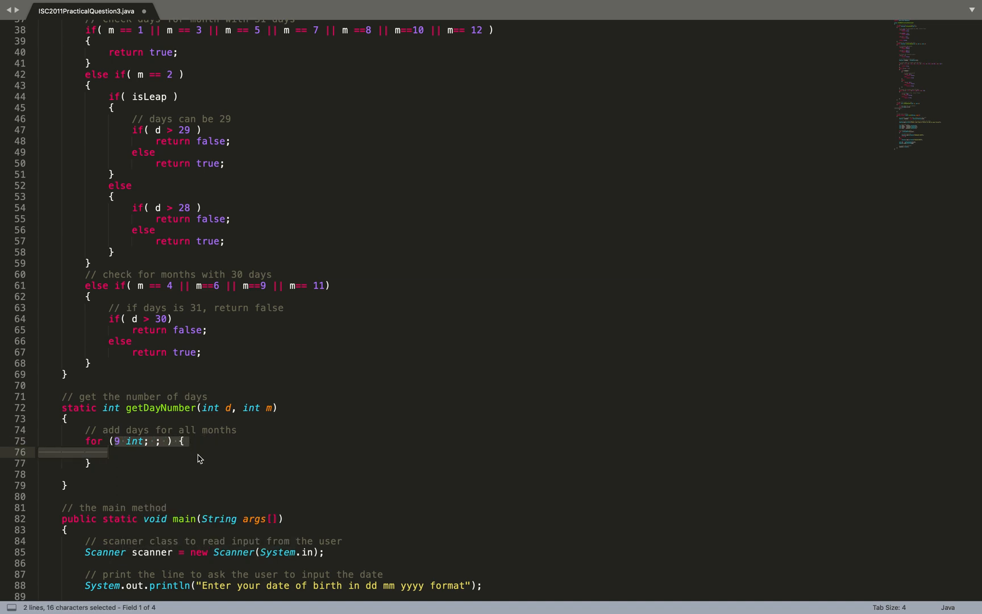
type("int i=1;")
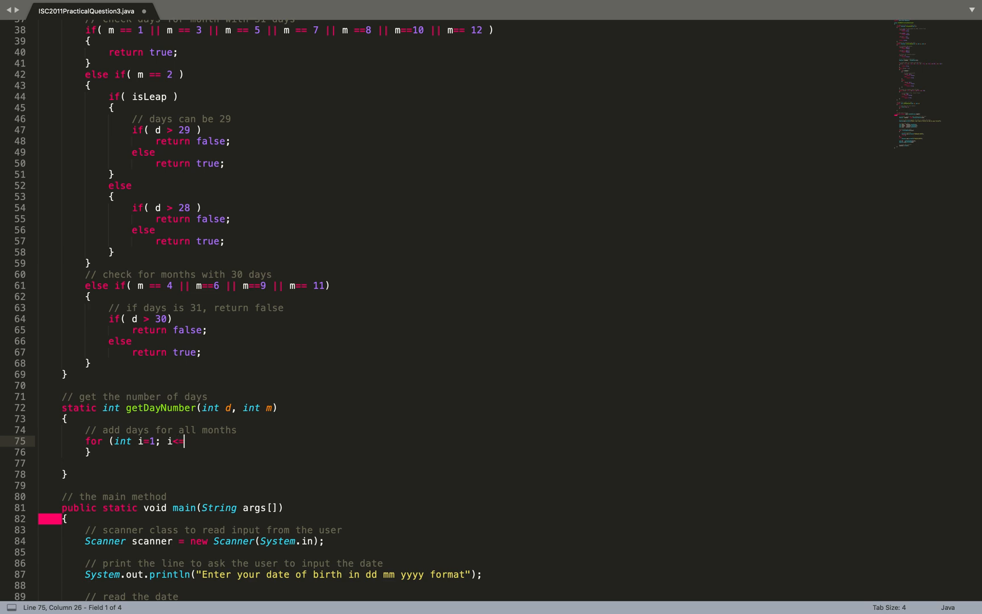
type("=m; i++)")
type("int d")
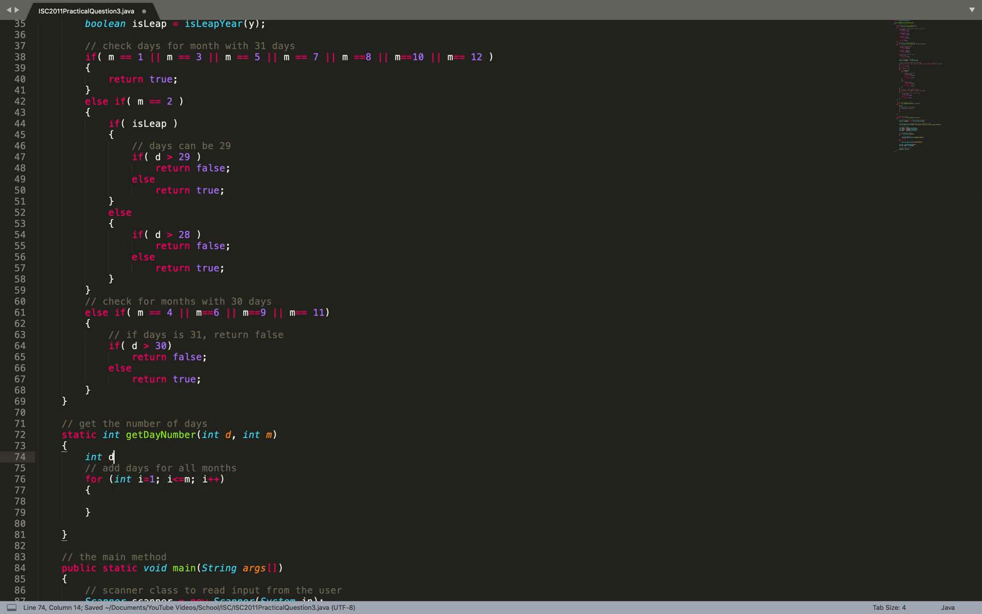
Step: Declare int days[] = {0,31,28,31,30,31,30,31,31,30,31,30,31} with a leading 0 entry
type("ays[] = {")
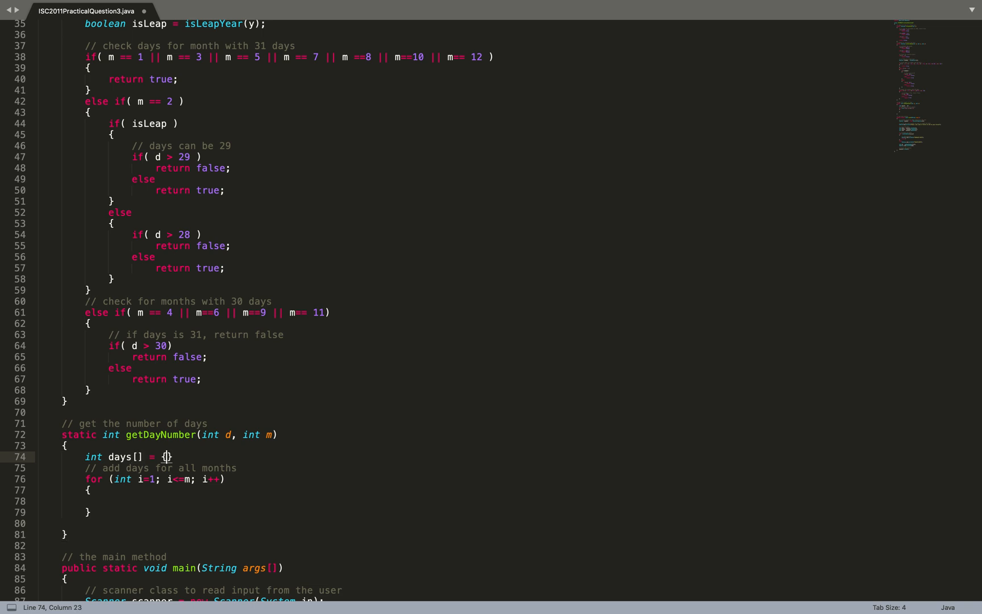
type("31,")
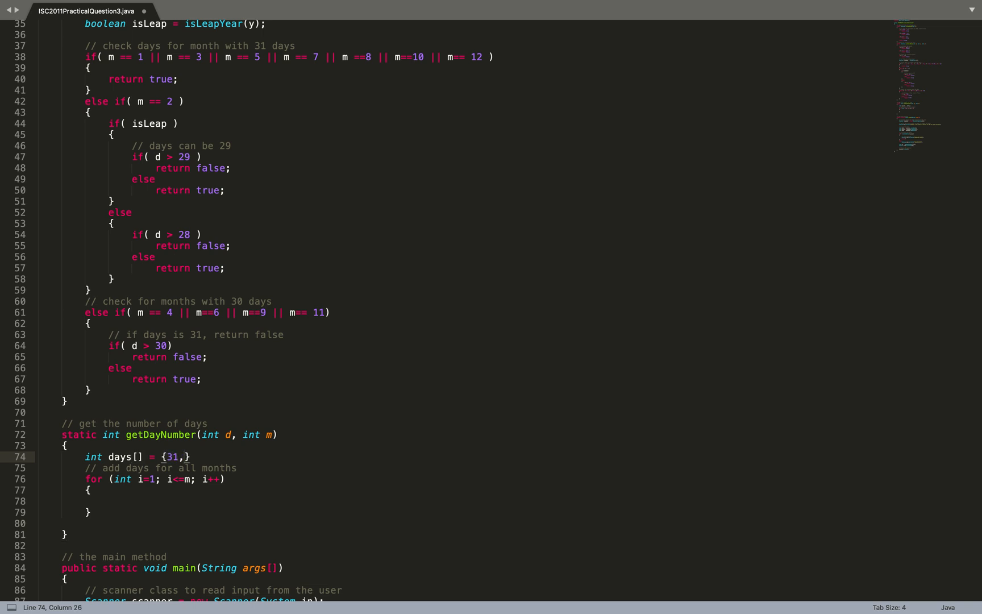
type("28,")
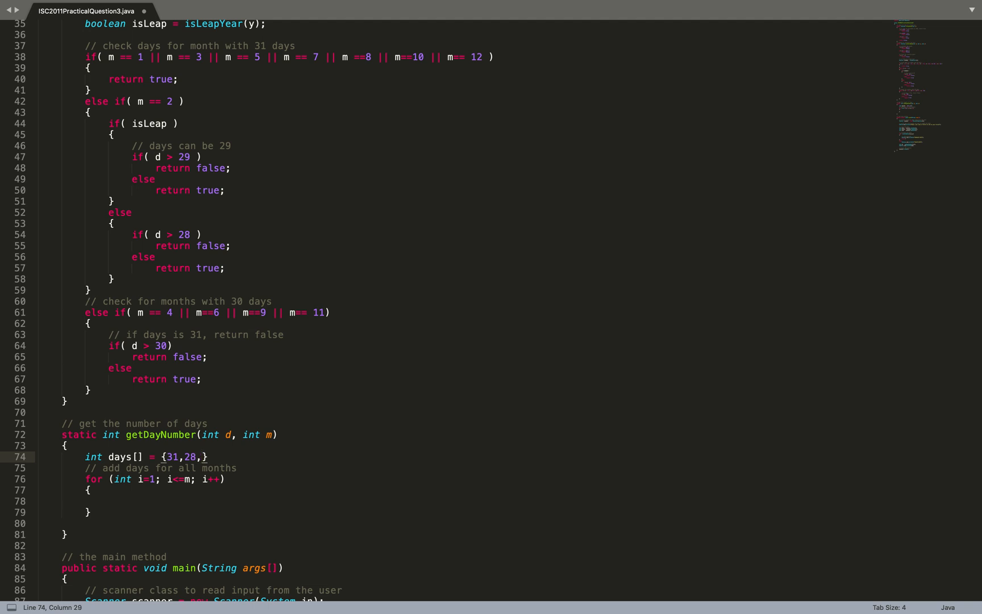
type("31,")
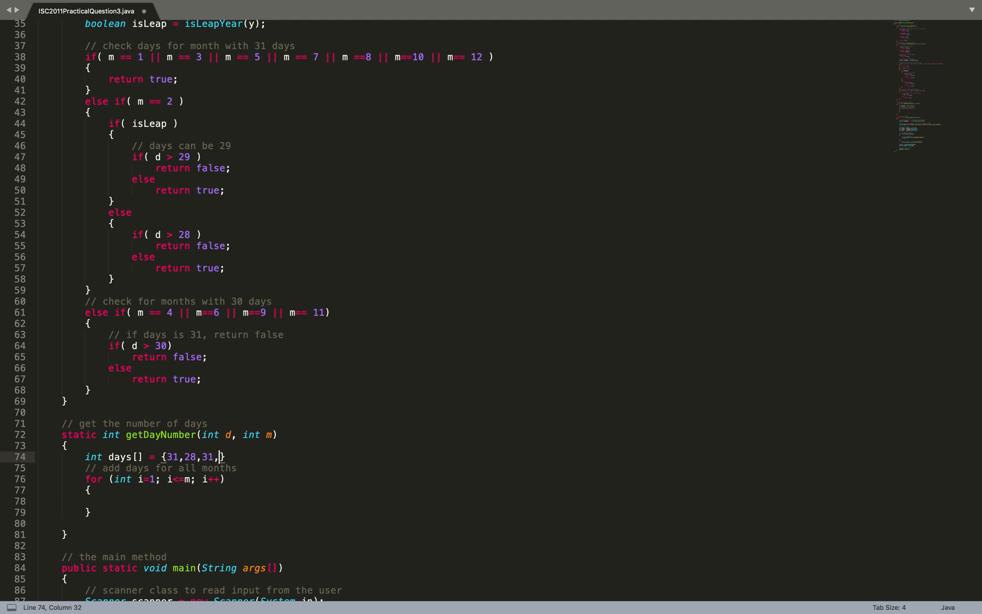
type("30,31,3")
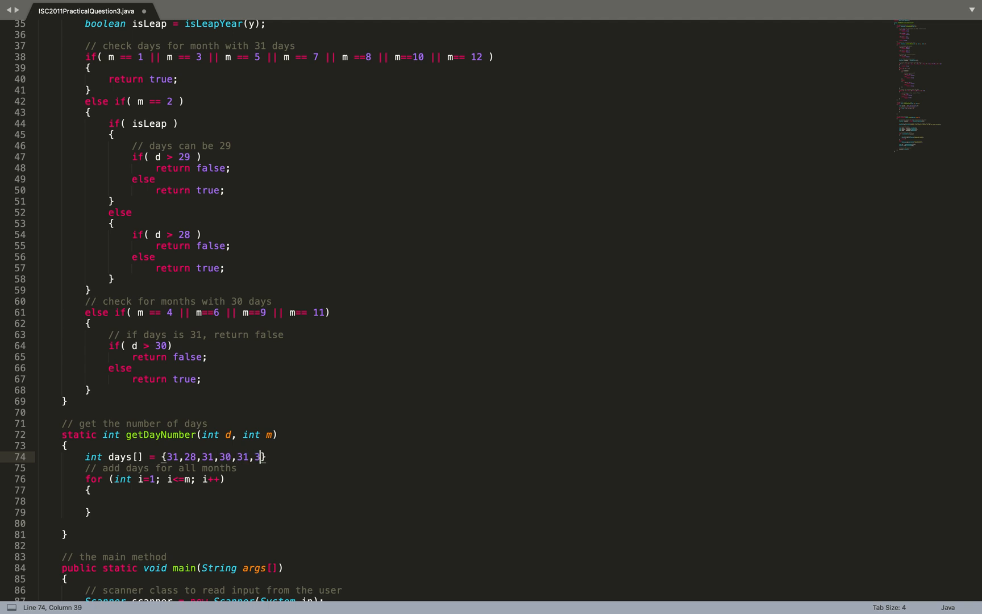
type("0,31,31,")
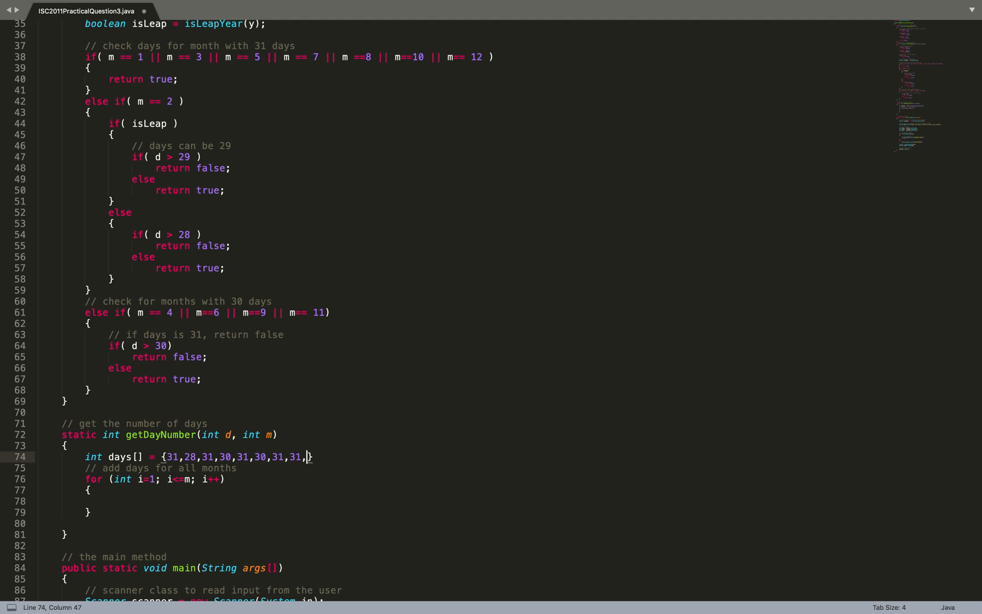
type("30,31")
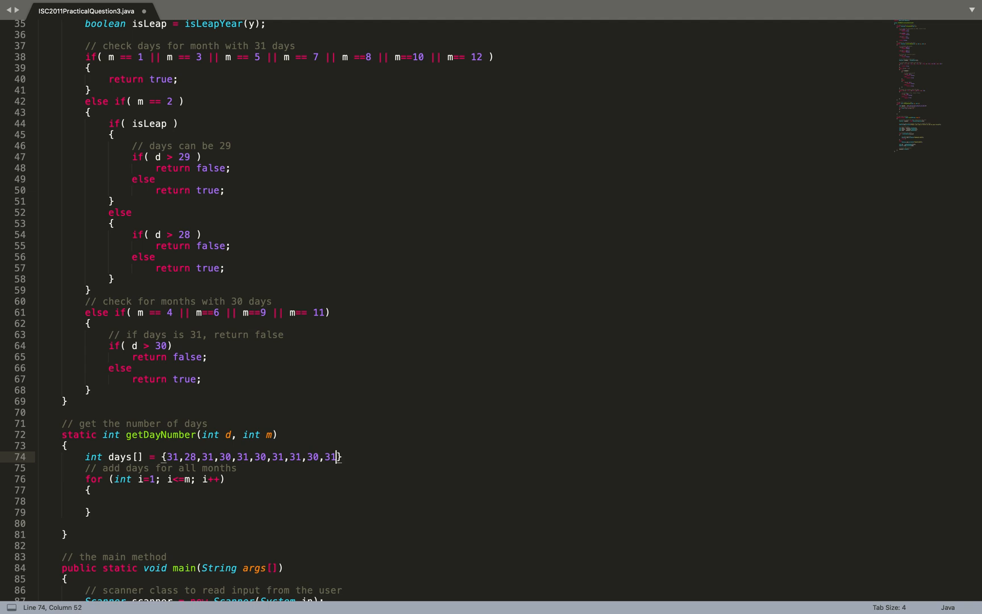
type(",30,31")
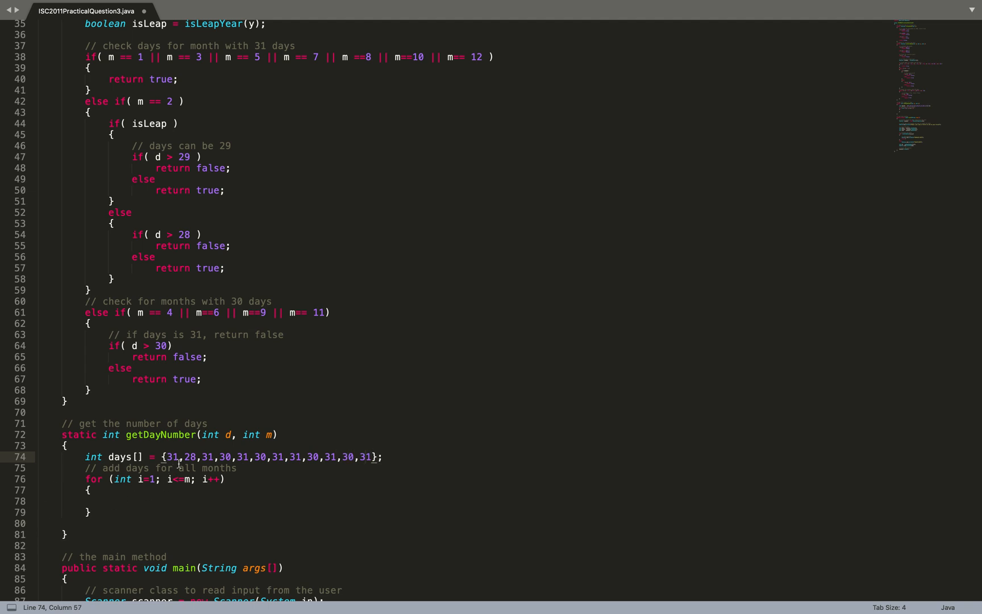
left_click(243, 457)
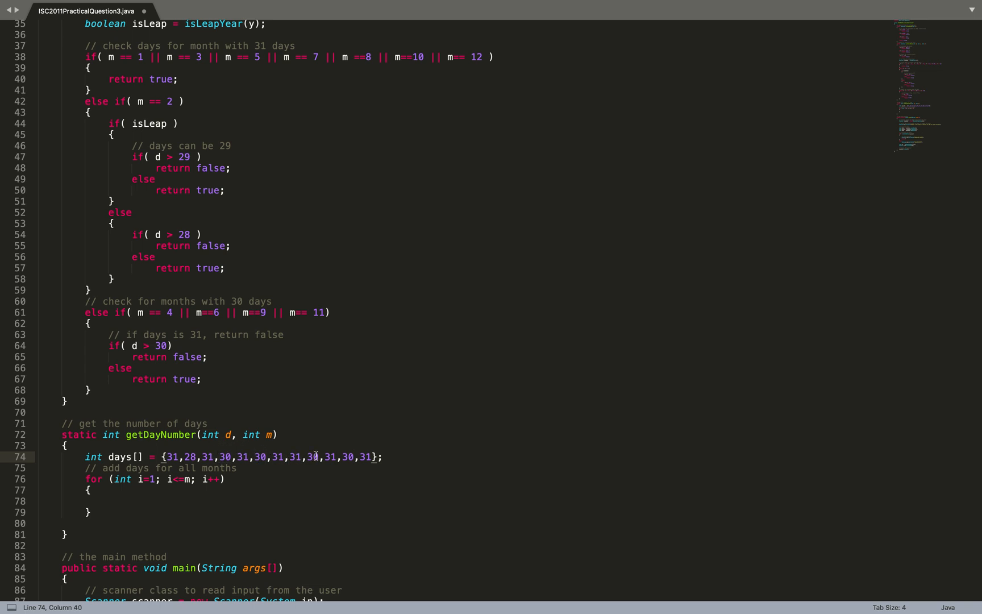
type("0,")
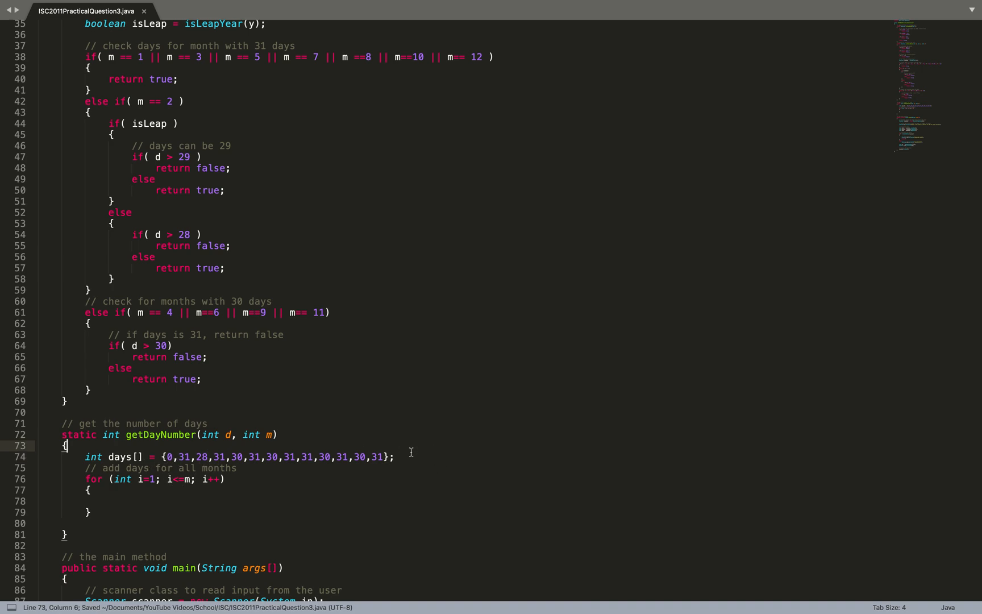
Step: Add the int y parameter and increment days[2] when isLeapYear(y), with an 'if this is leap year' comment
type(",")
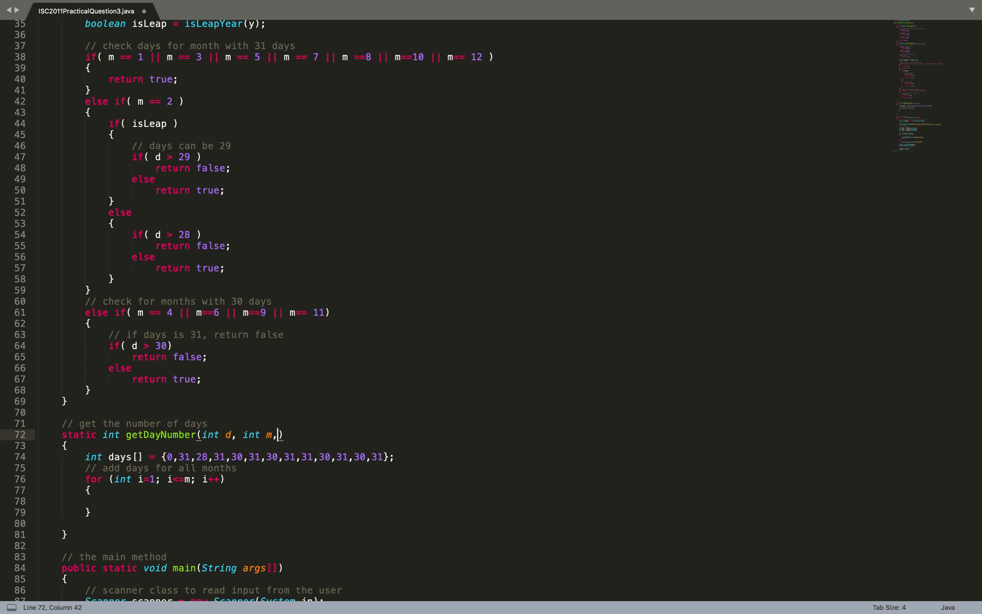
type("int y")
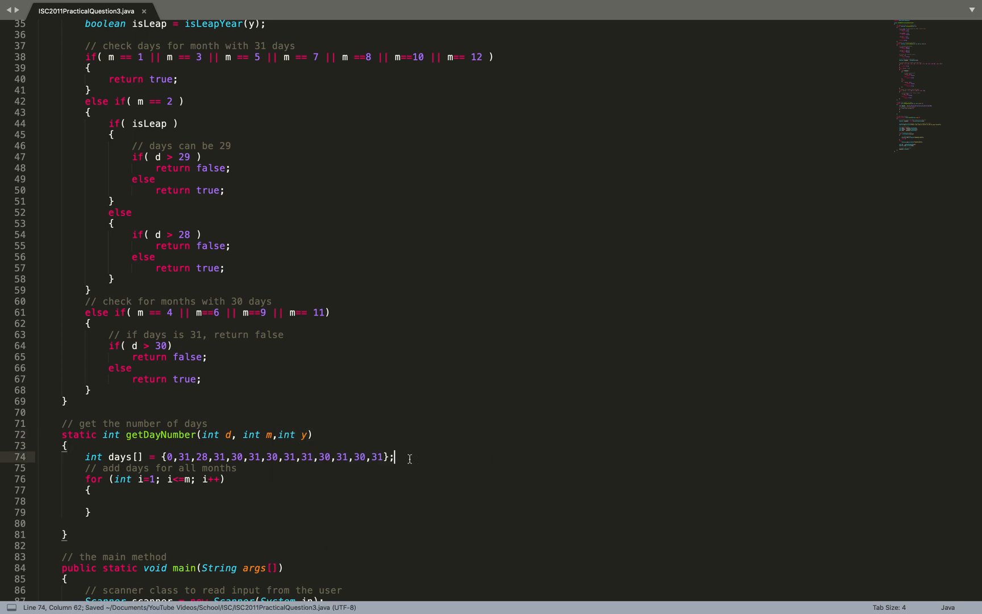
type("// if this is leap year")
type("if( ")
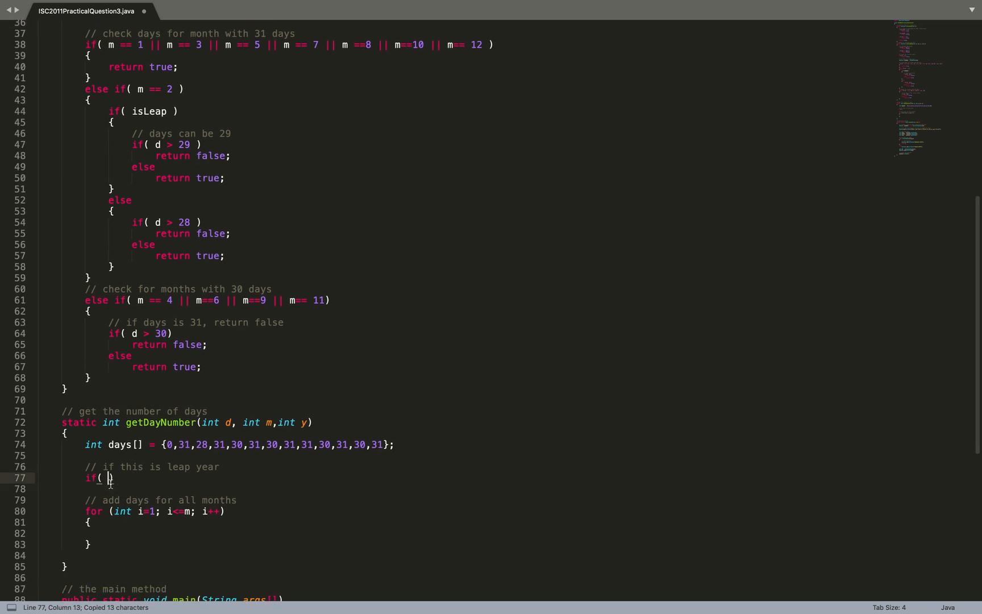
type("isLeapYear(y)")
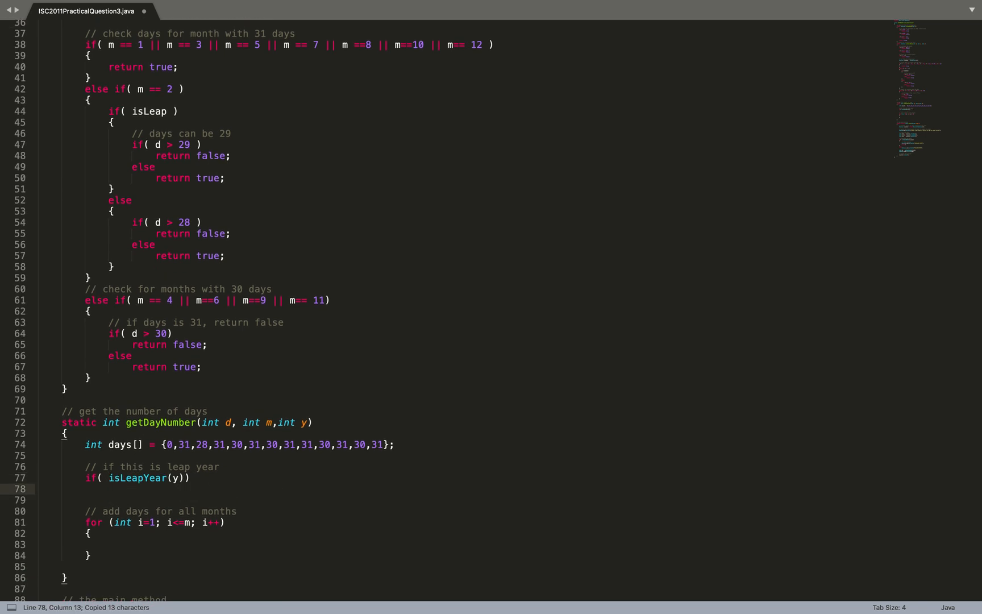
type("days")
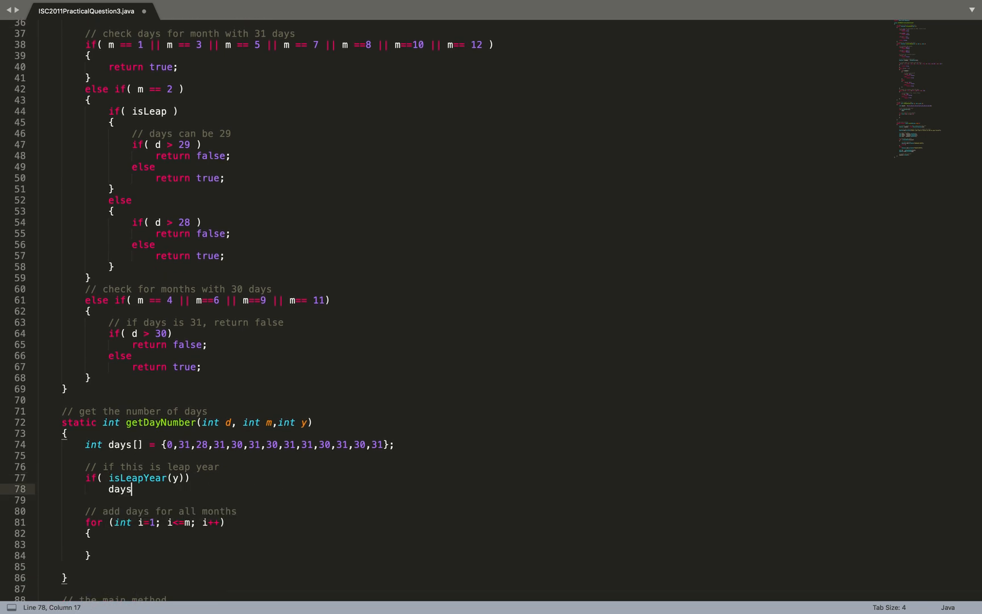
type("[2]++;")
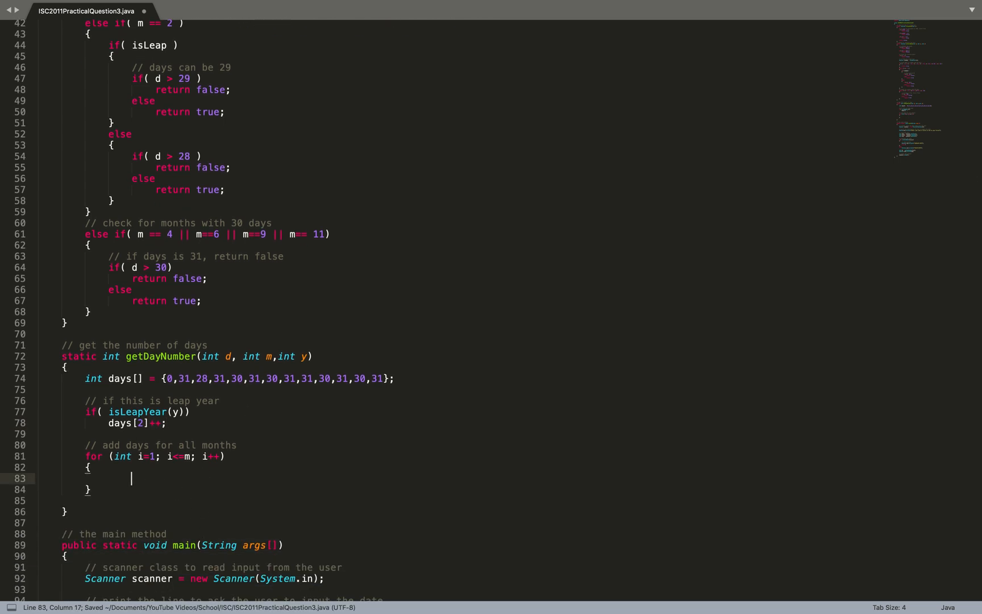
type("// keep adding the days")
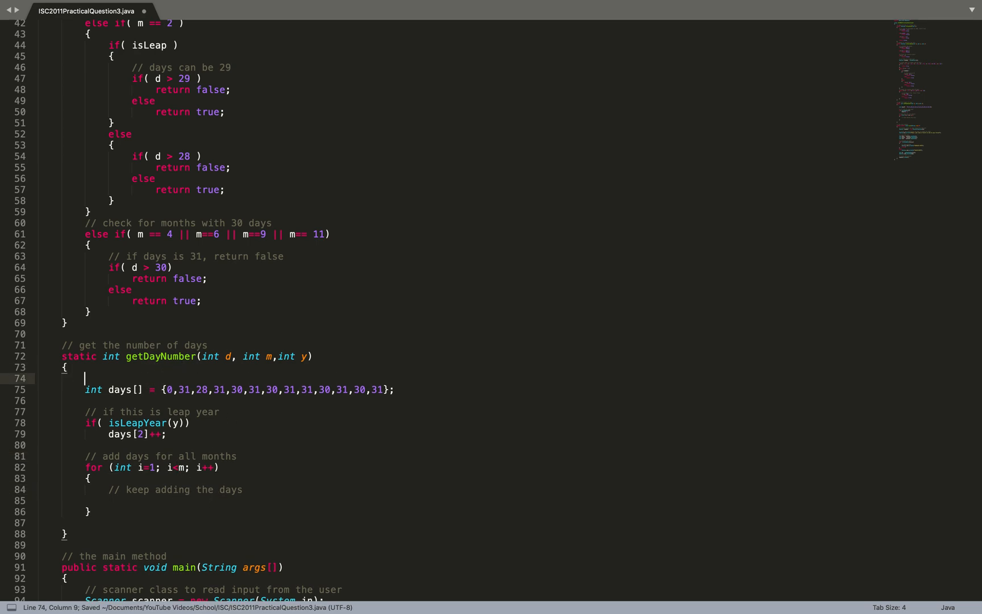
Step: Initialise dn = 0, add days[i] in the loop, then dn += d, with 'store days' and 'the day' comments
type("// store days")
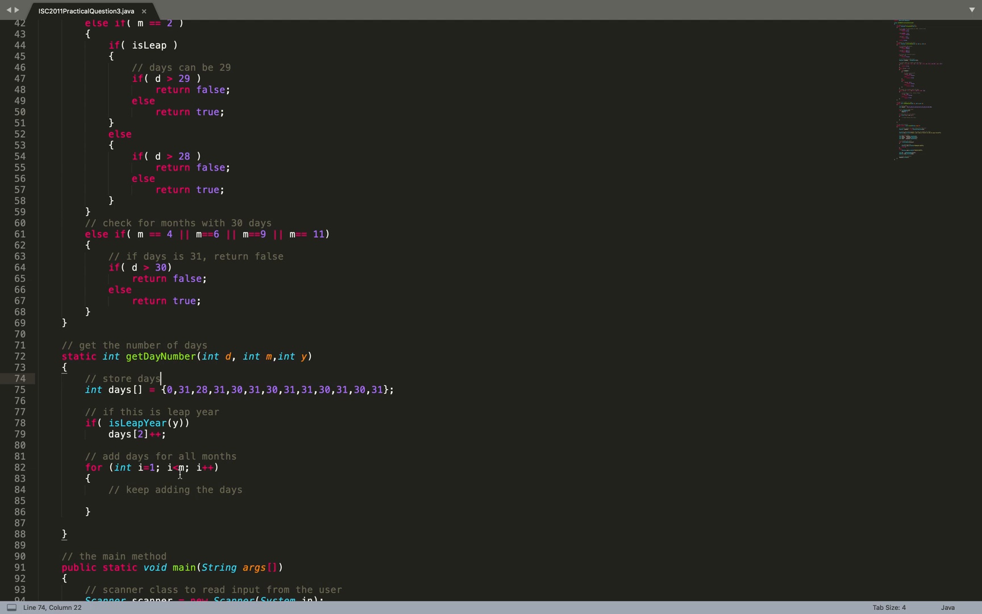
mouse_move(96, 383)
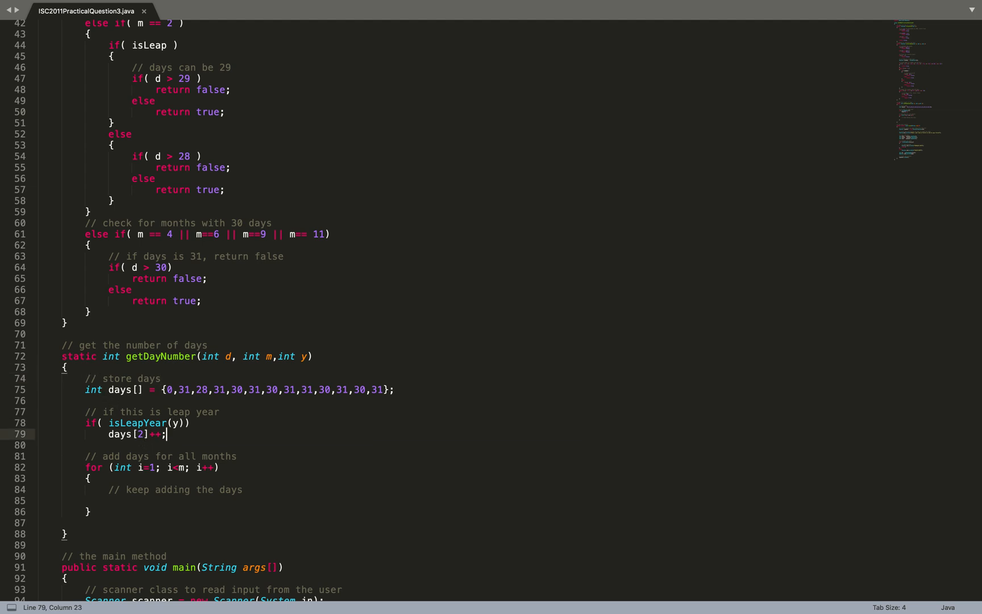
type("// the day number")
type("int")
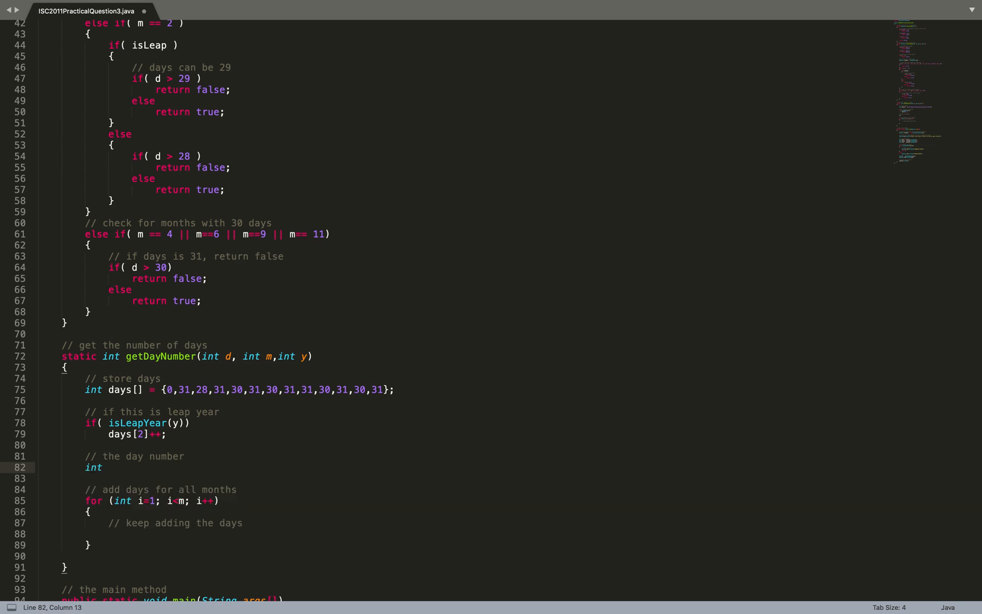
type("dn = 0;")
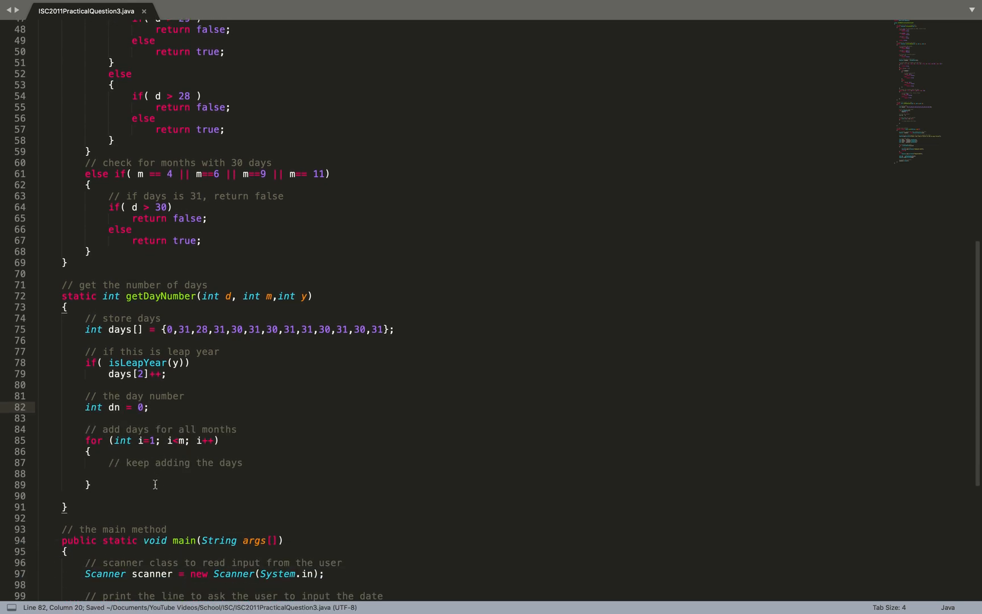
type("dn +")
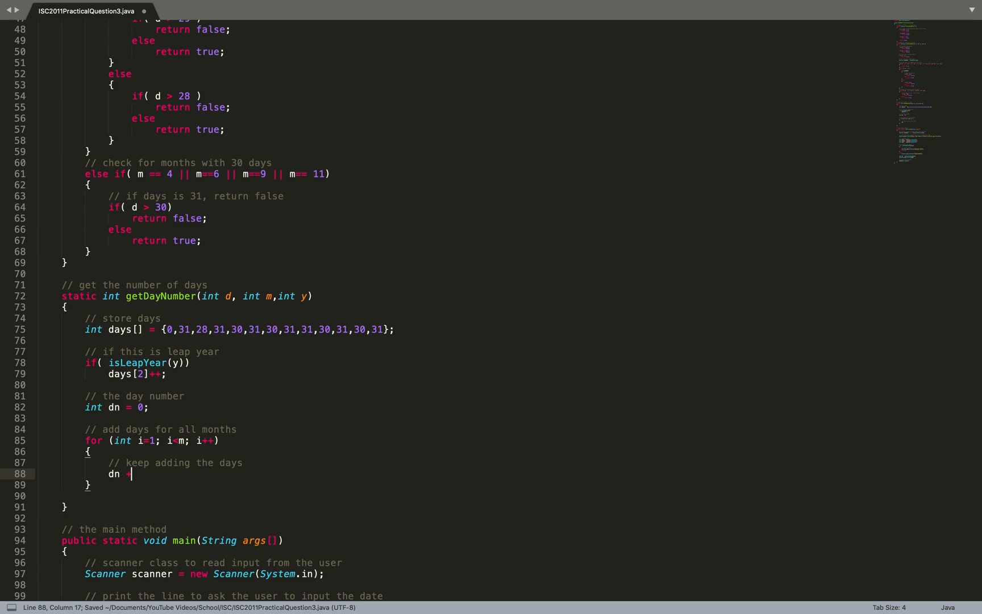
type("= days[]")
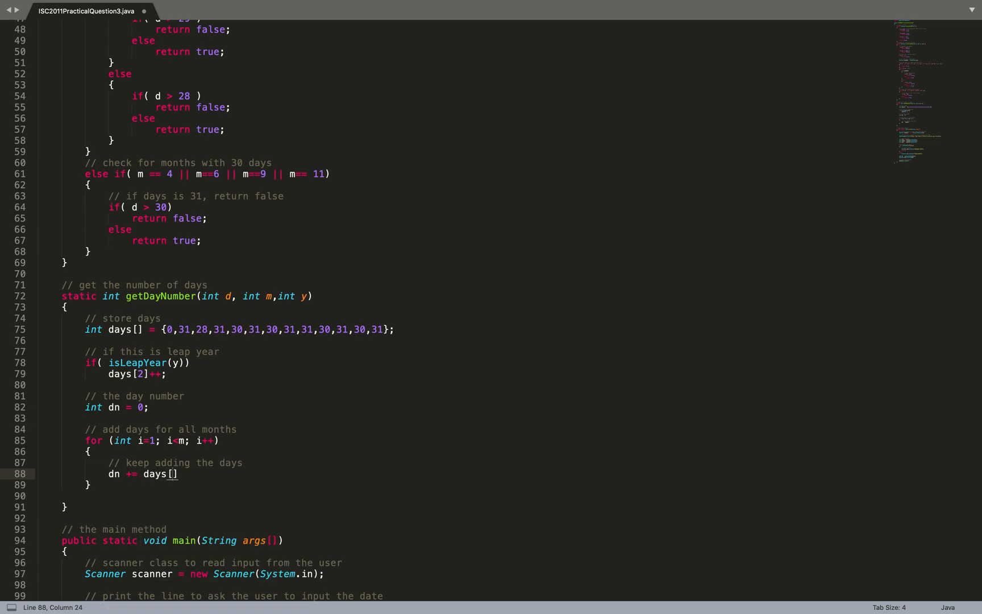
type("i];")
type("// add final days")
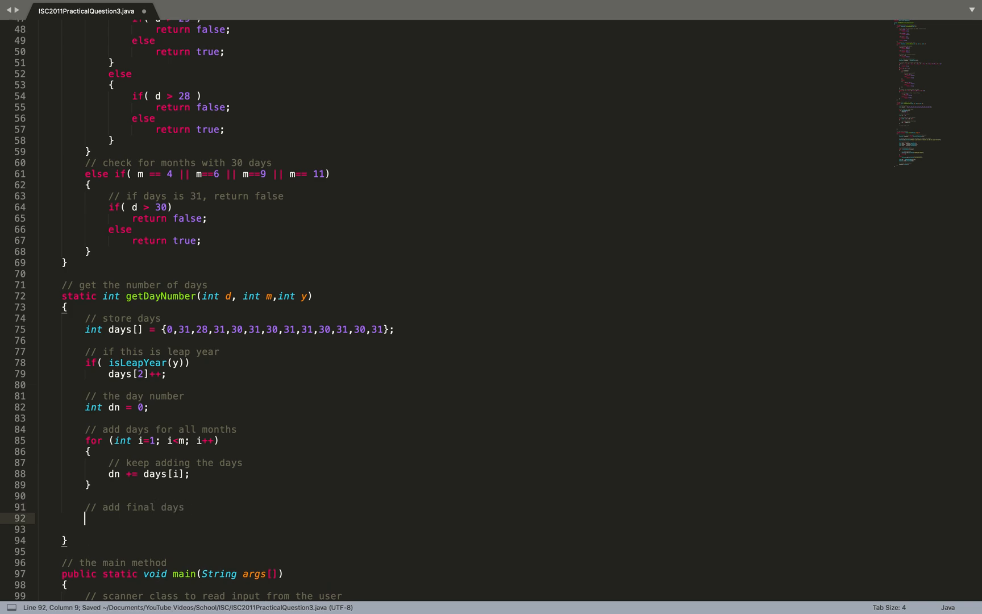
type("dn")
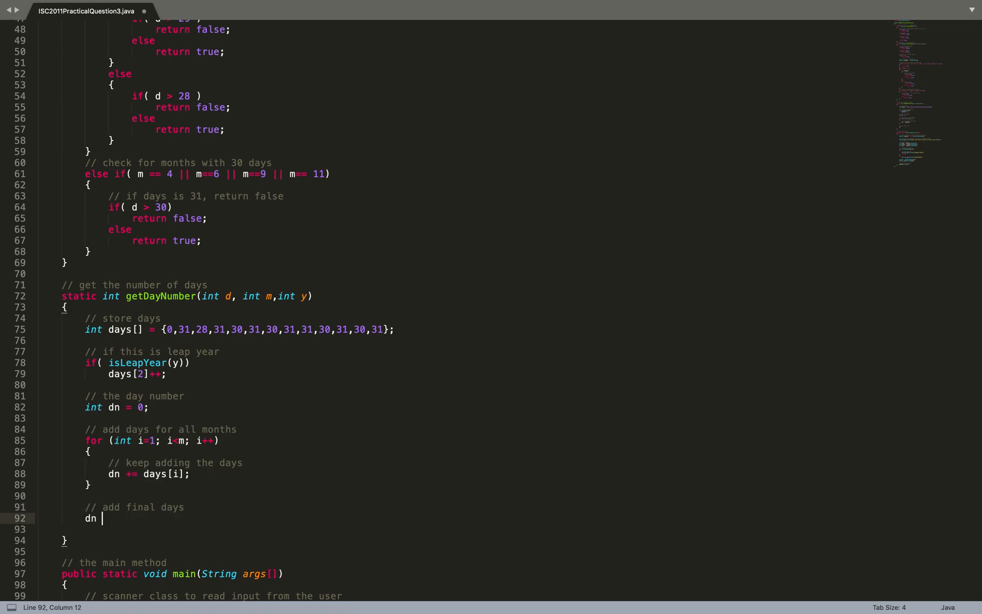
type("+= d;")
type("return dn;")
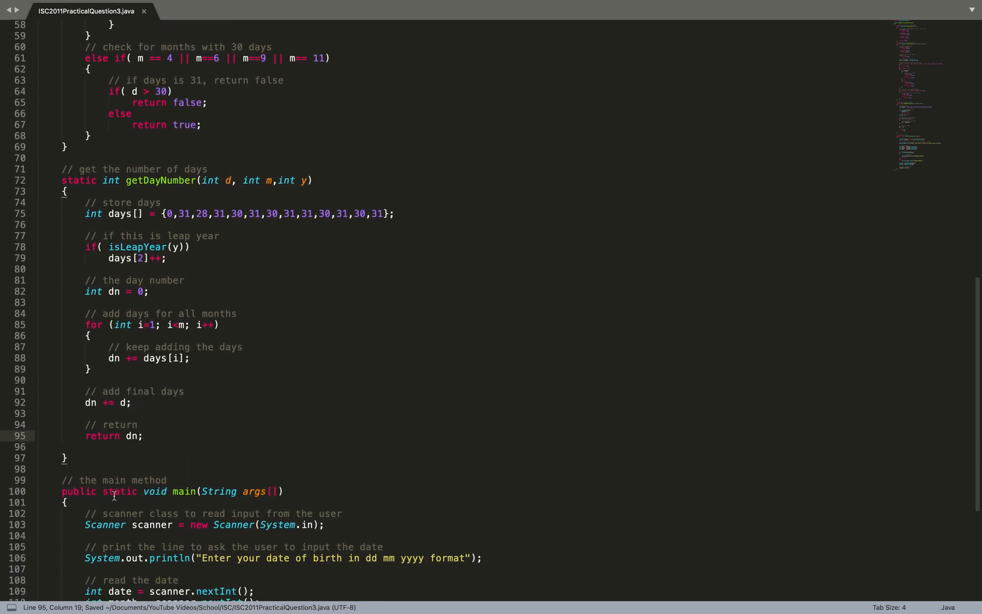
scroll("down", 3)
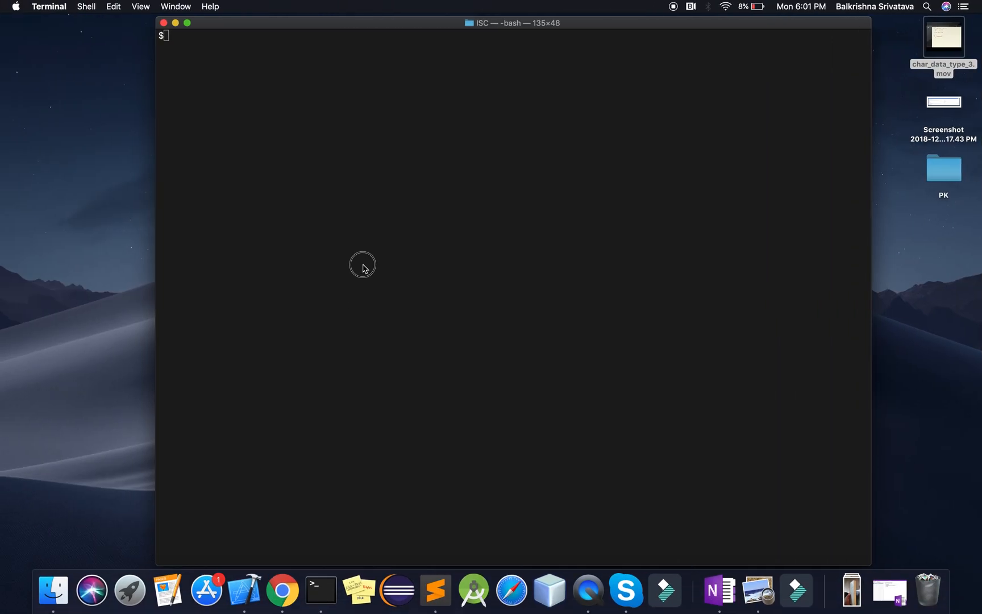
Step: Compile ISC2011PracticalQuestion3.java with javac in Terminal and read the cannot-find-symbol errors
type("javac ISC2011PracticalQuestion3.java")
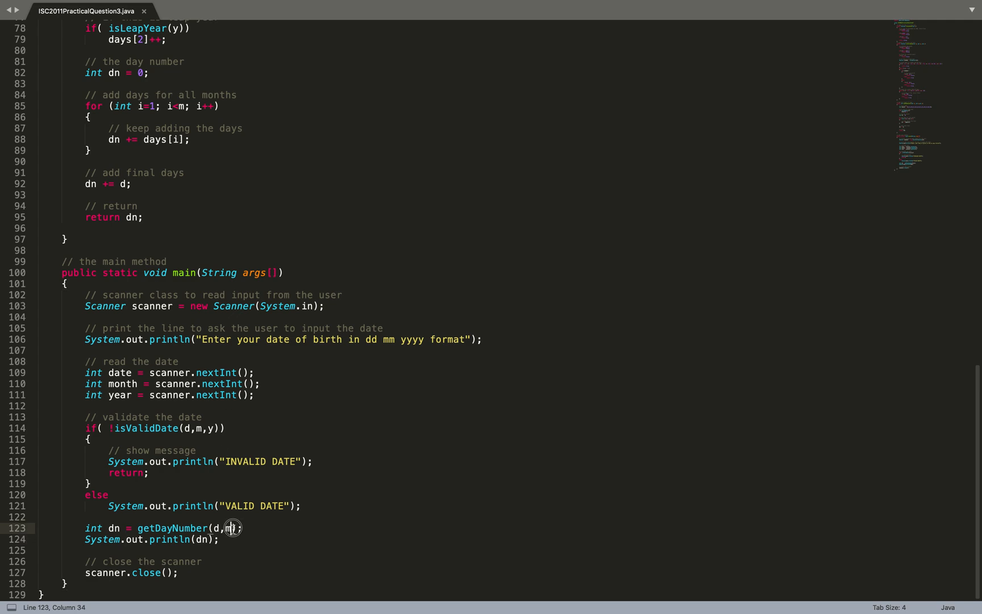
type("y")
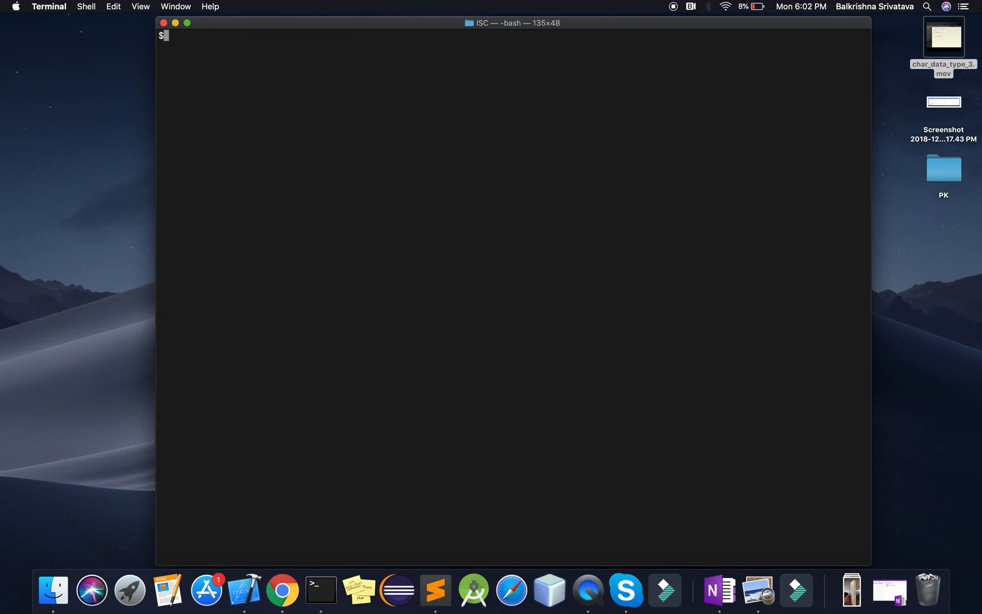
type("javac ISC2011PracticalQuestion3.java")
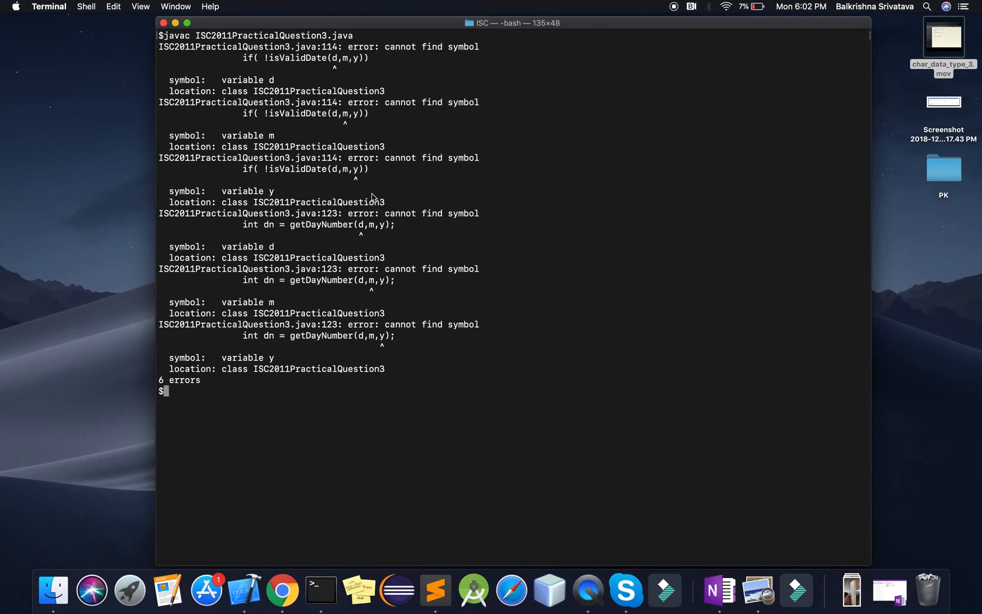
type("javac ISC2011PracticalQuestion3.java")
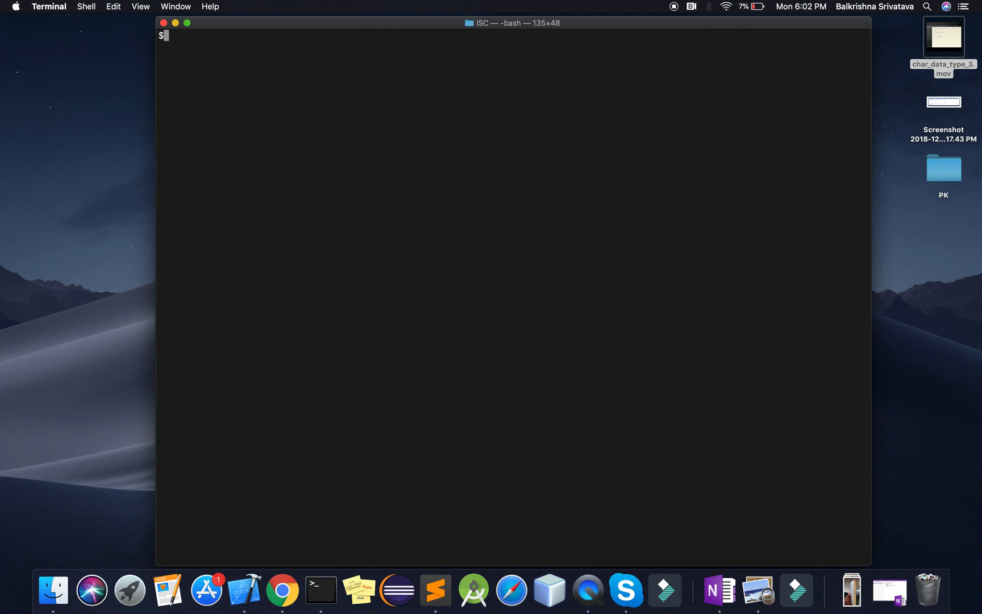
Step: Turn isValidDate's 30-day branch into a plain else and delete the extra return false line, then recompile
type("javac ISC2011PracticalQuestion3.java")
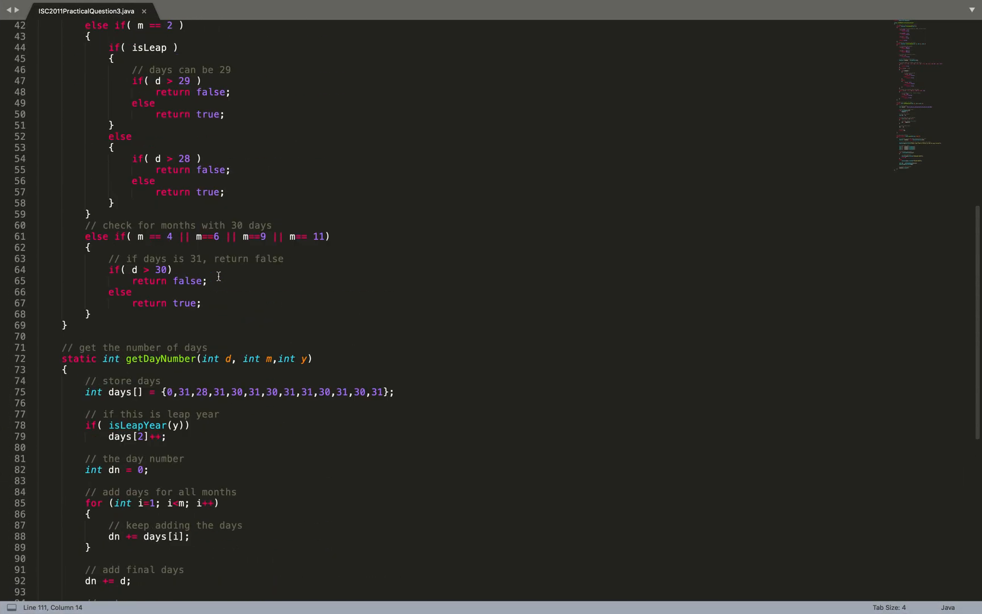
scroll("up", 3)
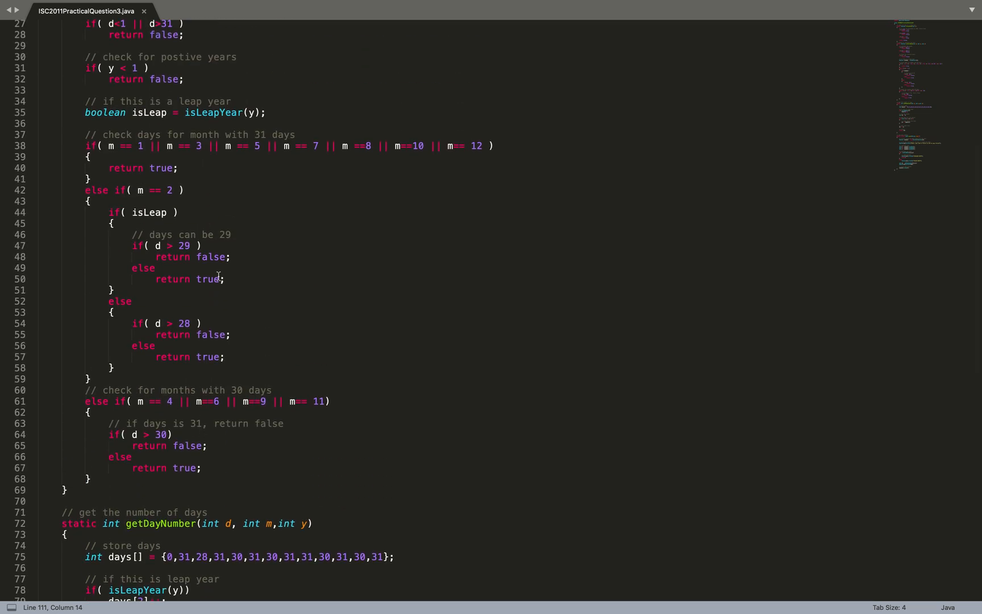
left_click(107, 468)
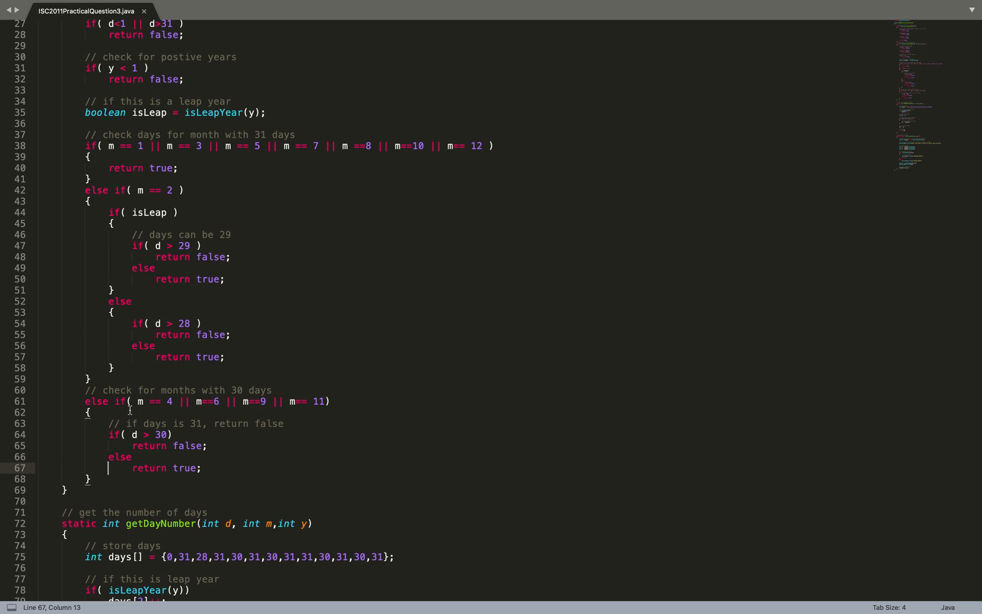
type("return false;")
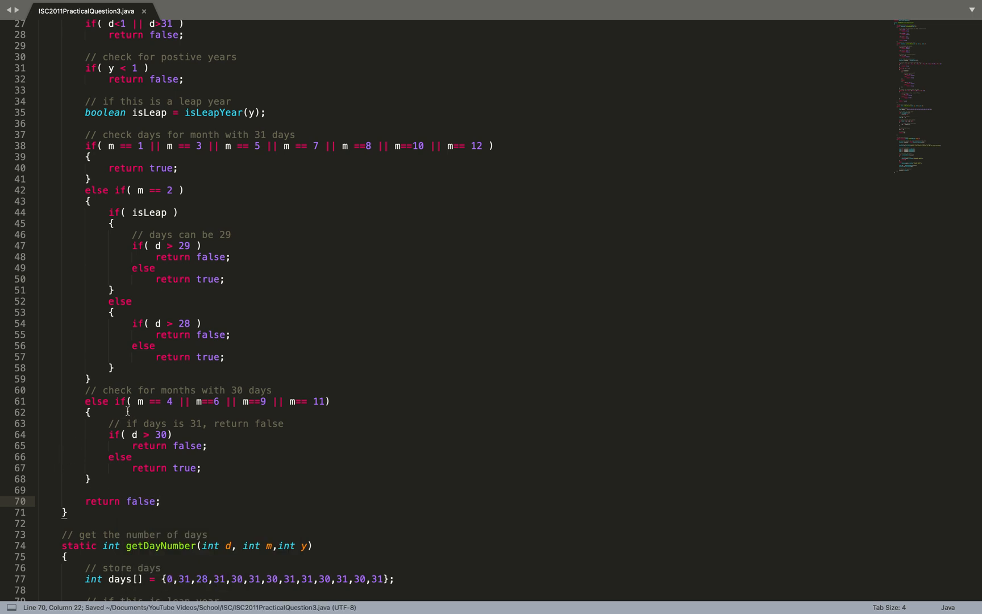
left_click_drag(104, 401, 332, 401)
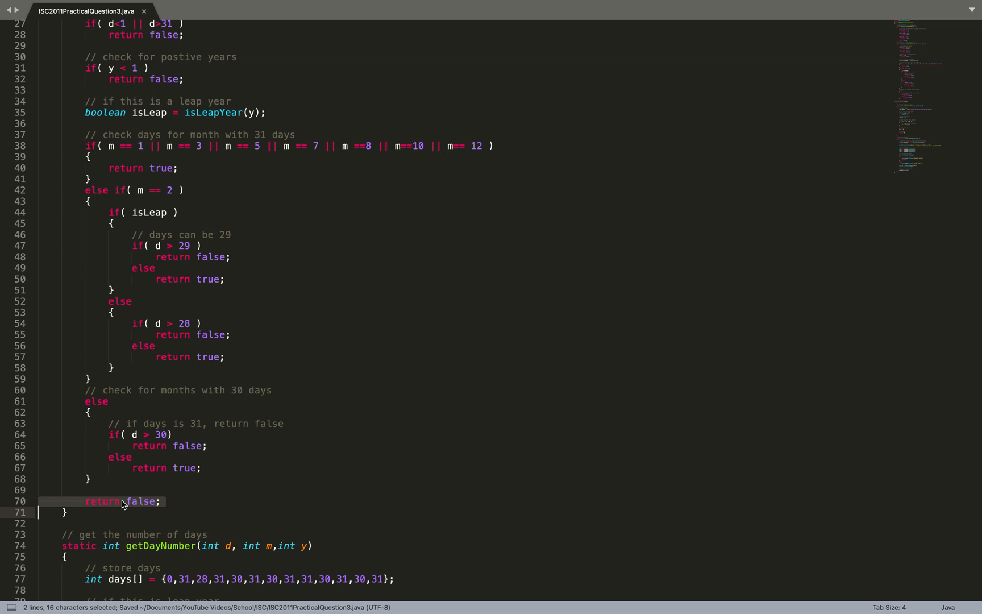
key("Backspace")
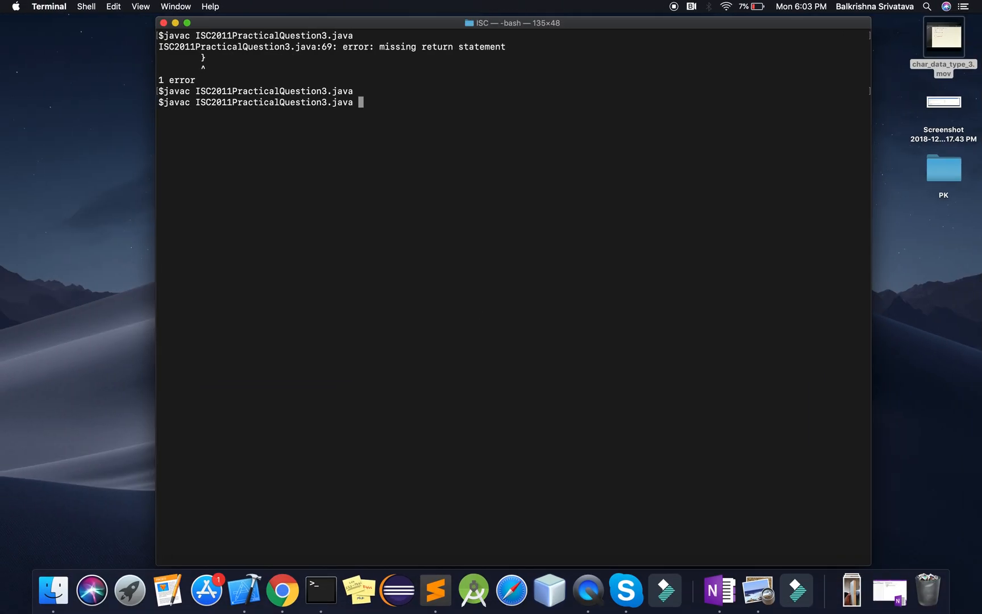
Step: Run java ISC2011PracticalQuestion3 and enter test dates such as 05 01 2010 and 03 04 2010 to see VALID DATE results
type("java ISC2011PracticalQuestion3")
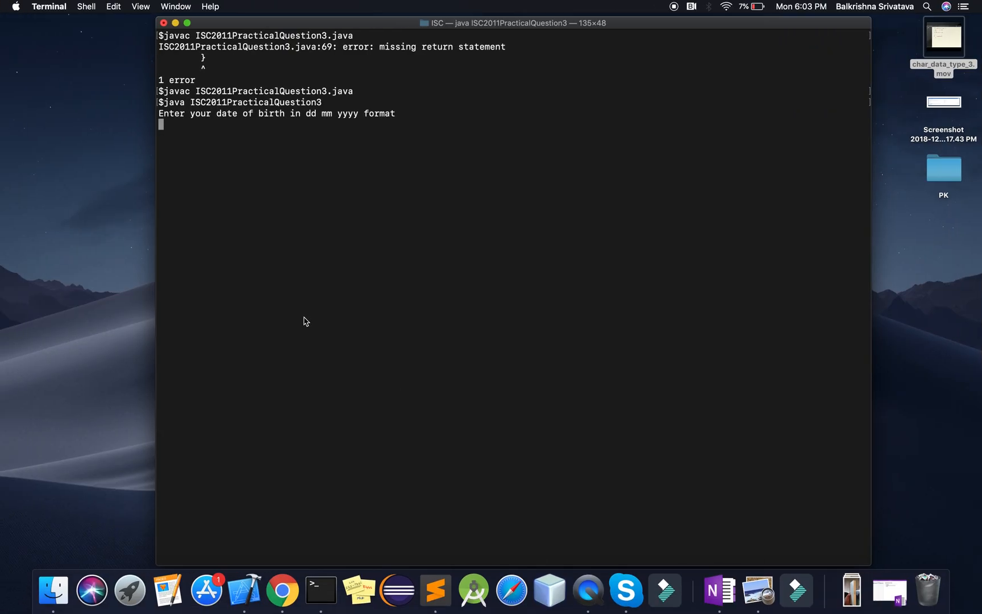
type("05")
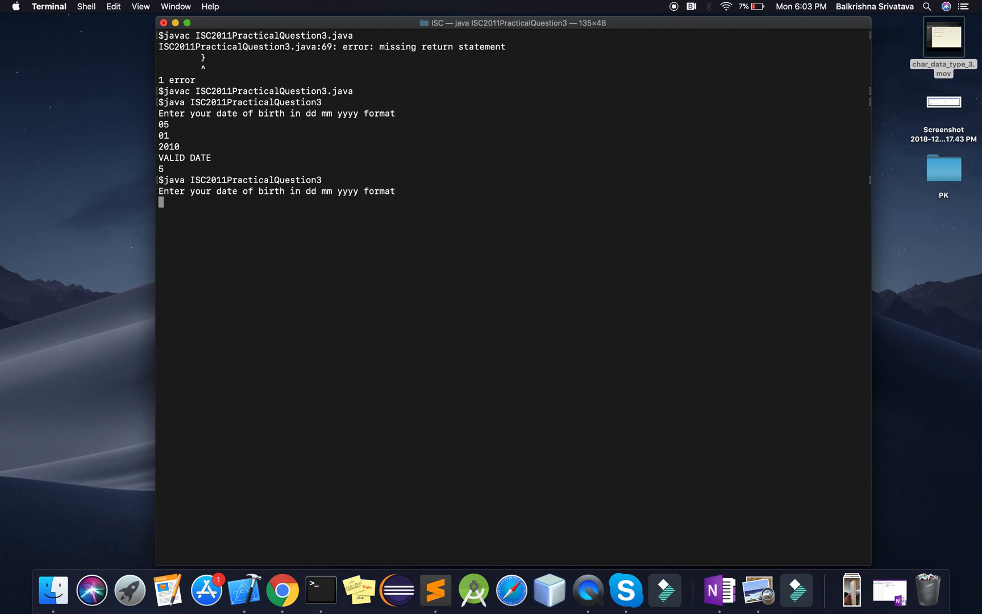
type("03")
type("04")
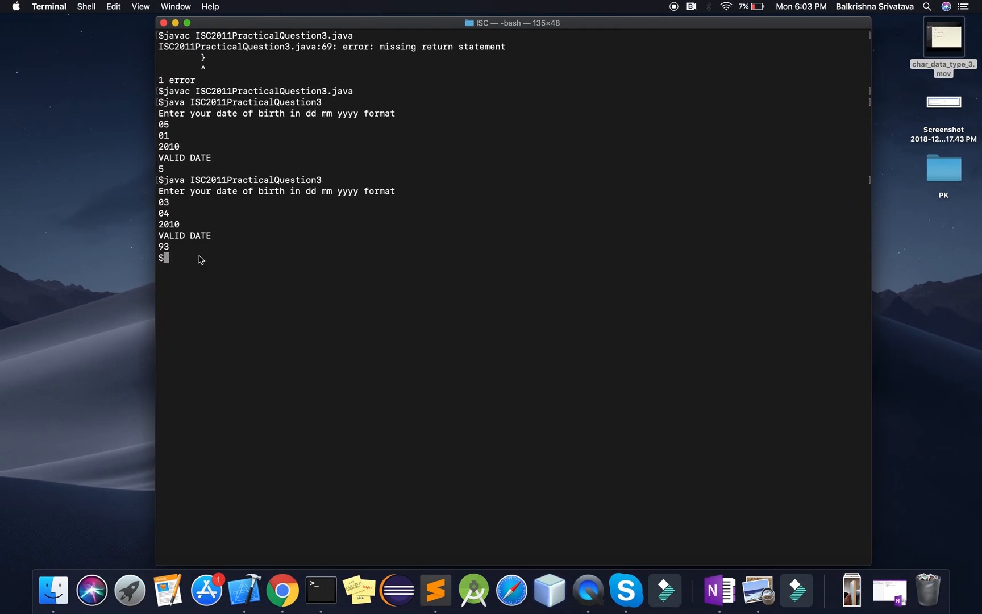
type("34")
type("06")
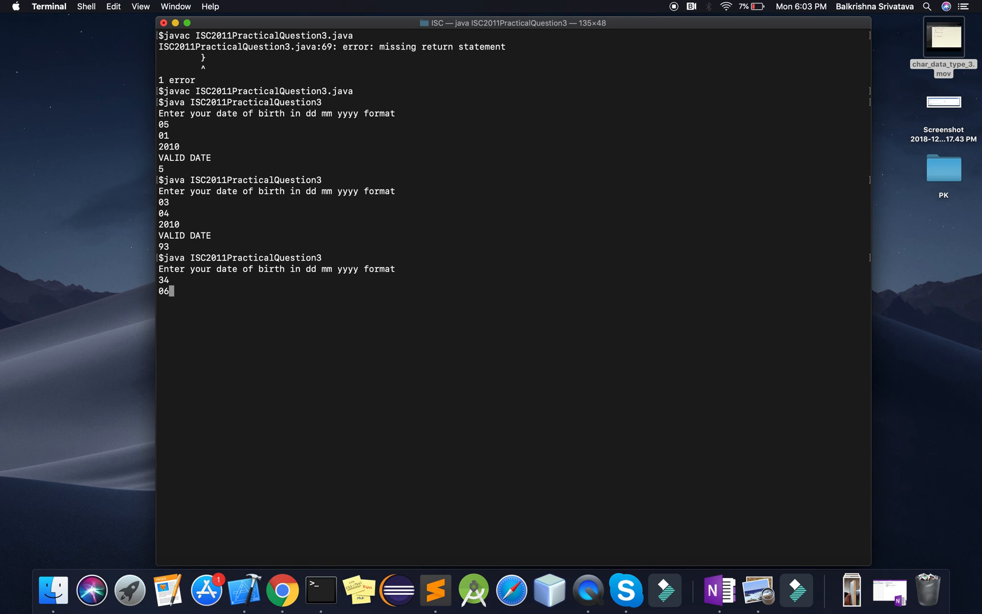
key("return")
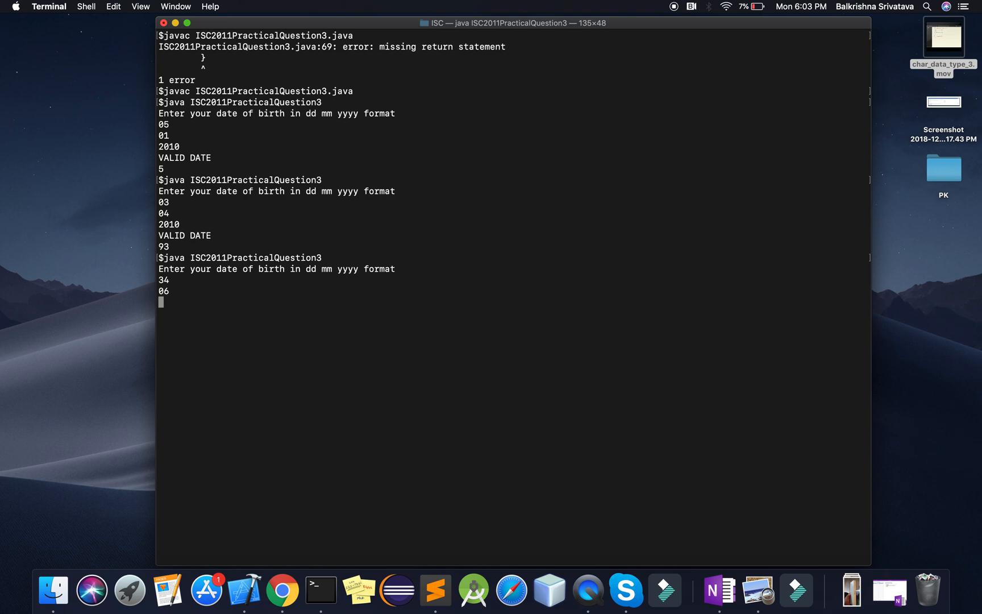
type("2010")
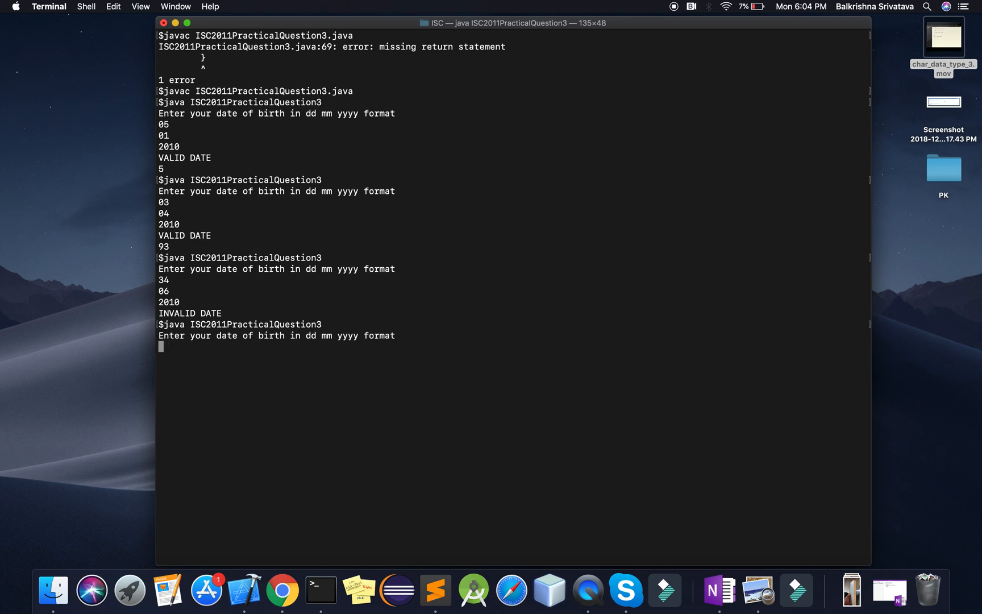
Step: Enter the date 29 02 2000 and review the printed validity and day-number output
type("29")
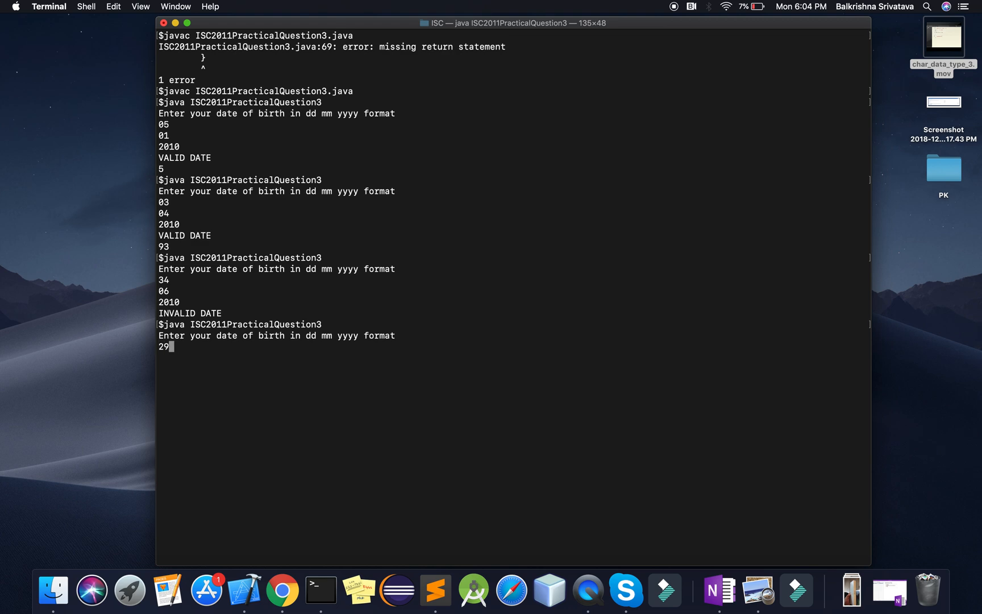
type("02")
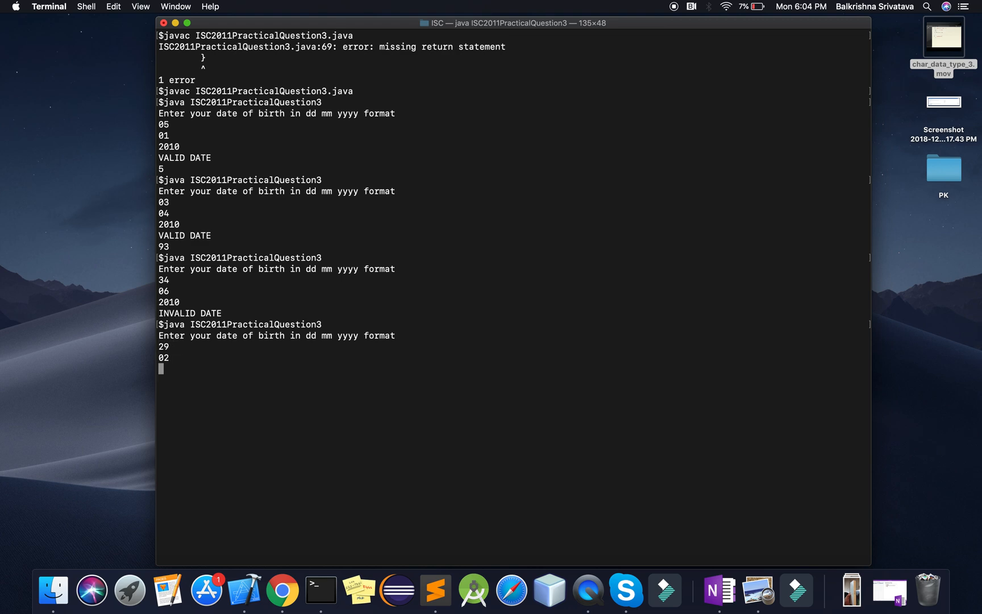
type("2000")
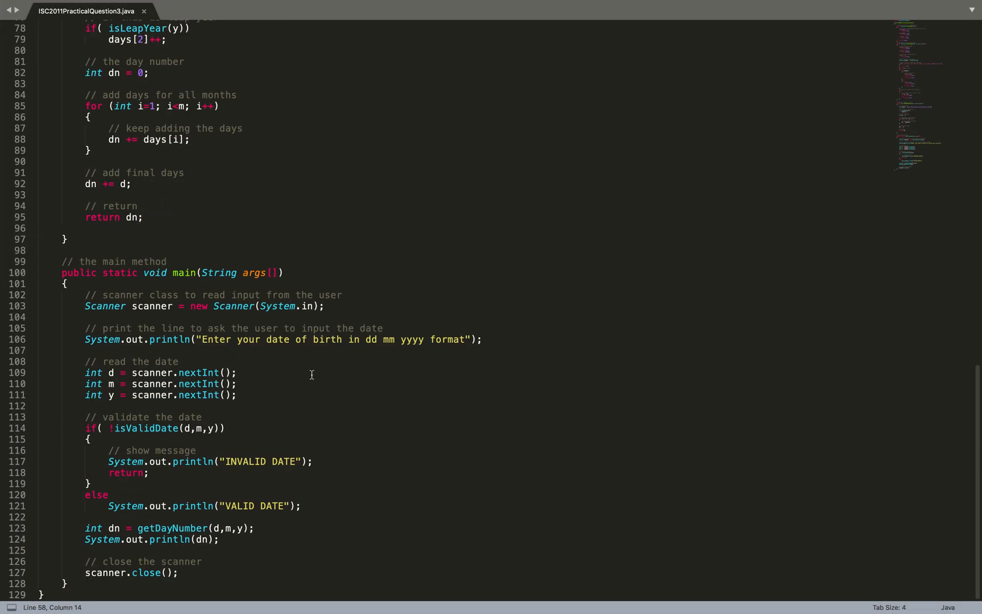
scroll("up", 3)
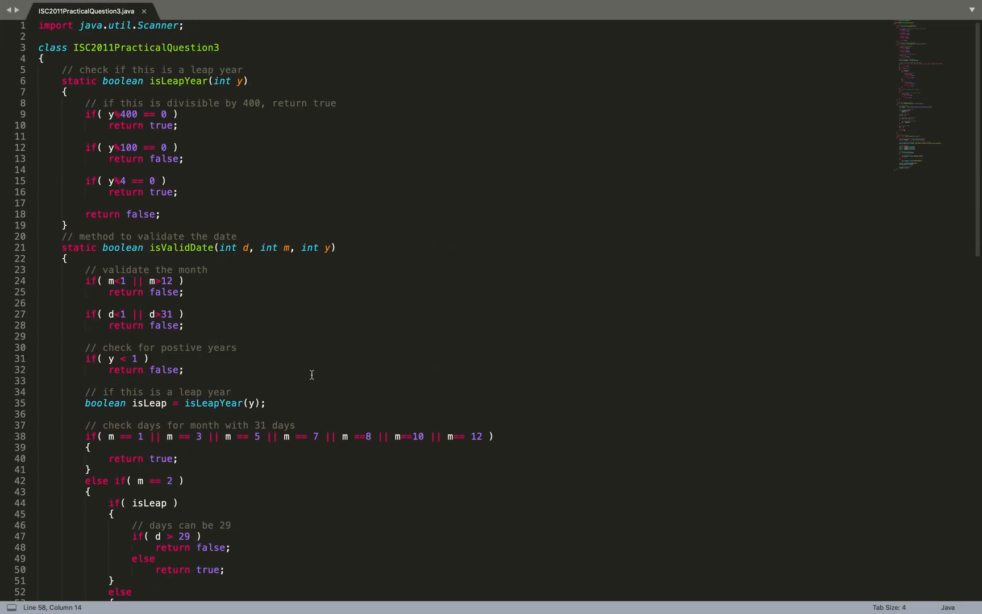
mouse_move(389, 338)
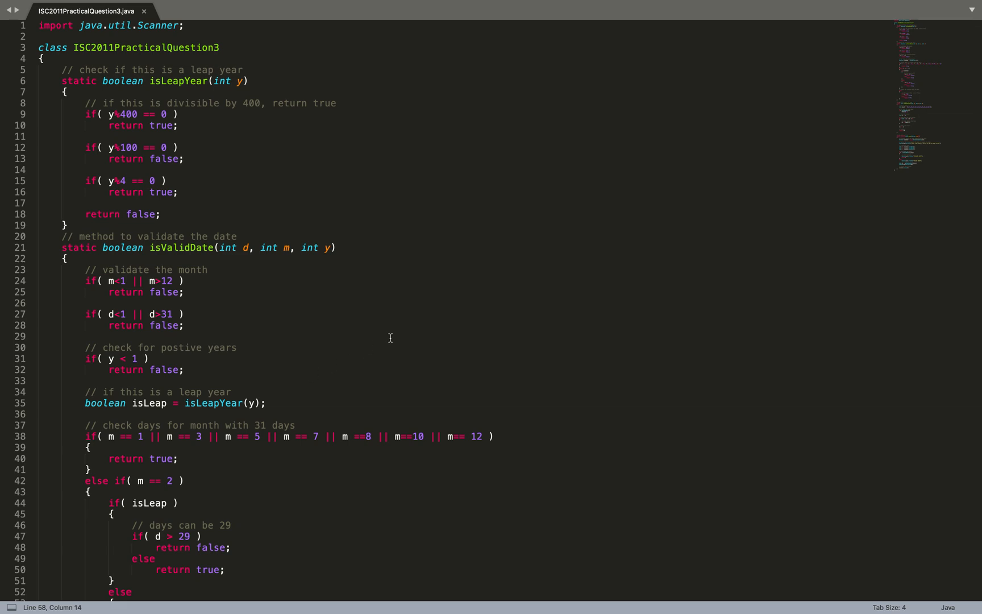